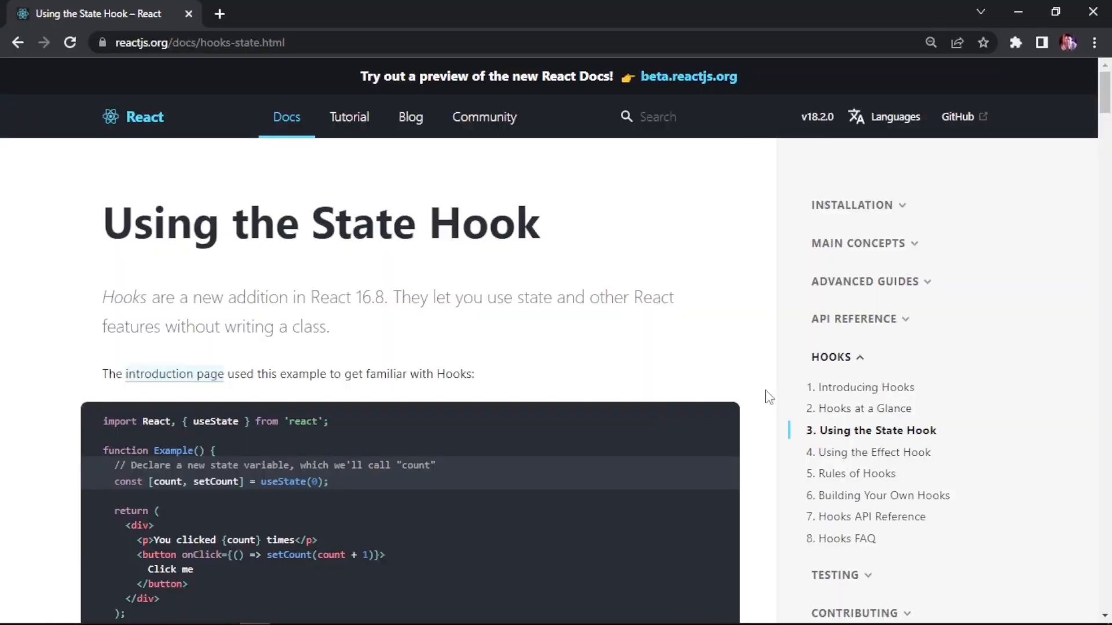
Step: Try the decrease and reset buttons, then start a new line below the React Counter heading
{"action": "scroll", "scroll_direction": "down", "scroll_amount": 3}
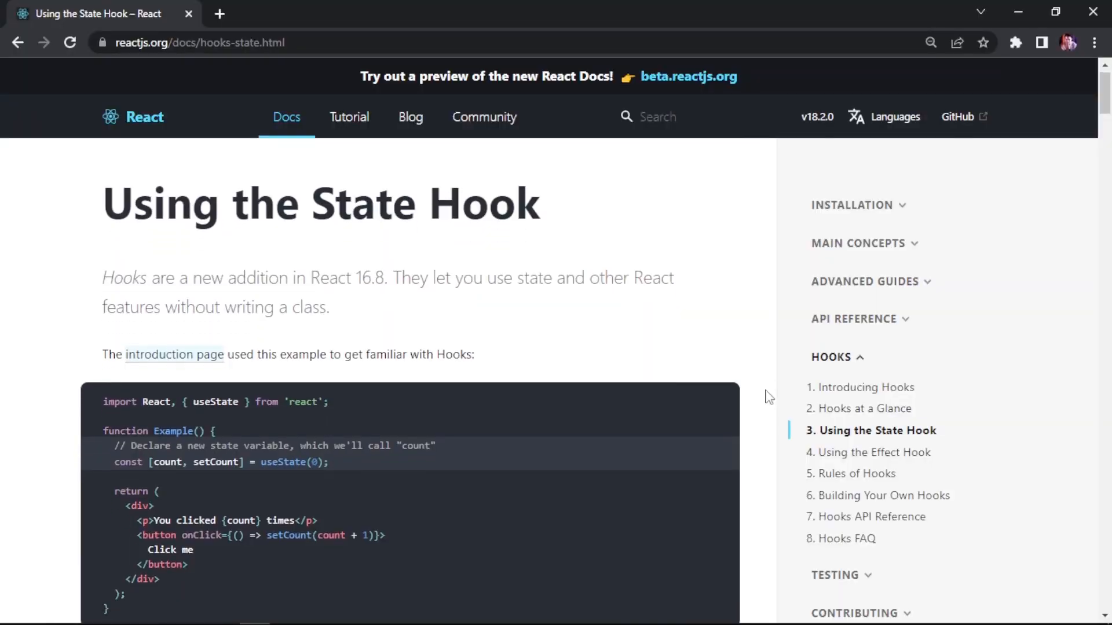
{"action": "scroll", "scroll_direction": "down", "scroll_amount": 3}
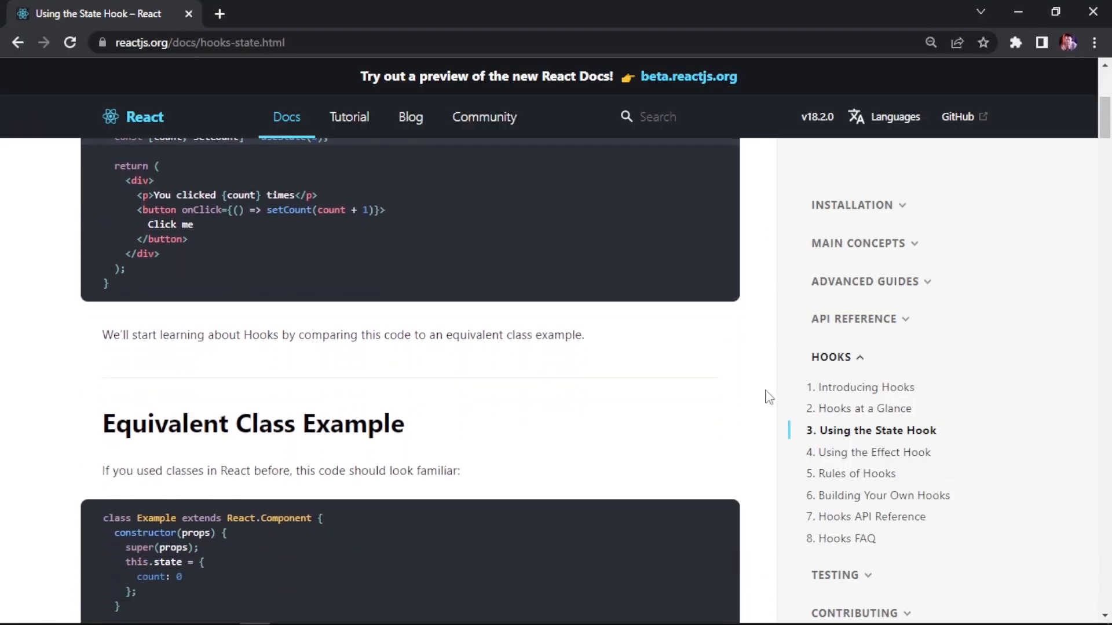
{"action": "scroll", "scroll_direction": "down", "scroll_amount": 3}
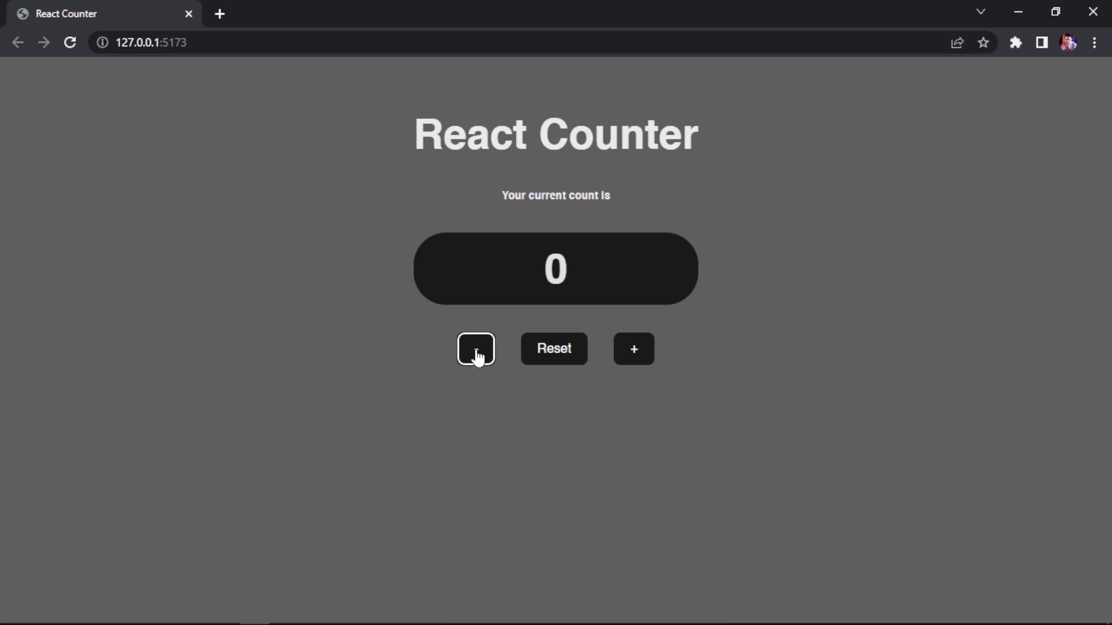
{"action": "left_click", "coordinate": [475, 348]}
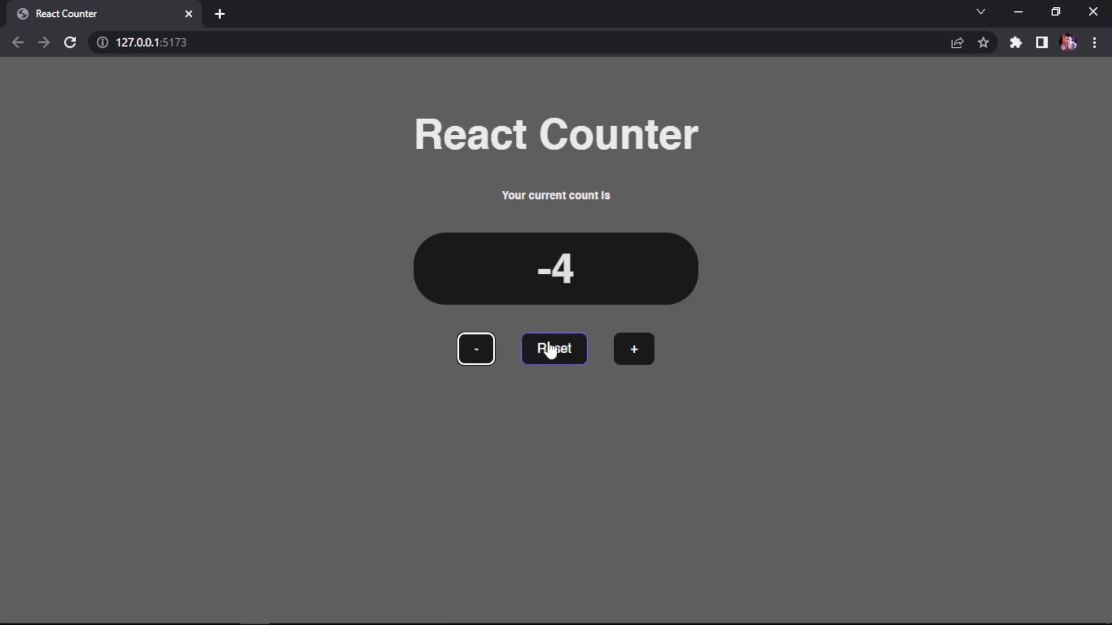
{"action": "left_click", "coordinate": [553, 349]}
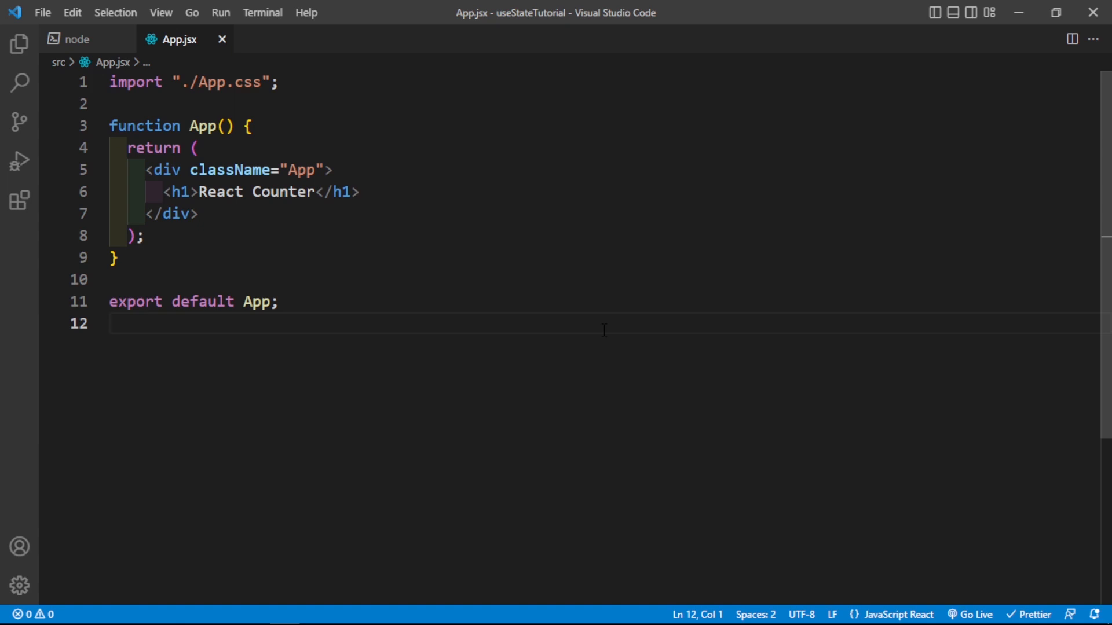
{"action": "left_click_drag", "start_coordinate": [319, 192], "coordinate": [358, 192]}
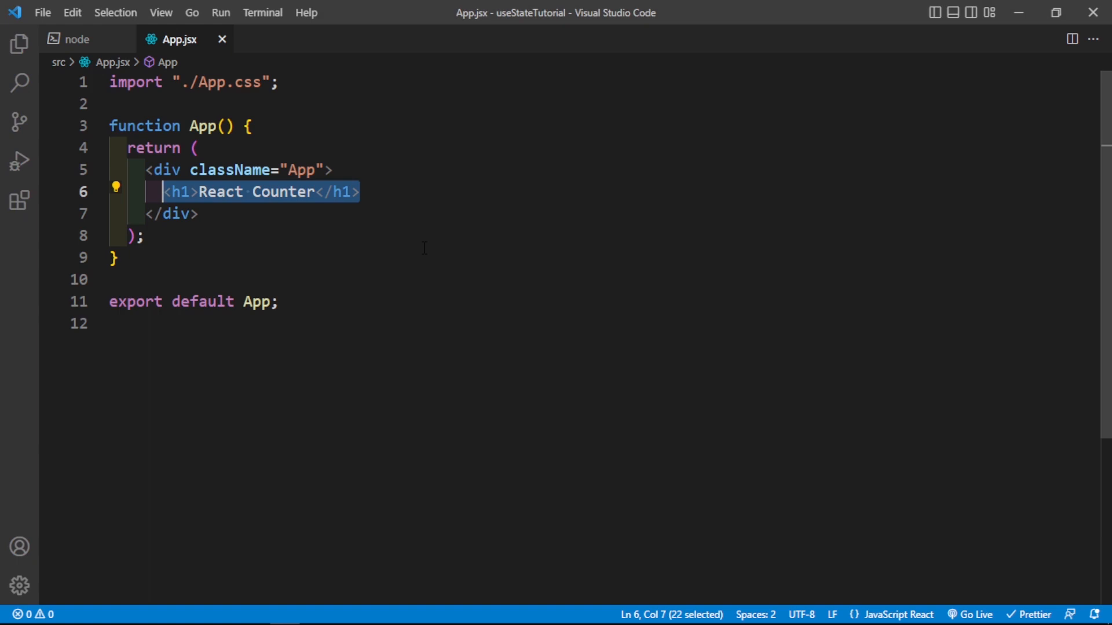
{"action": "left_click", "coordinate": [360, 192]}
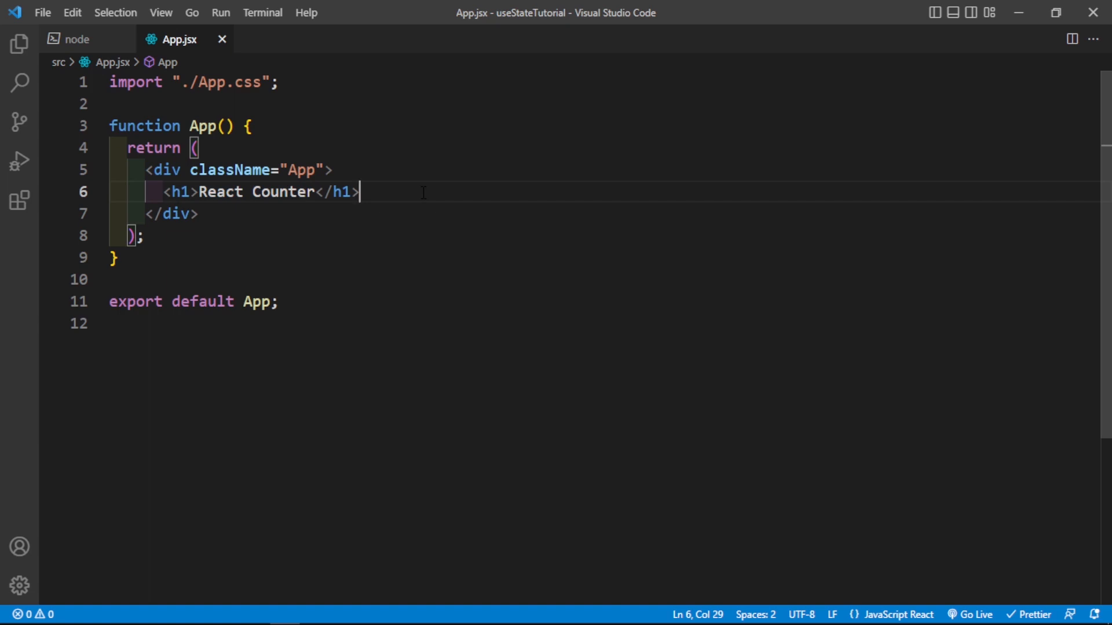
{"action": "key", "text": "Enter"}
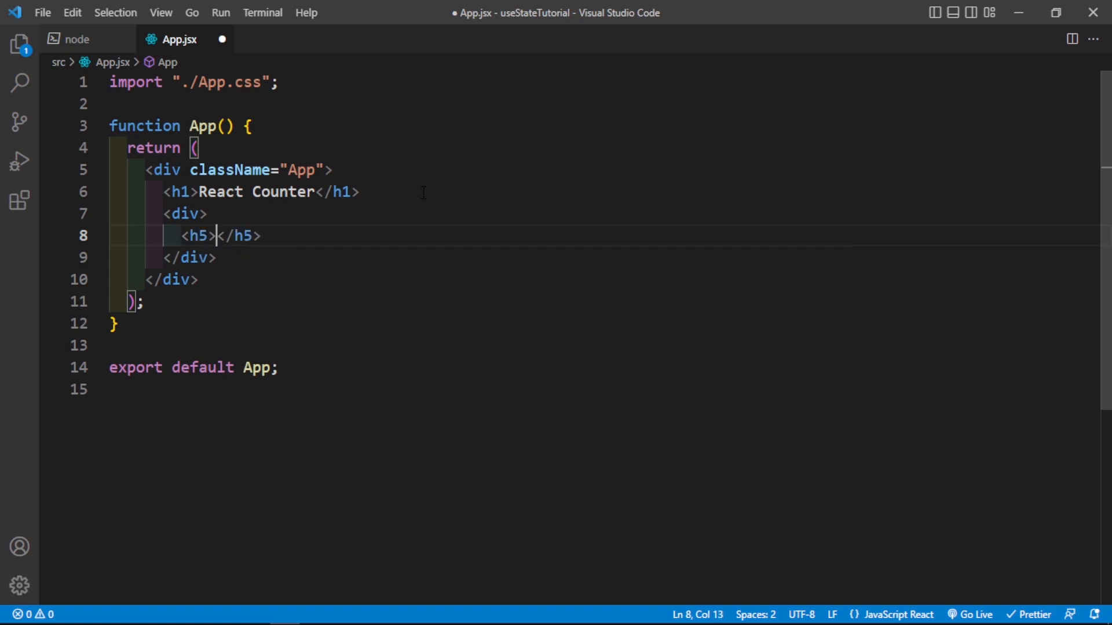
Step: Type the 'Your current count is' h5 and an h1 of class current-count showing 0
{"action": "type", "text": "Y"}
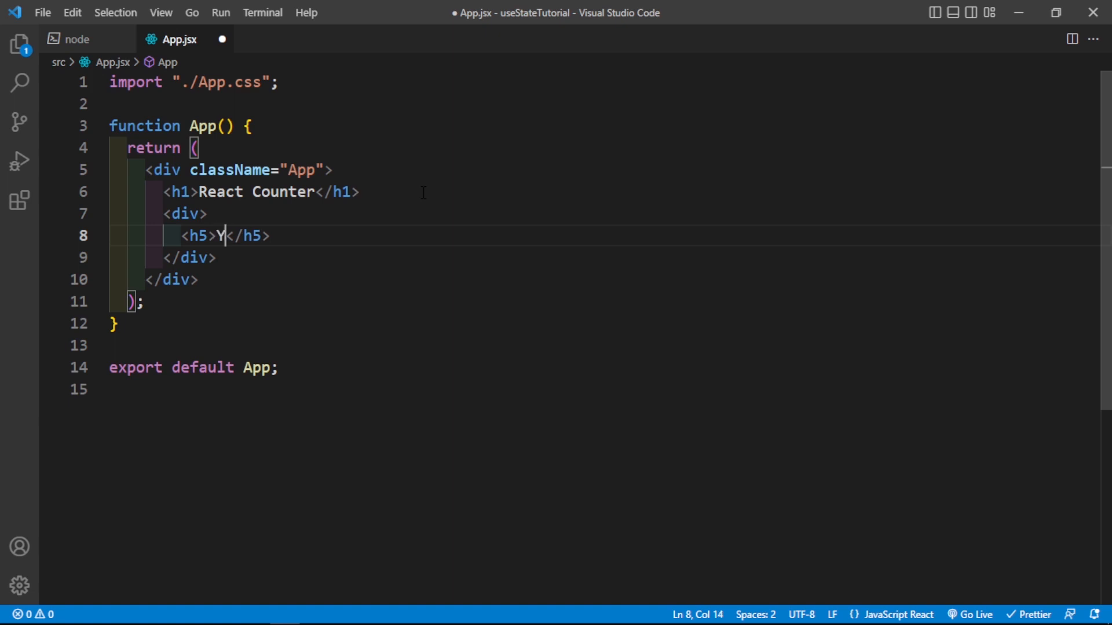
{"action": "type", "text": "our curr"}
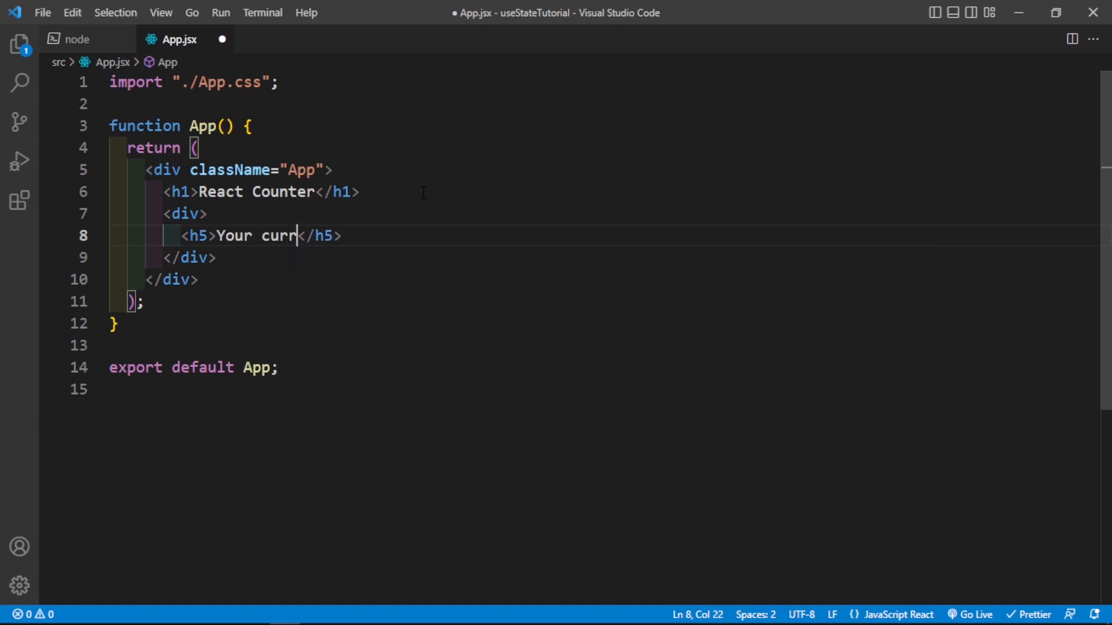
{"action": "type", "text": "ent count is"}
{"action": "type", "text": "h"}
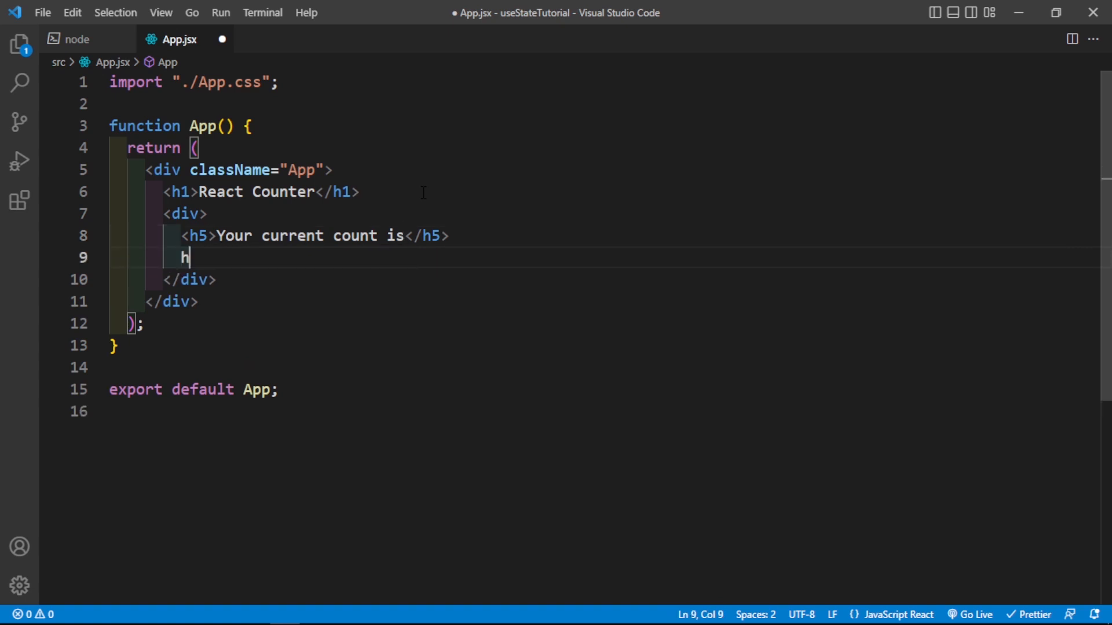
{"action": "type", "text": "1></h1>"}
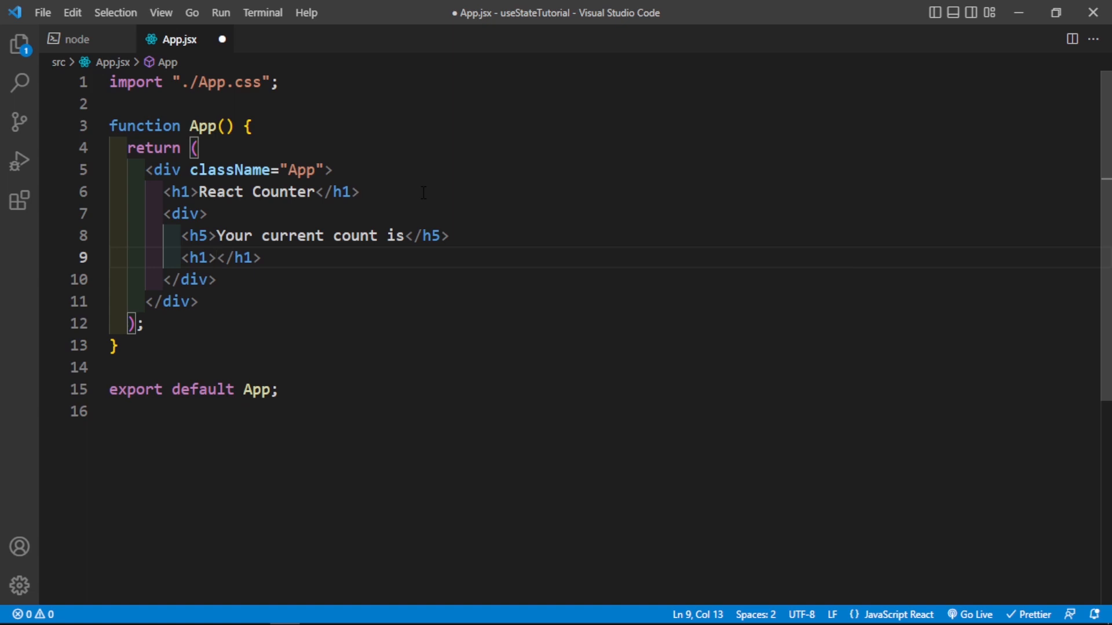
{"action": "type", "text": "0"}
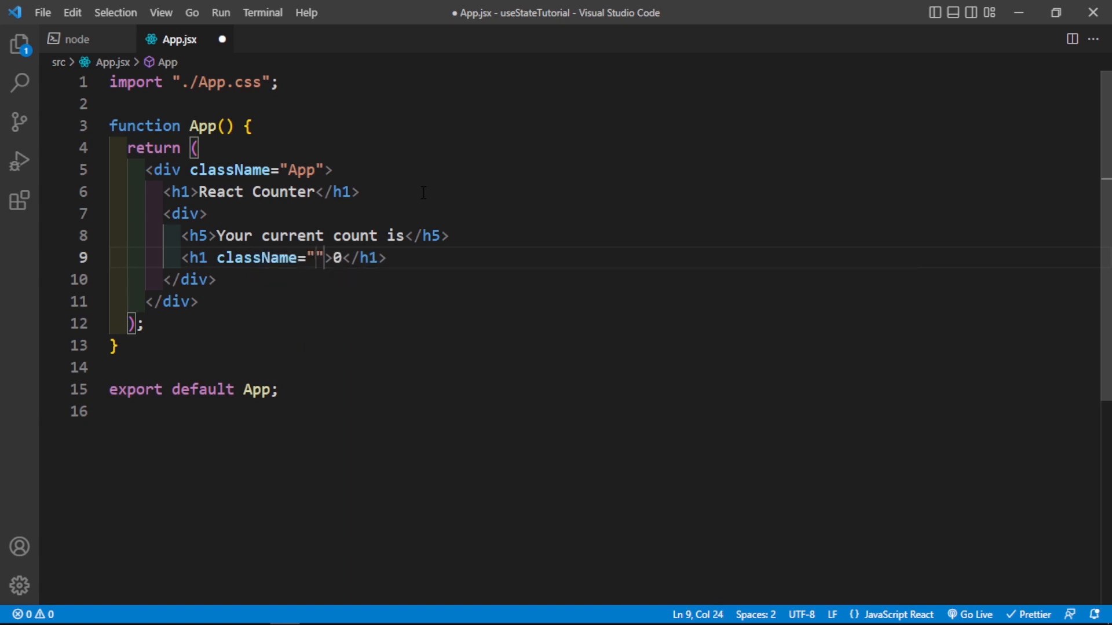
{"action": "type", "text": "current"}
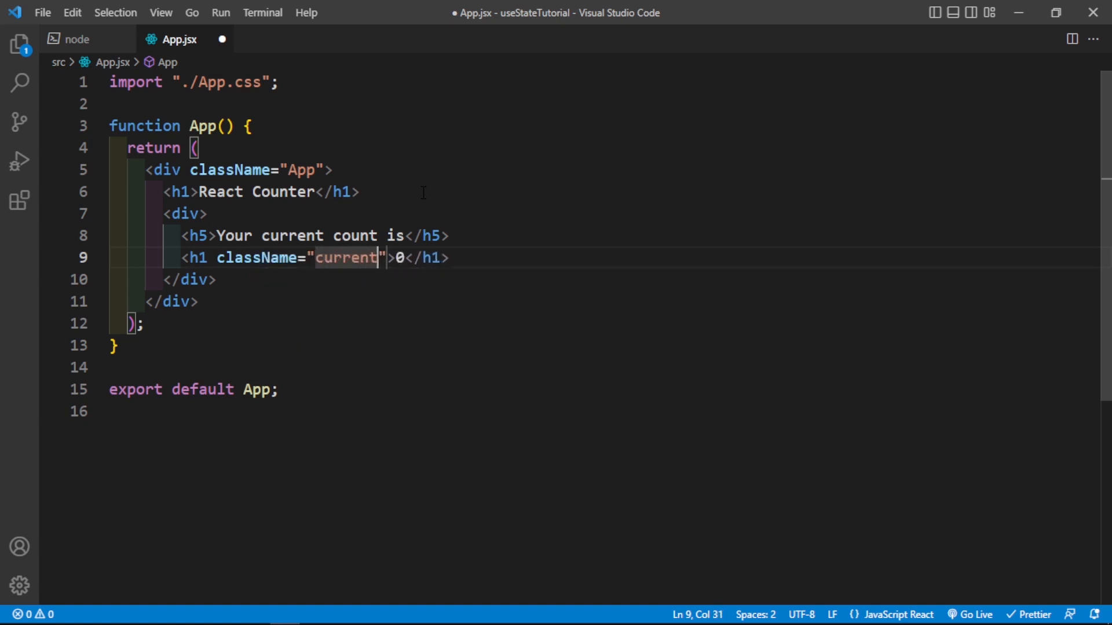
{"action": "type", "text": "-count"}
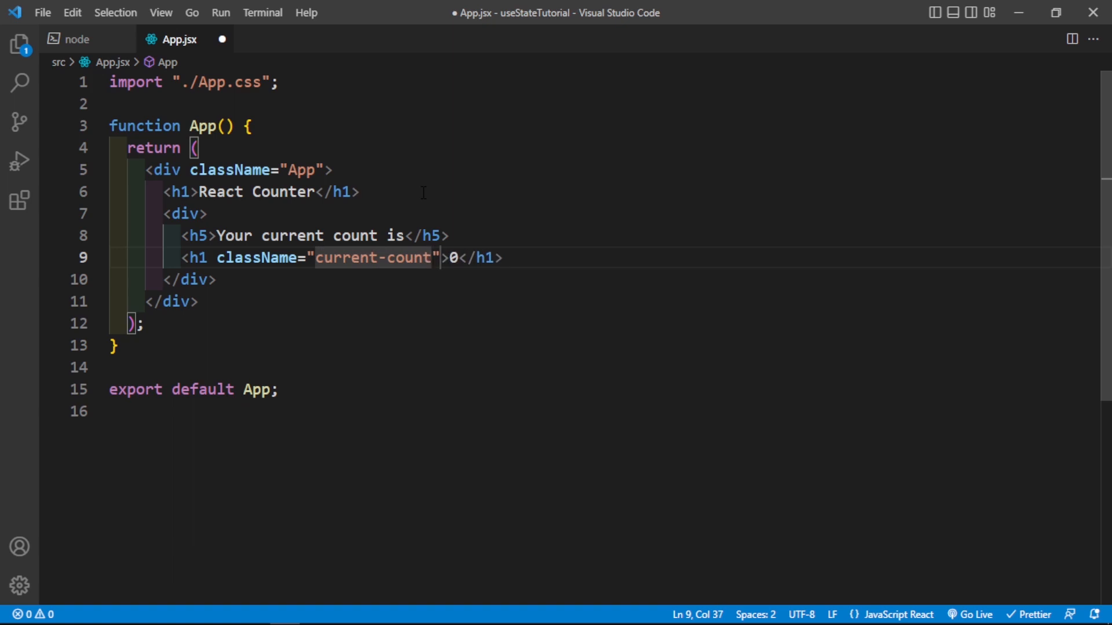
Step: Add three buttons labelled '-', 'Reset' and '+' below the count heading using Emmet
{"action": "key", "text": "Enter"}
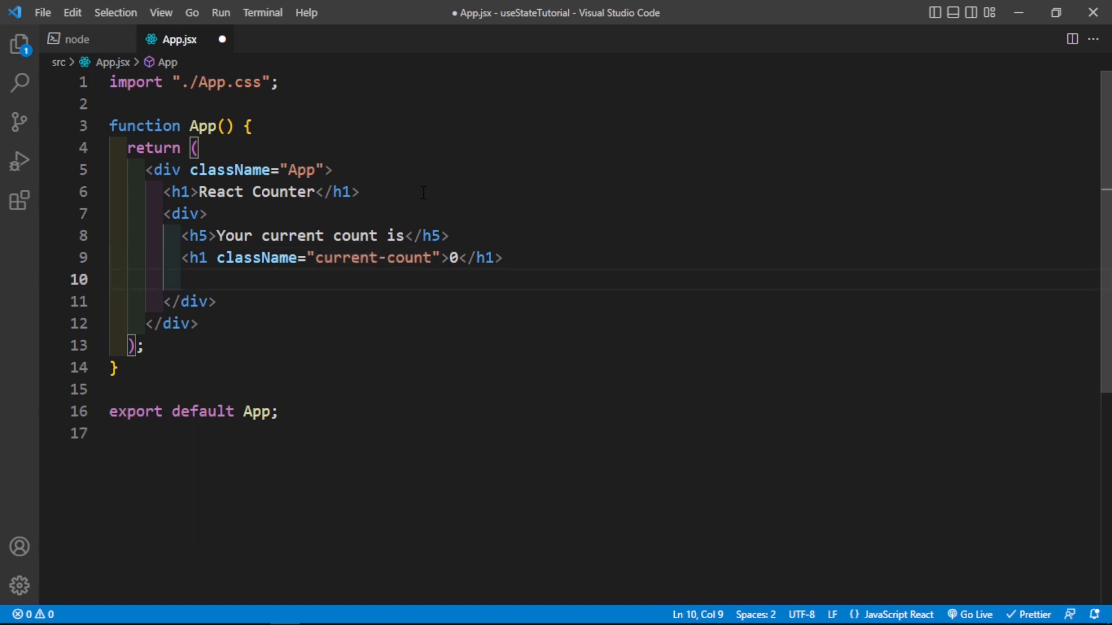
{"action": "type", "text": "button"}
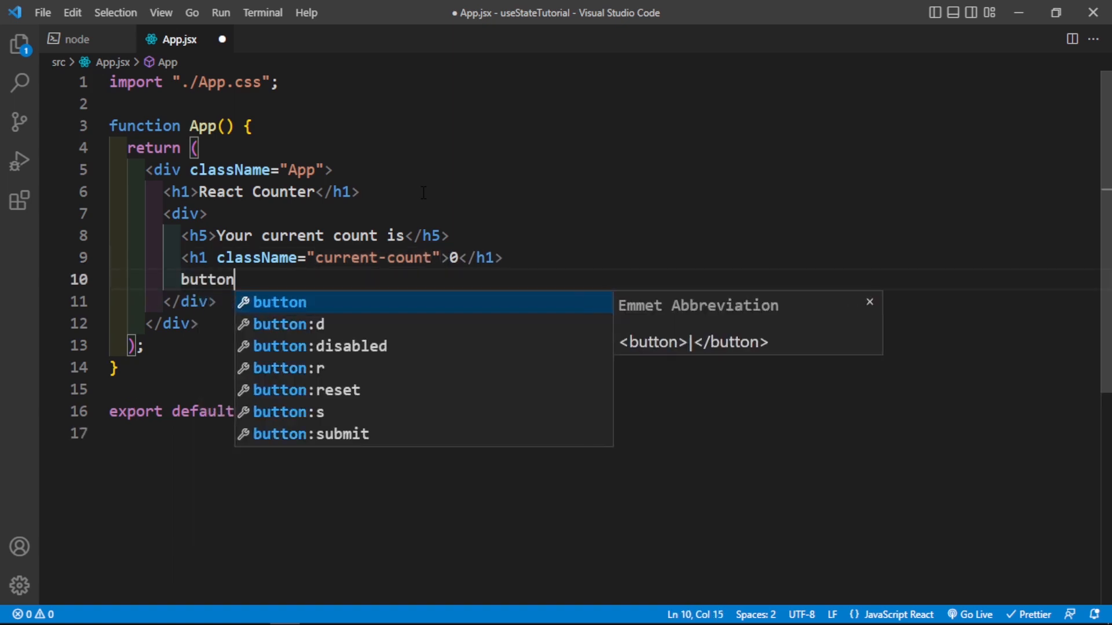
{"action": "key", "text": "Tab"}
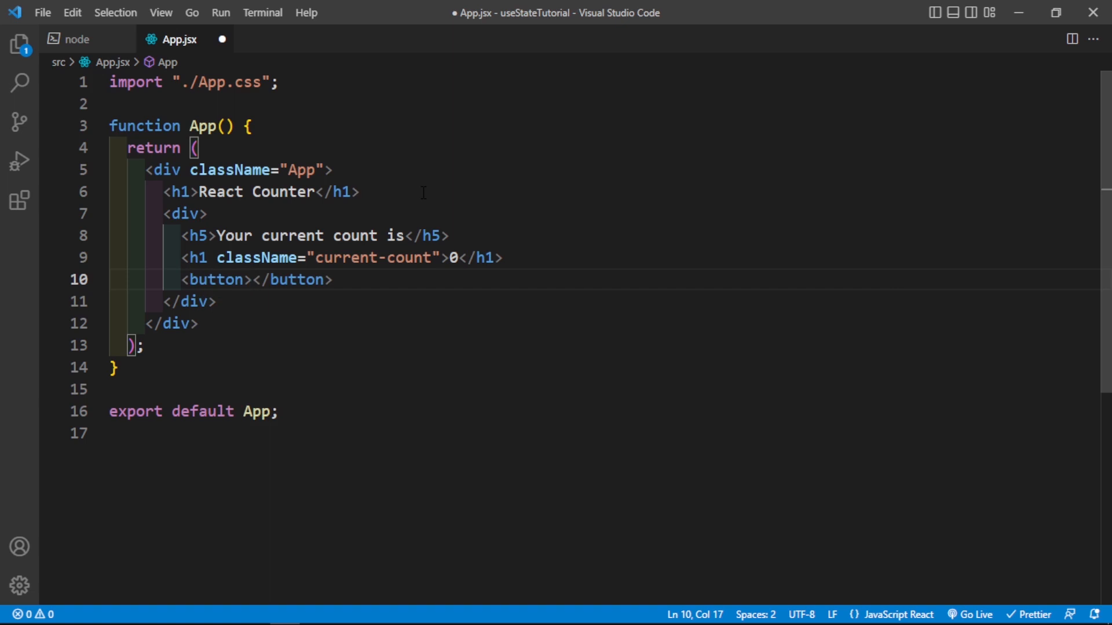
{"action": "type", "text": "-"}
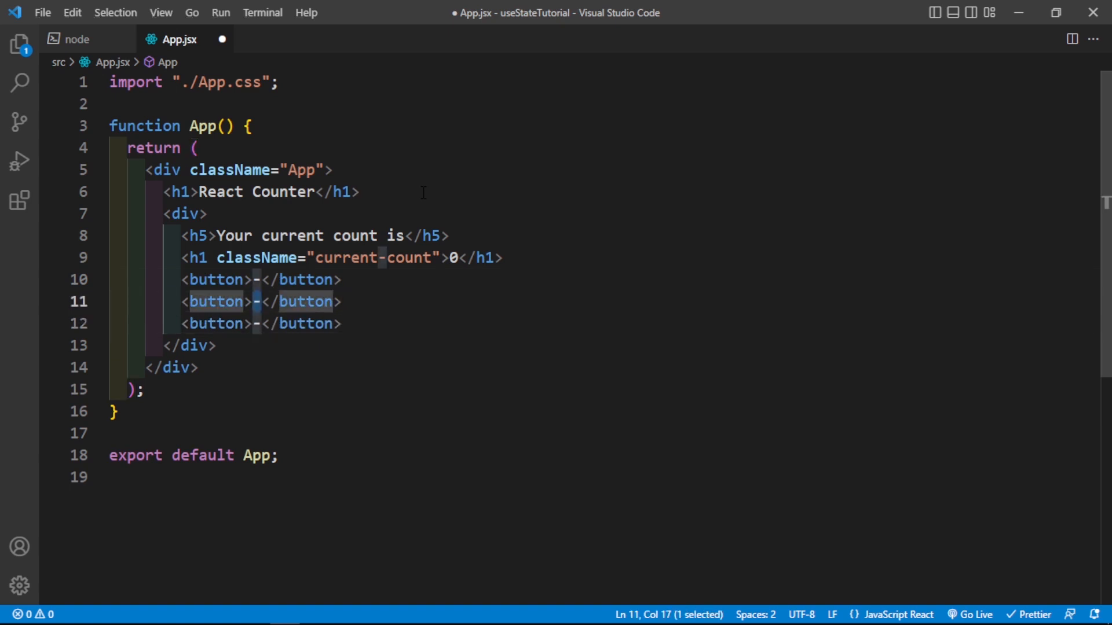
{"action": "type", "text": "Reset"}
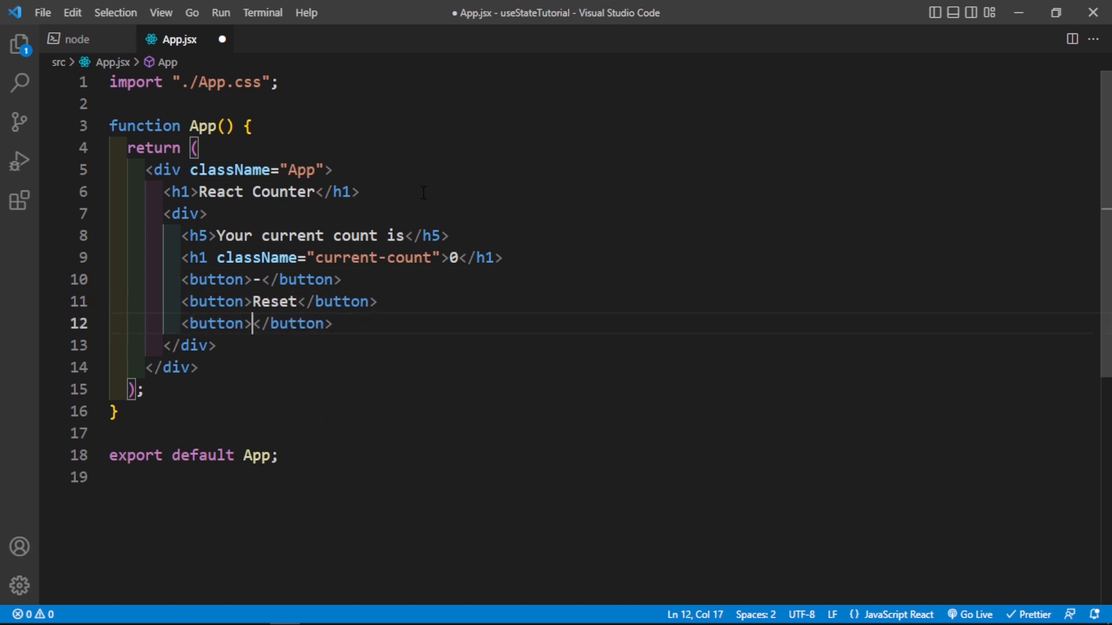
{"action": "type", "text": "+"}
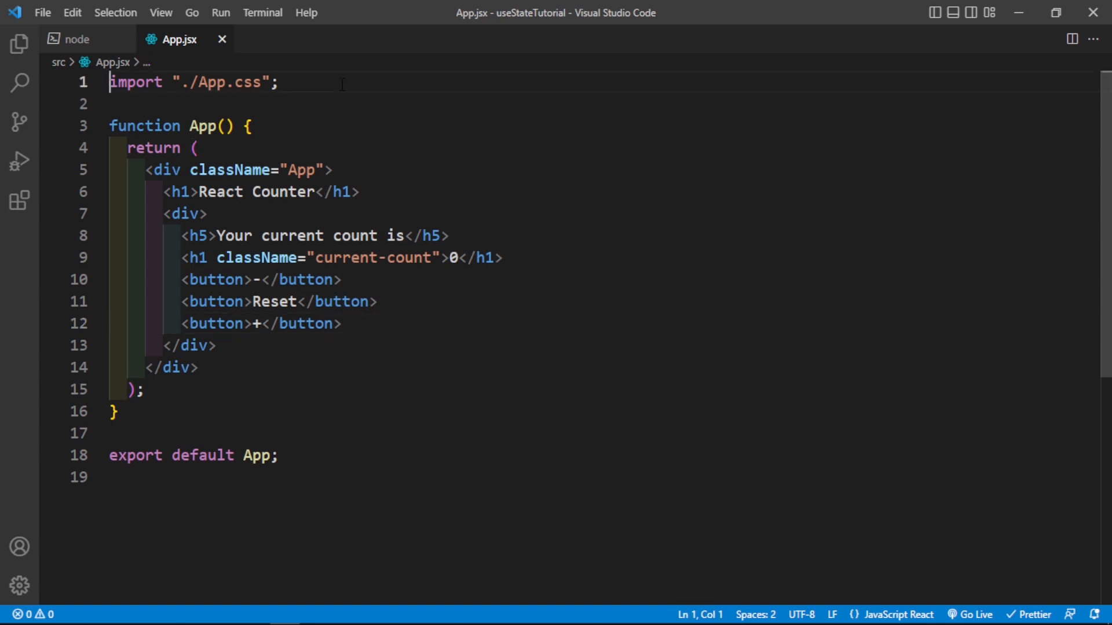
Step: Add import { useState } from 'react' at the top and open an empty line inside App
{"action": "key", "text": "Enter"}
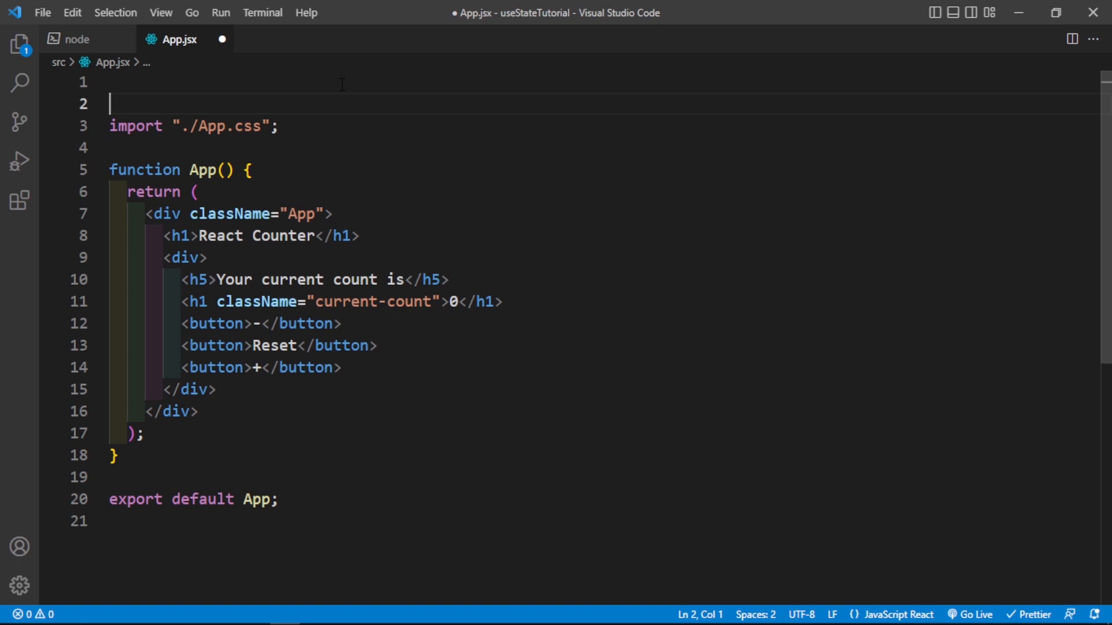
{"action": "type", "text": "import"}
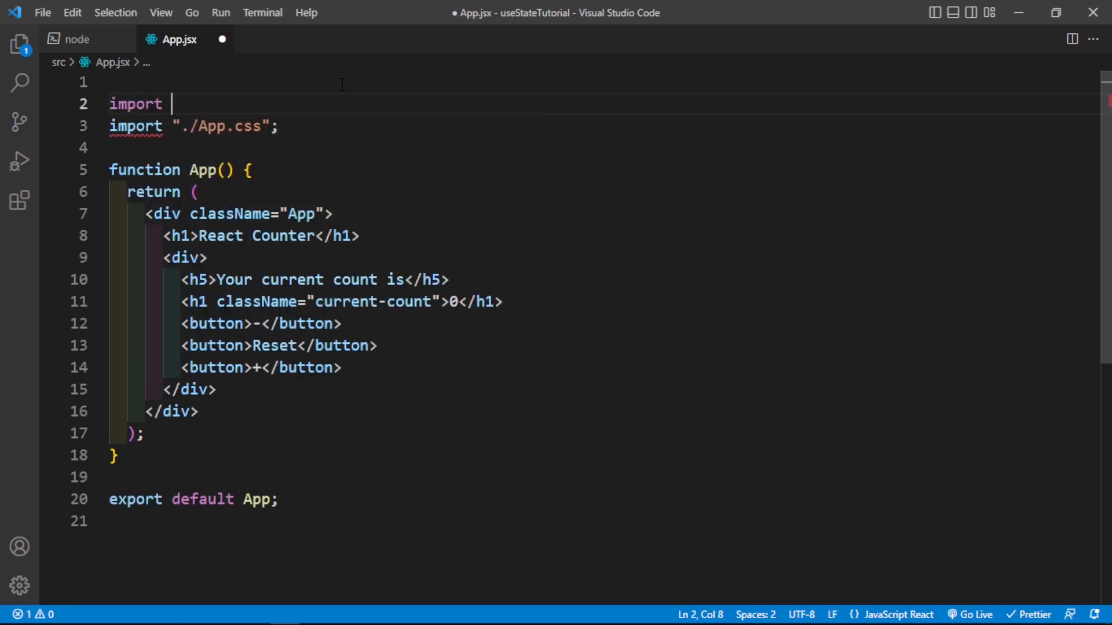
{"action": "type", "text": "{"}
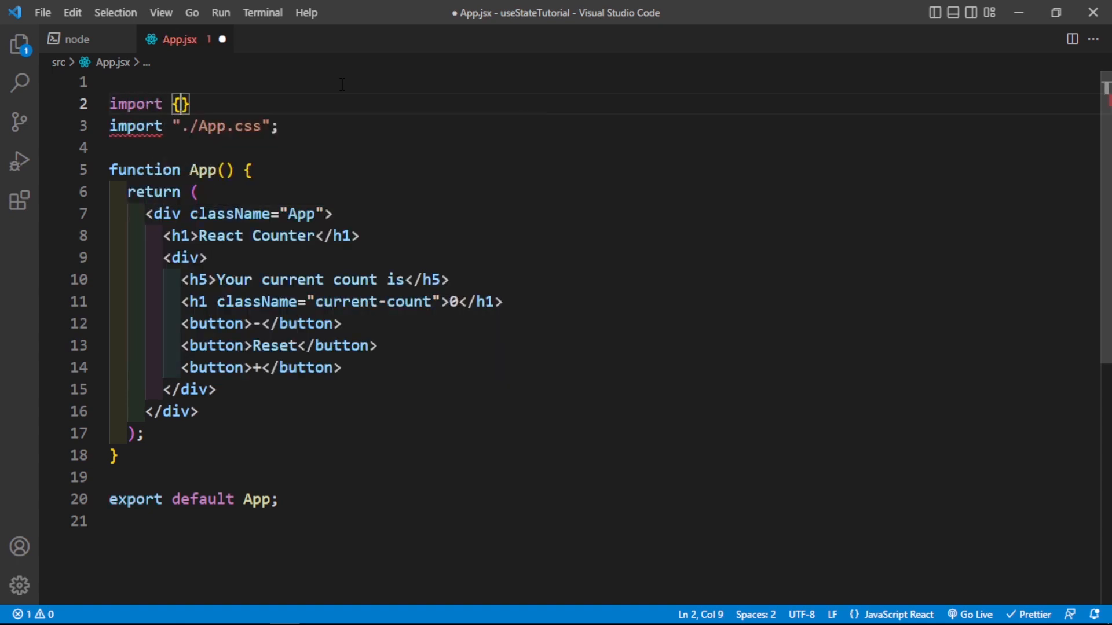
{"action": "type", "text": "useState"}
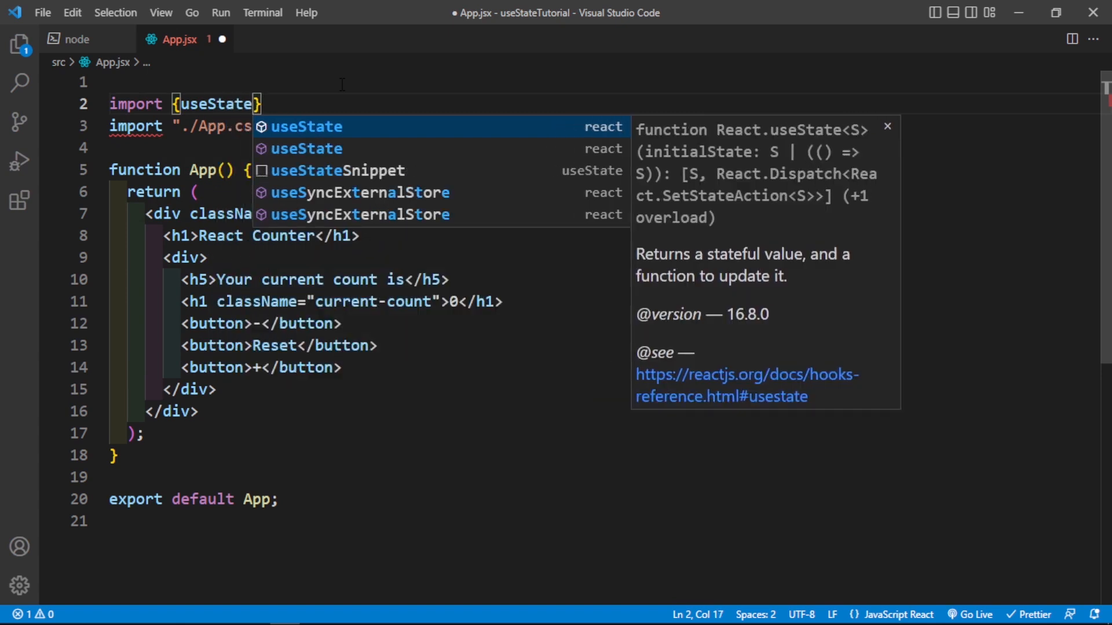
{"action": "type", "text": "frmo"}
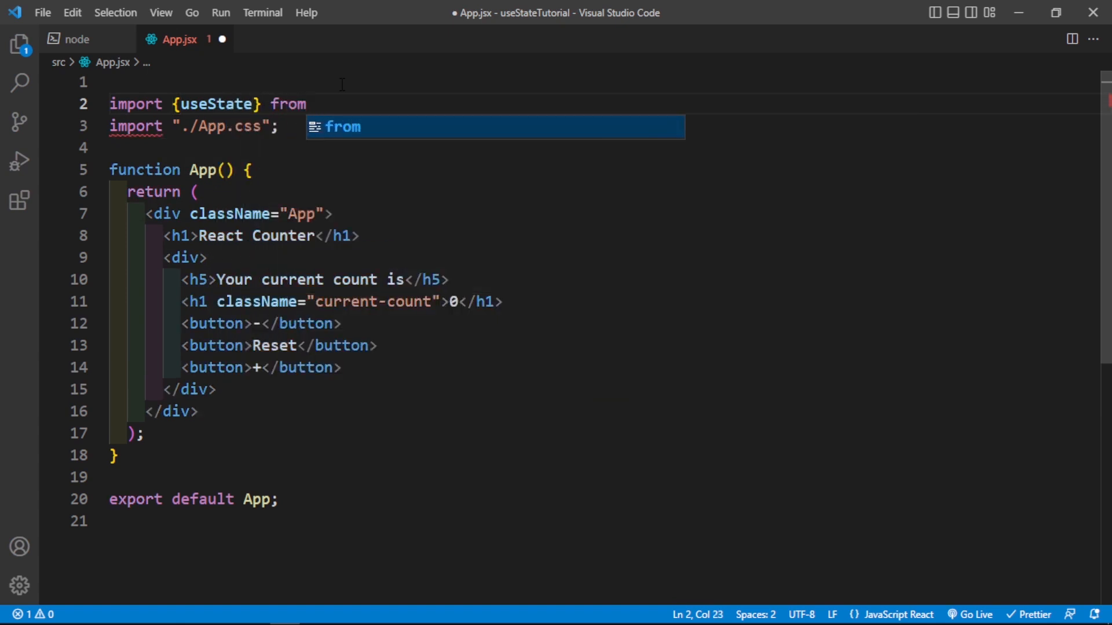
{"action": "type", "text": "'react'"}
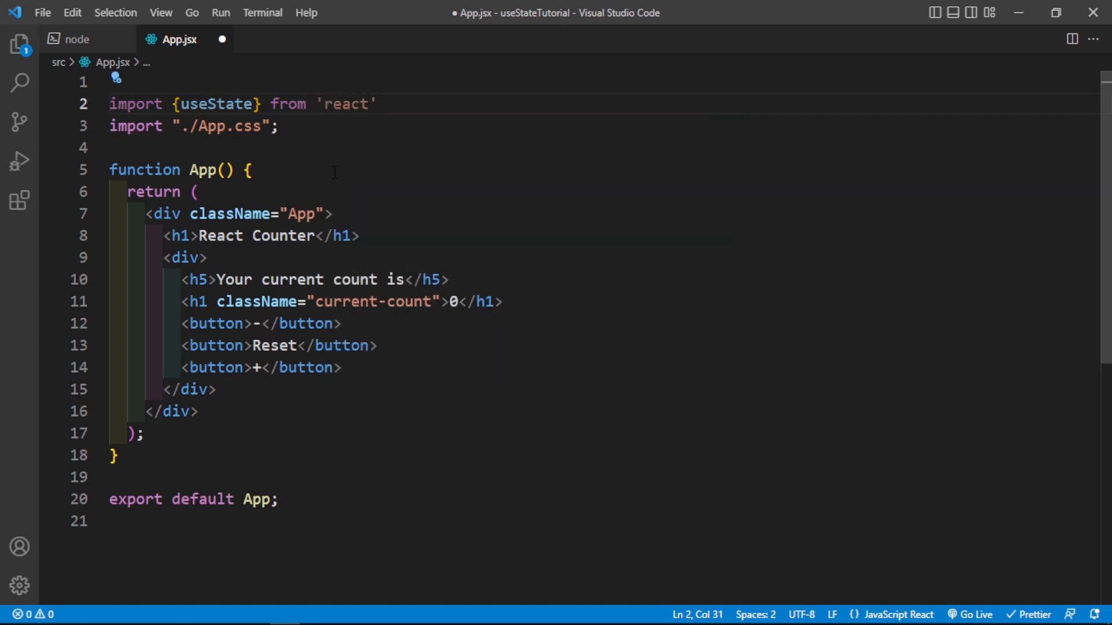
{"action": "key", "text": "Enter"}
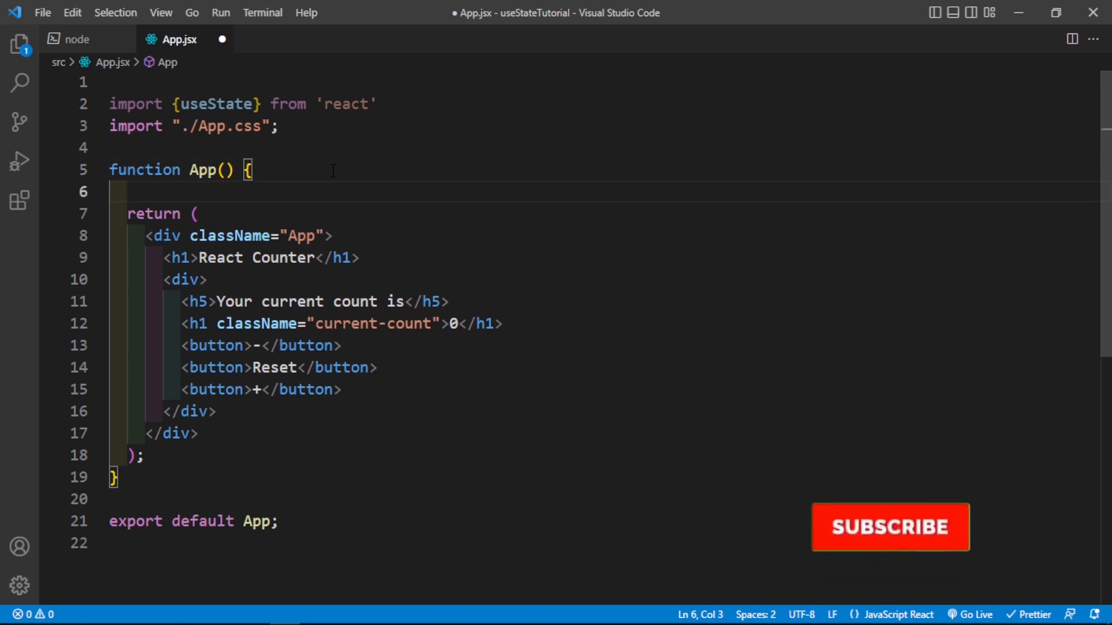
{"action": "left_click", "coordinate": [890, 527]}
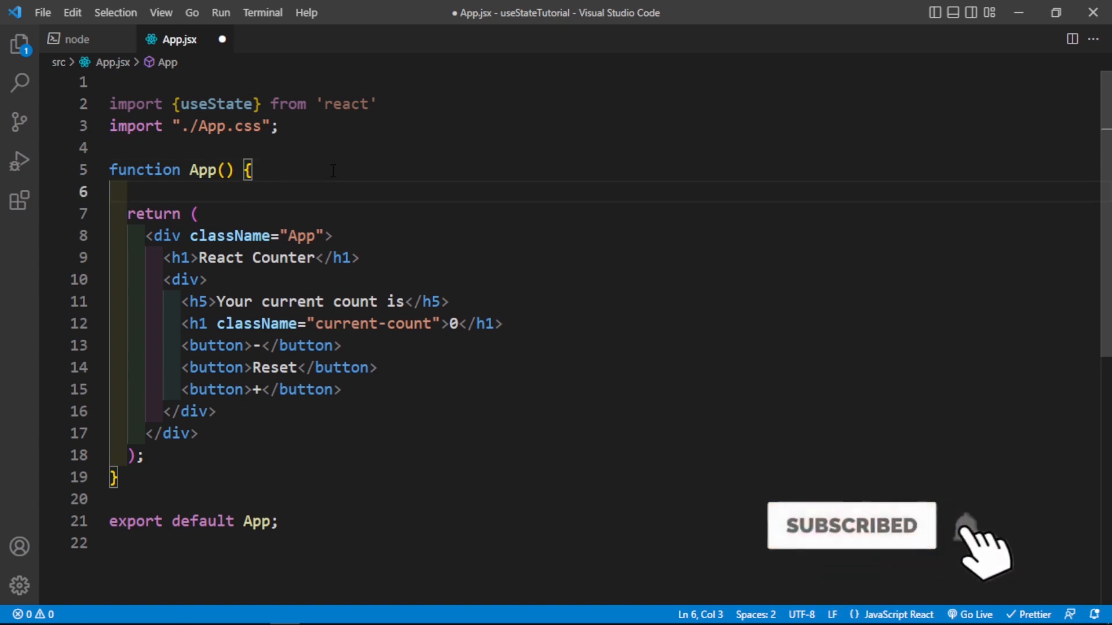
{"action": "type", "text": "React."}
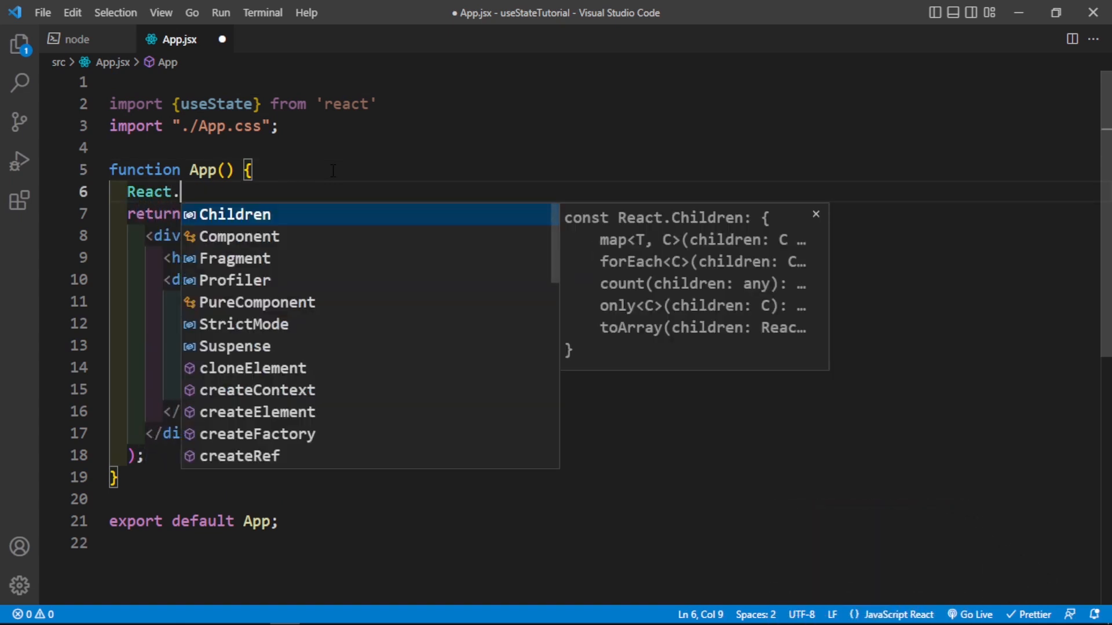
{"action": "type", "text": "useState"}
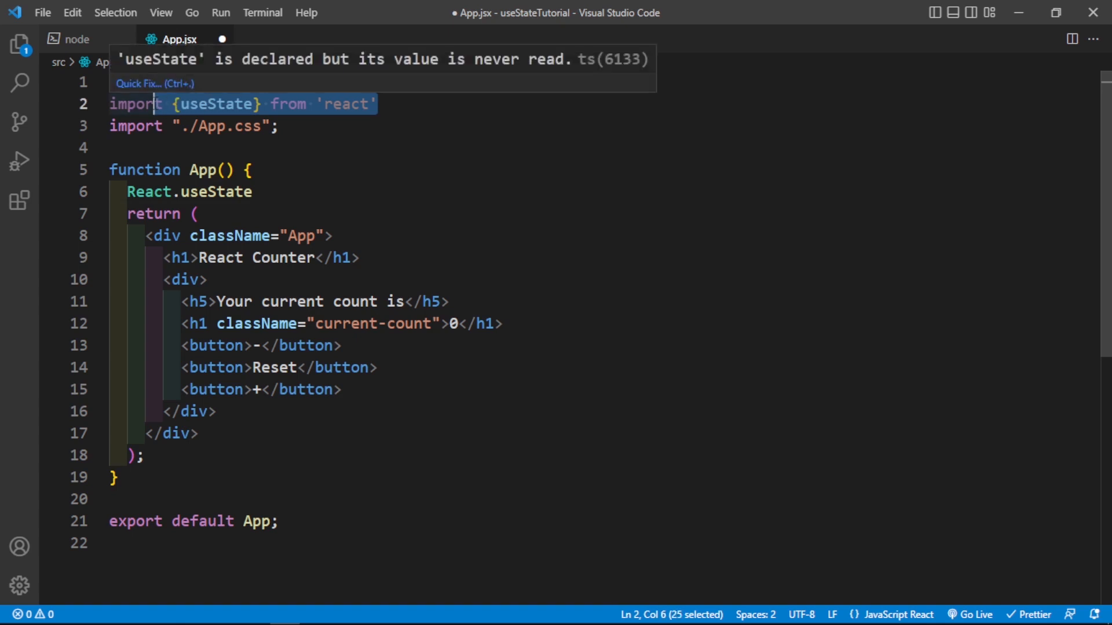
{"action": "double_click", "coordinate": [214, 191]}
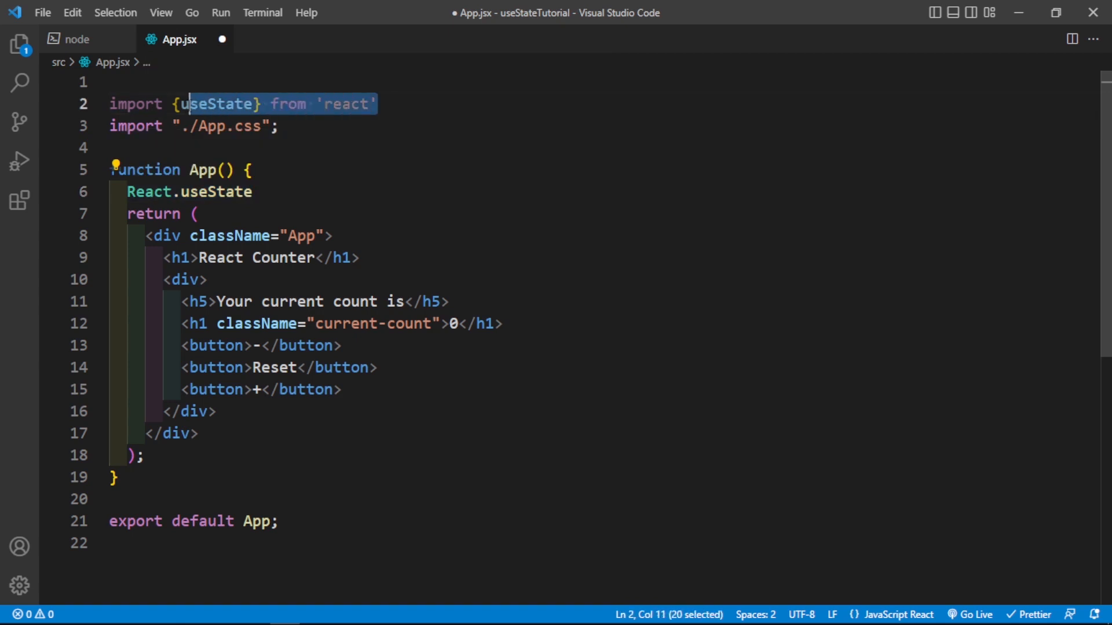
{"action": "key", "text": "Delete"}
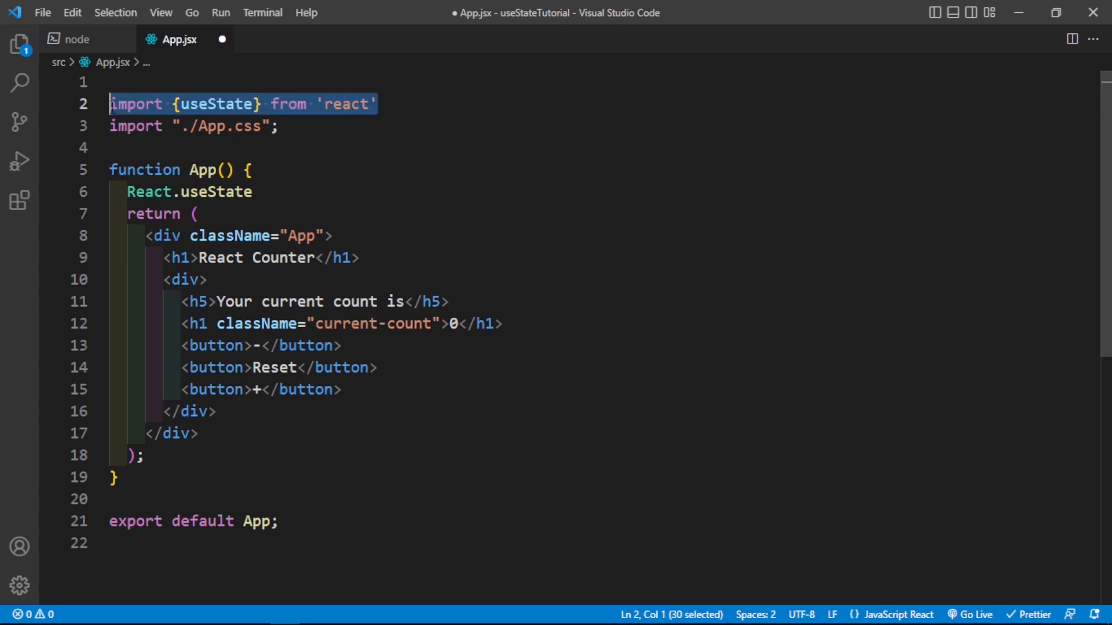
{"action": "key", "text": "Delete"}
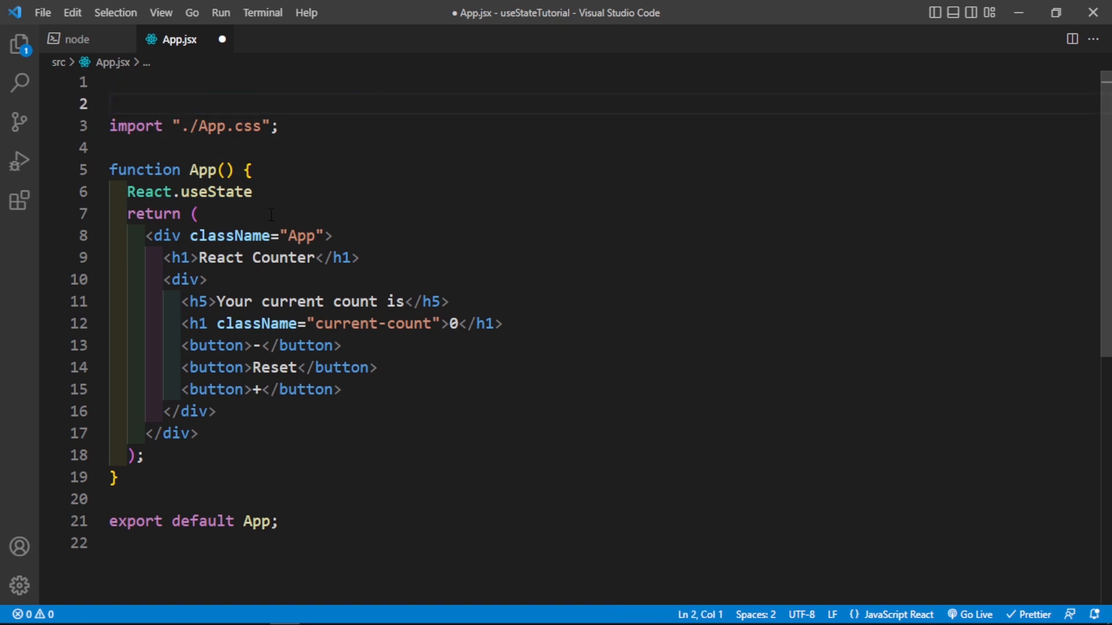
{"action": "left_click_drag", "start_coordinate": [127, 192], "coordinate": [252, 191]}
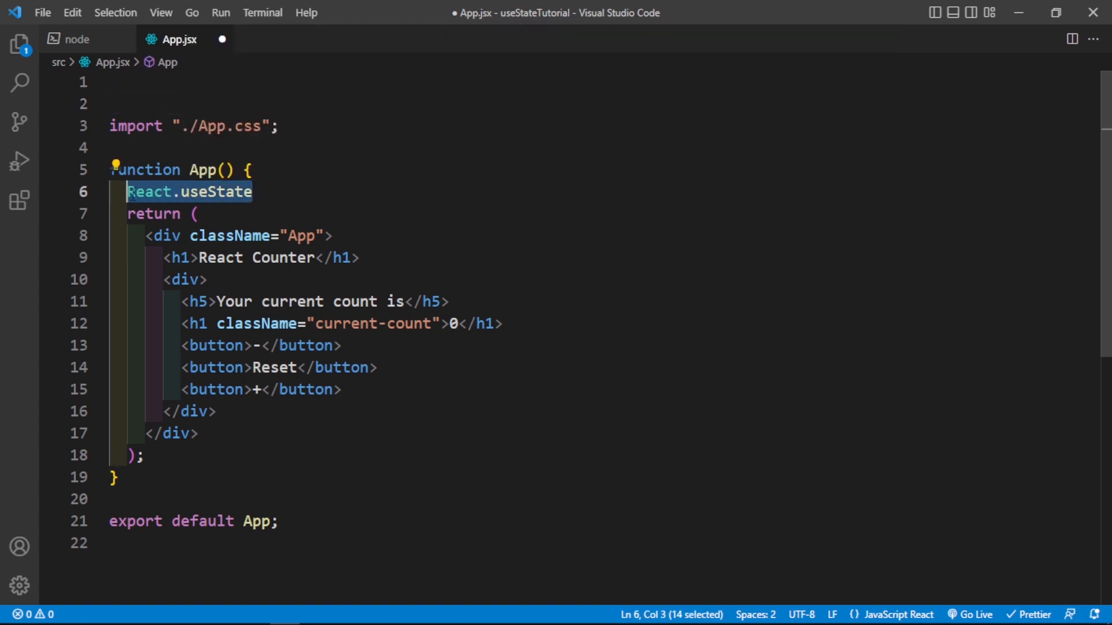
{"action": "mouse_move", "coordinate": [145, 194]}
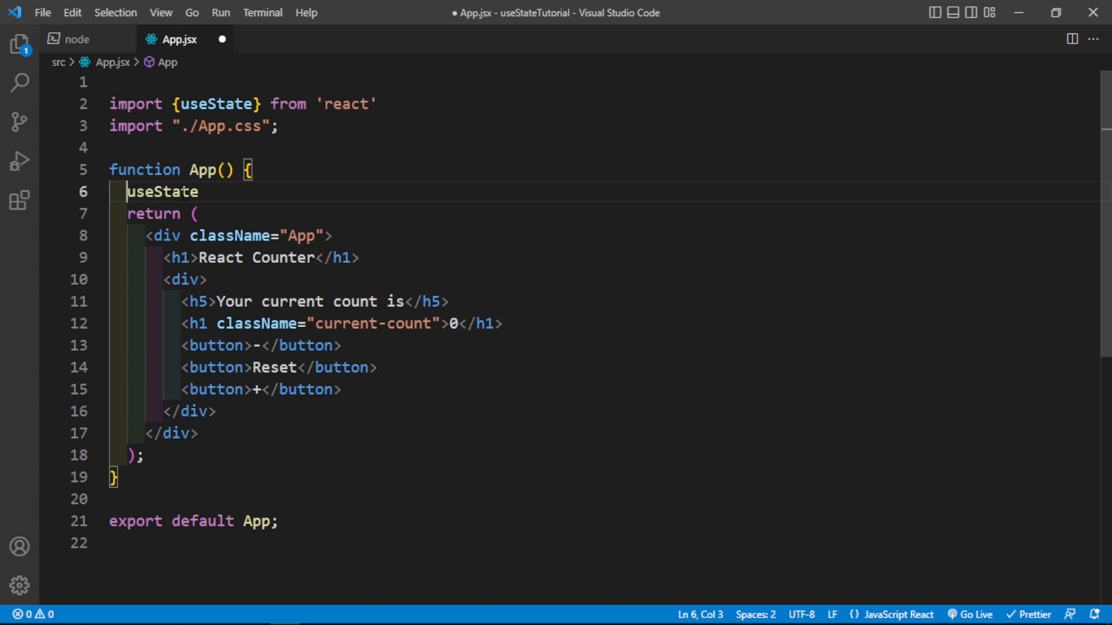
{"action": "double_click", "coordinate": [171, 192]}
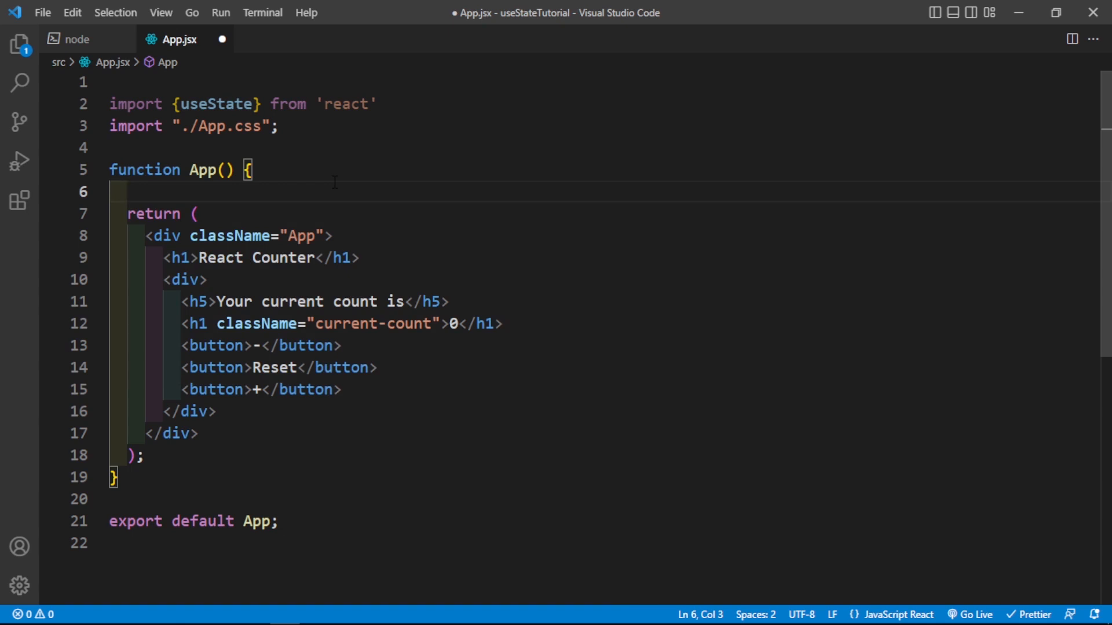
Step: Declare const count = useState(), add console.log(count), and save App.jsx
{"action": "type", "text": "cons"}
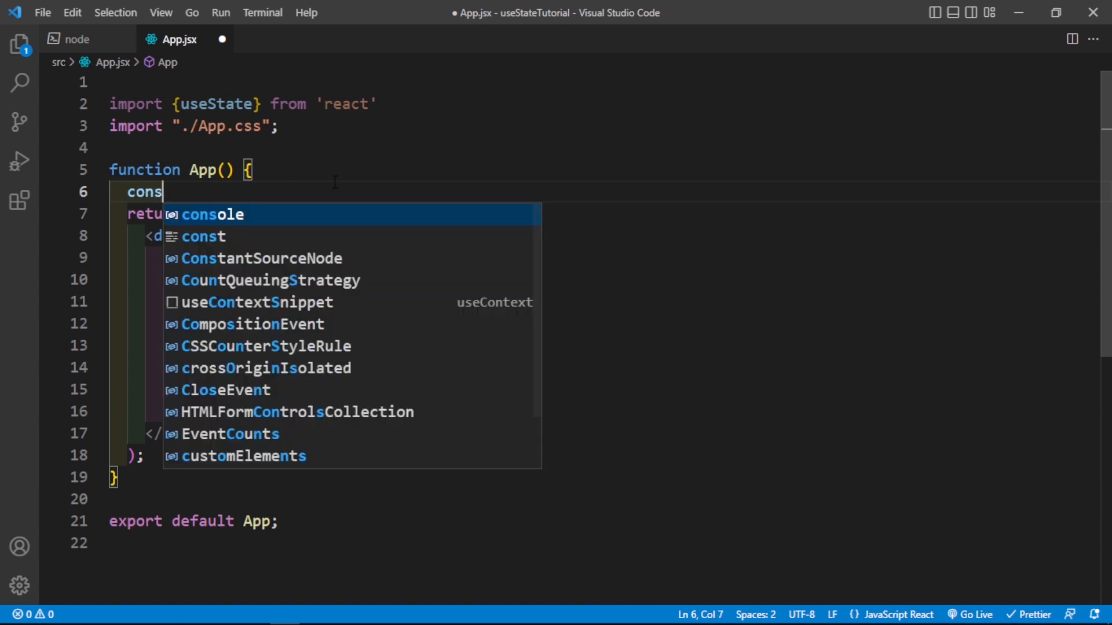
{"action": "type", "text": "t"}
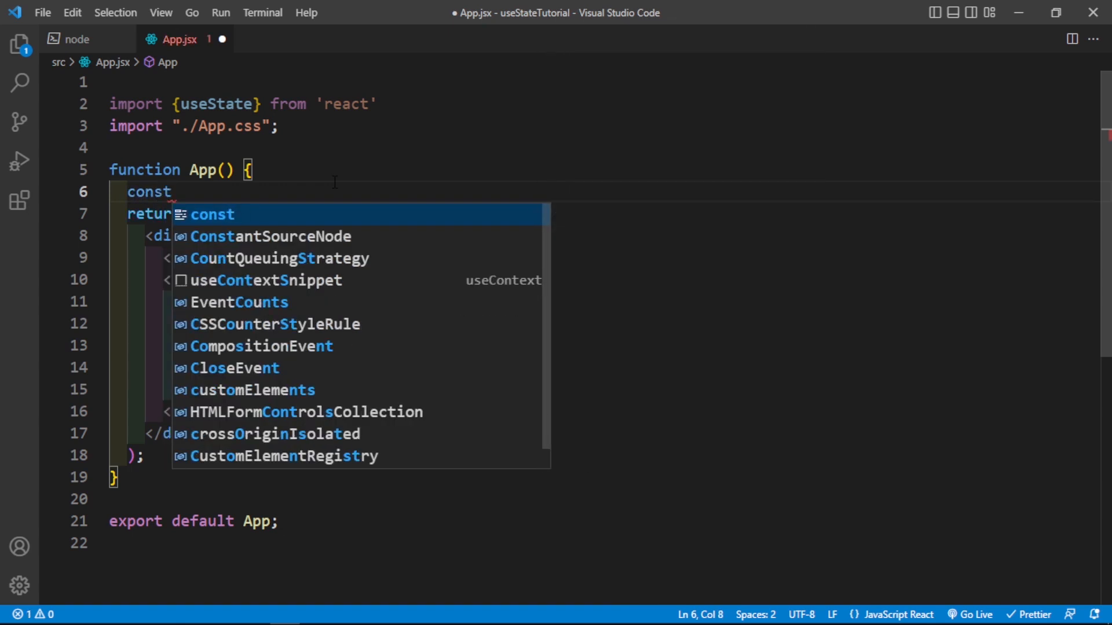
{"action": "type", "text": "count ="}
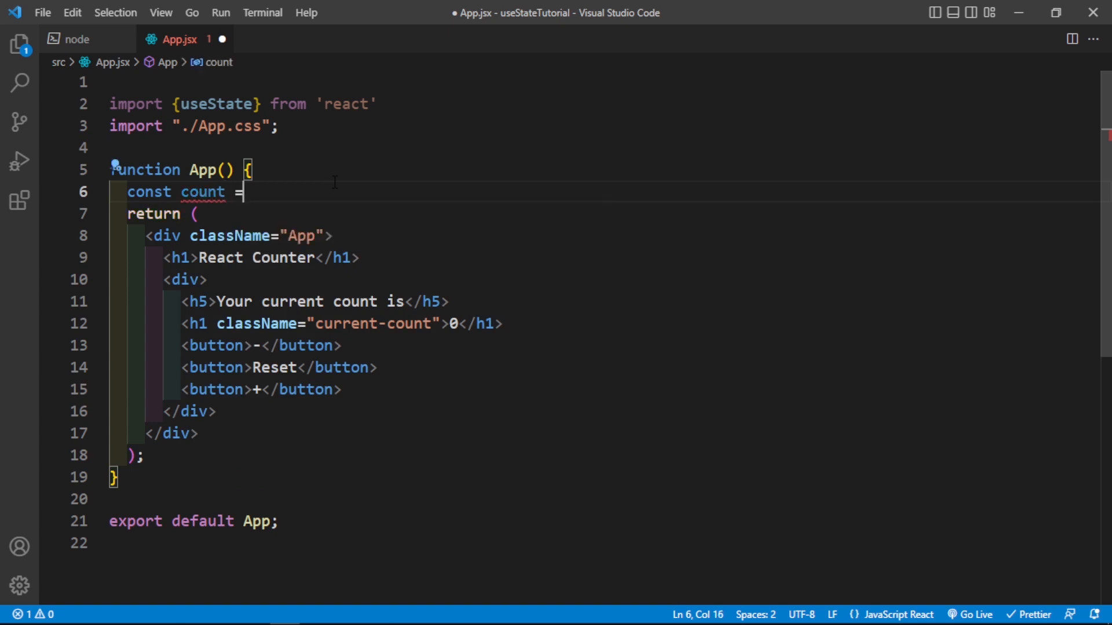
{"action": "type", "text": "useState"}
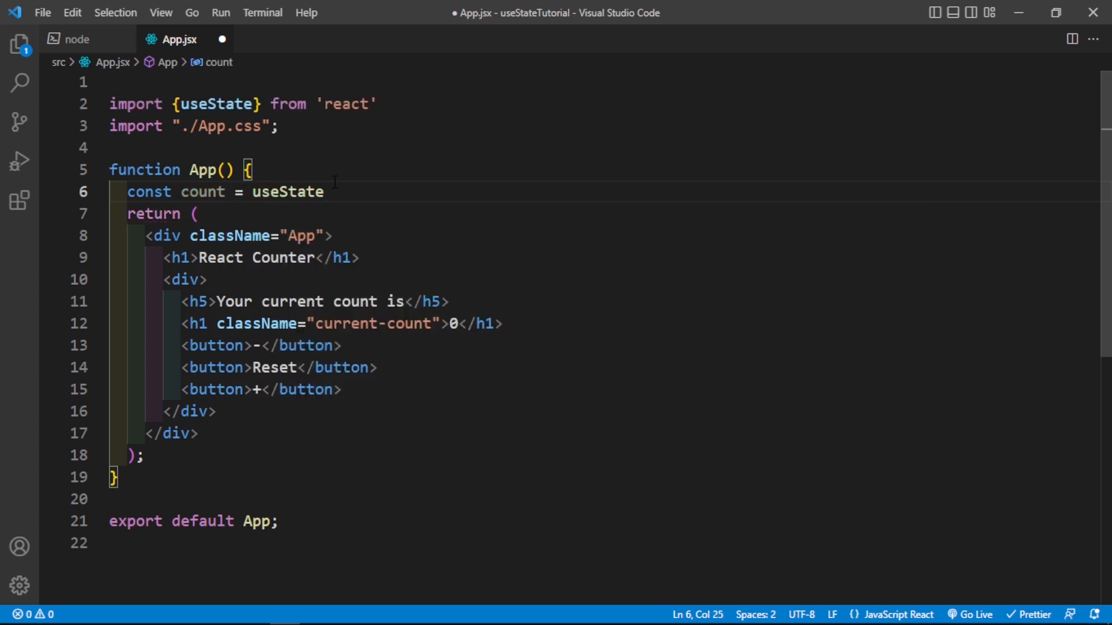
{"action": "type", "text": "()"}
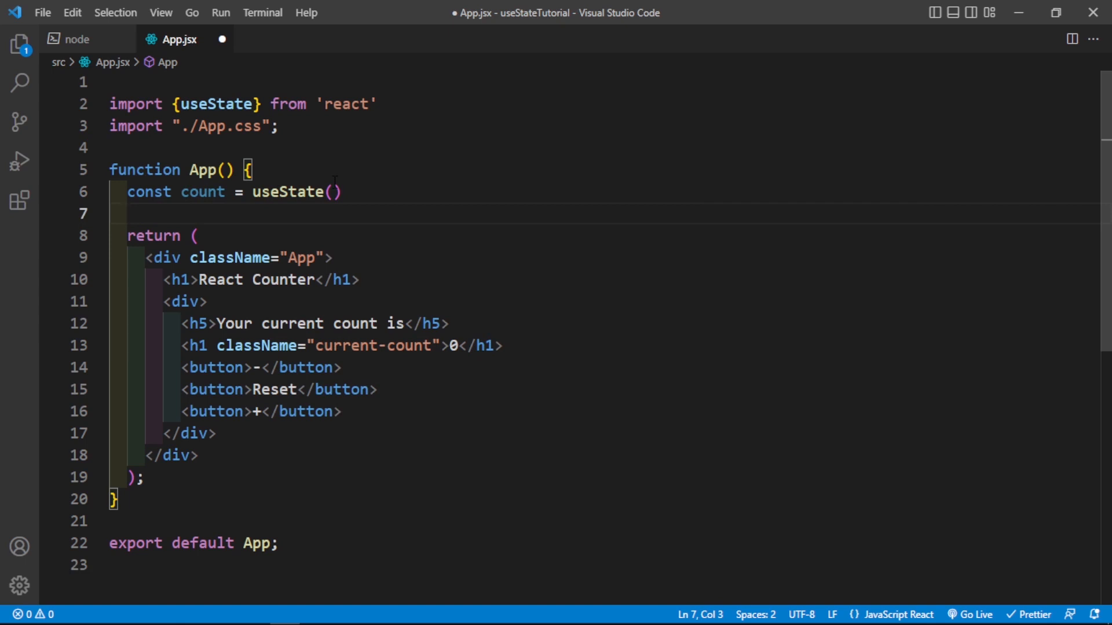
{"action": "type", "text": "console.log();"}
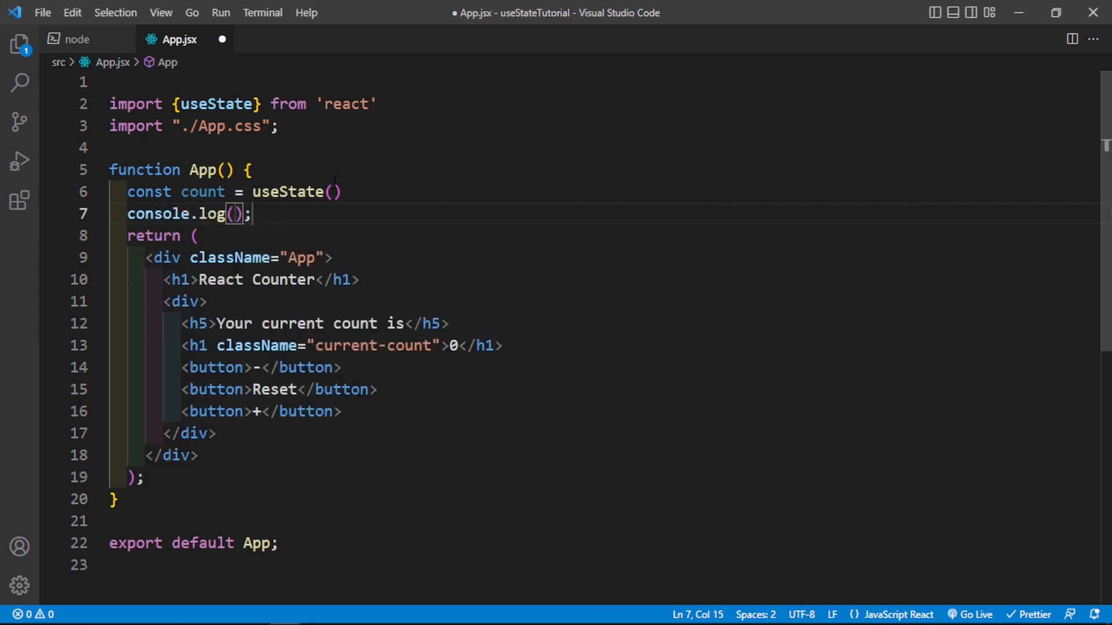
{"action": "type", "text": "count"}
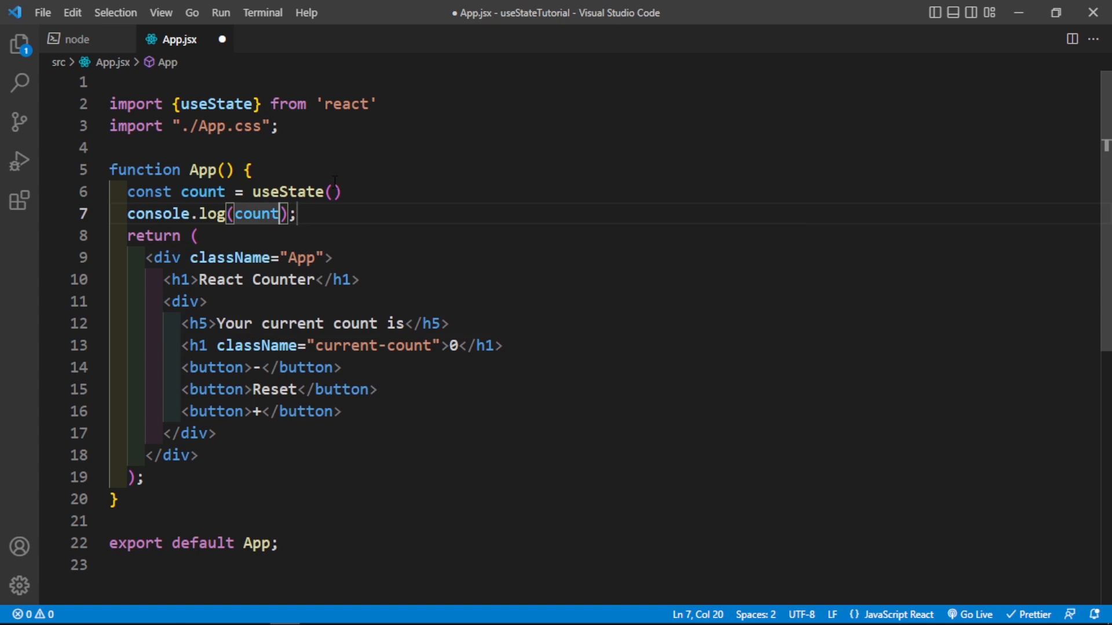
{"action": "key", "text": "ctrl+s"}
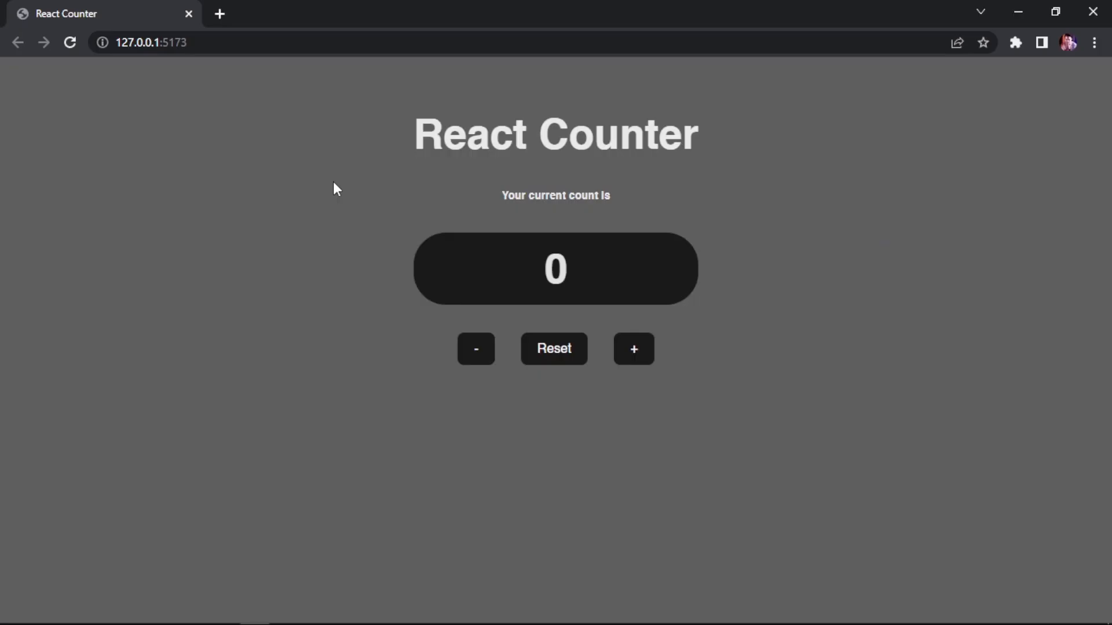
Step: Open Chrome's console, expand the logged count array, and pass "example" as the initial value
{"action": "key", "text": "F12"}
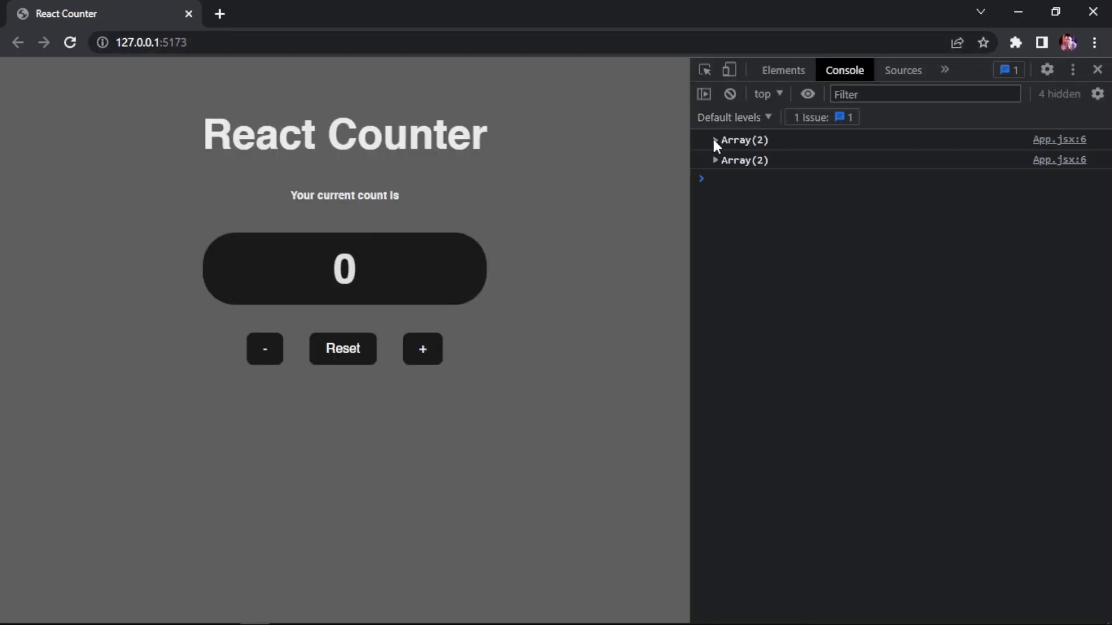
{"action": "left_click", "coordinate": [714, 140]}
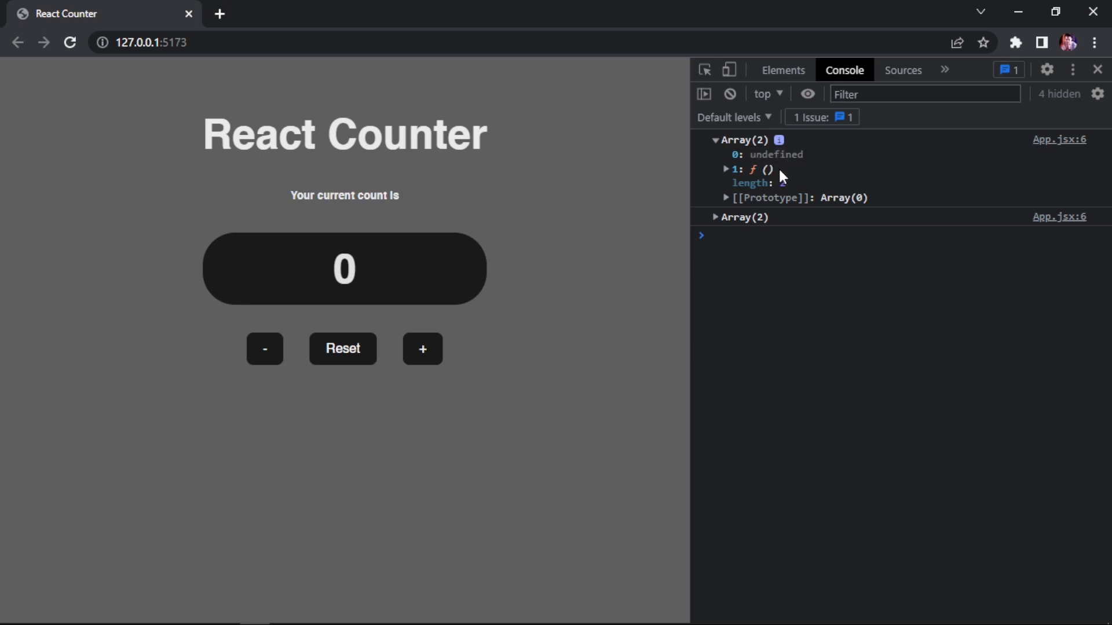
{"action": "mouse_move", "coordinate": [728, 175]}
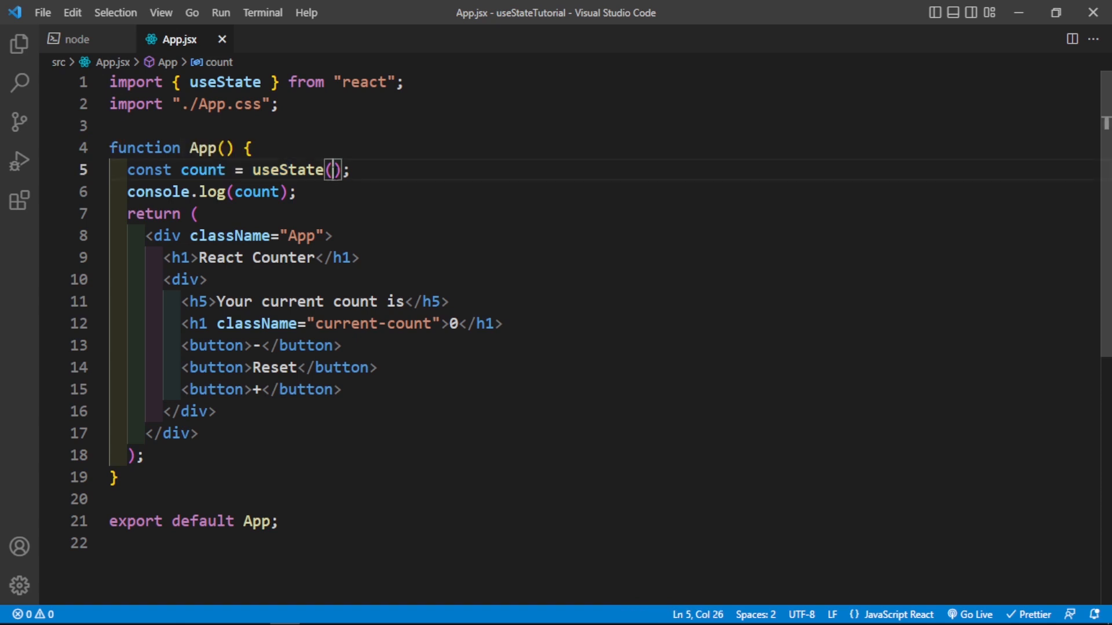
{"action": "type", "text": "\"exam\""}
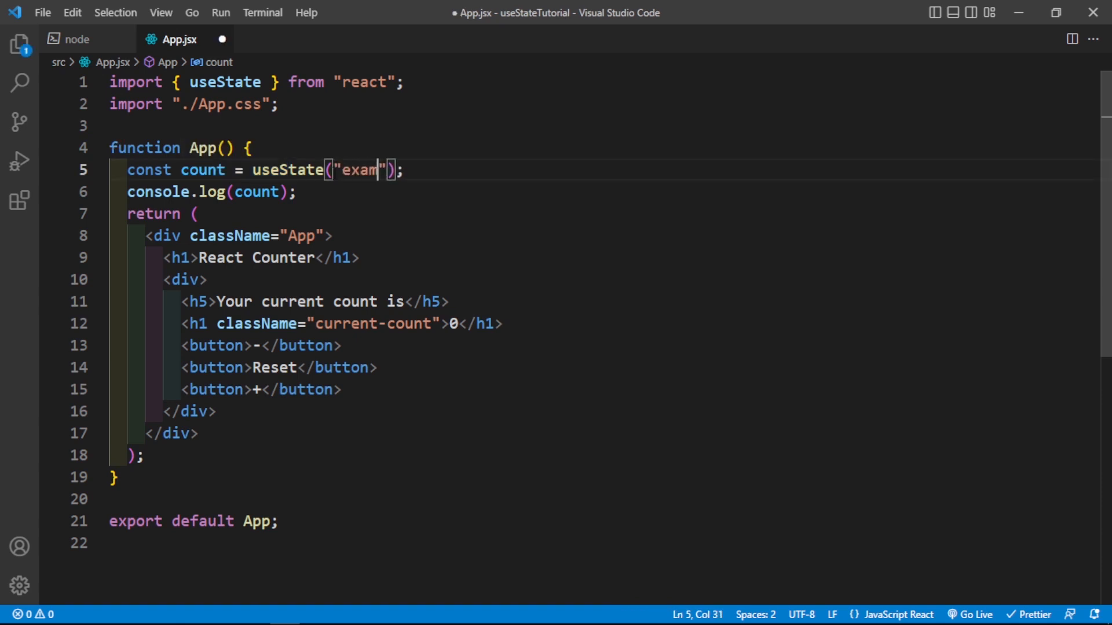
{"action": "type", "text": "ple"}
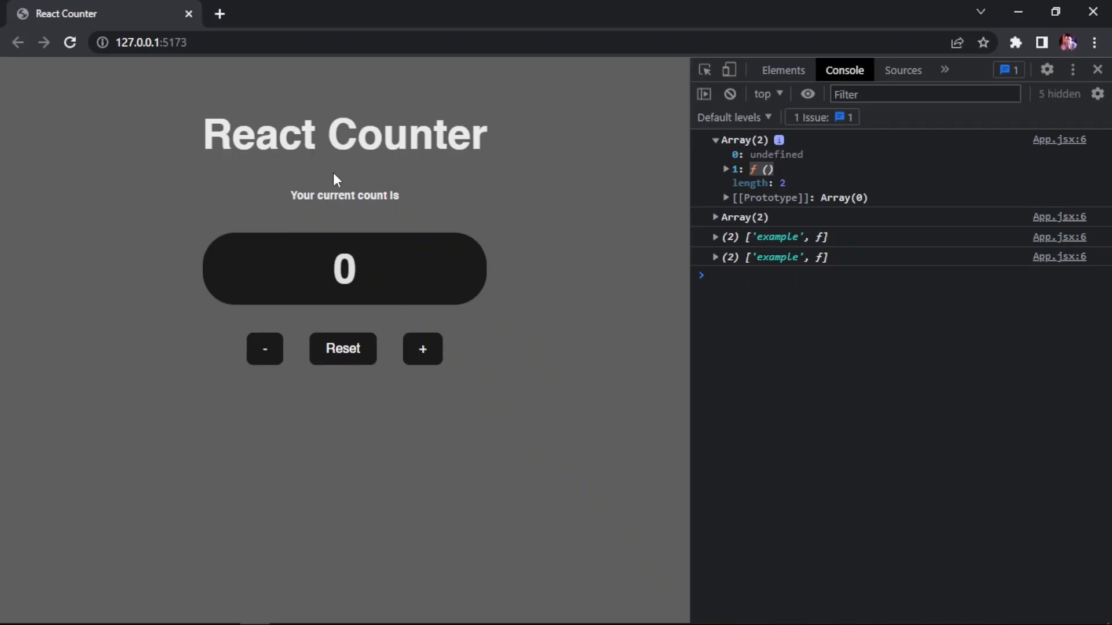
{"action": "mouse_move", "coordinate": [785, 249]}
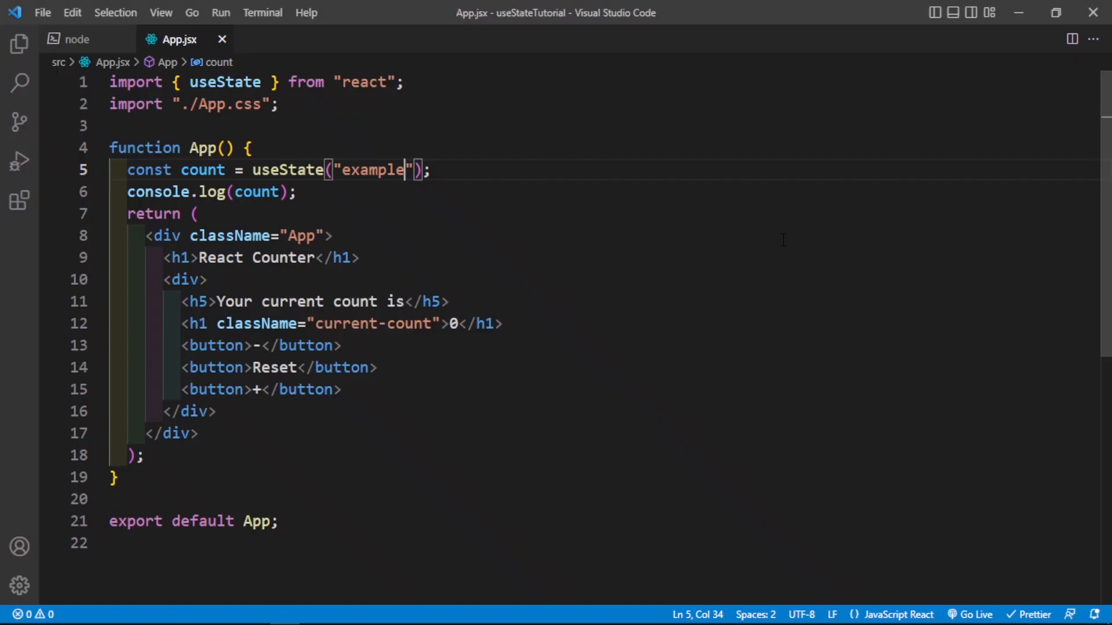
{"action": "double_click", "coordinate": [371, 170]}
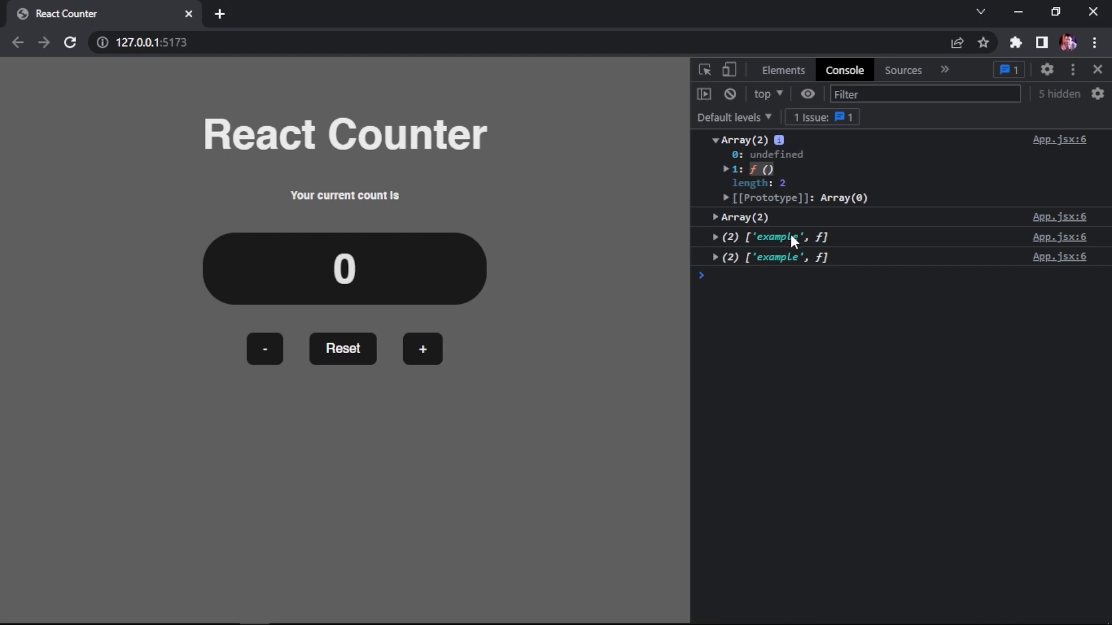
{"action": "double_click", "coordinate": [776, 237]}
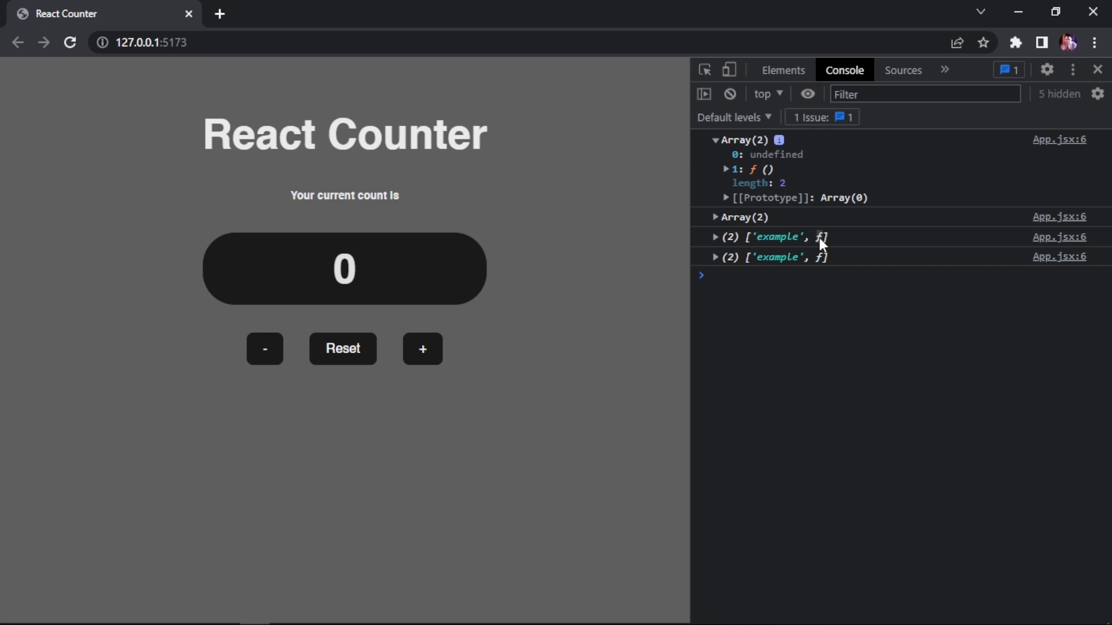
{"action": "left_click", "coordinate": [714, 237]}
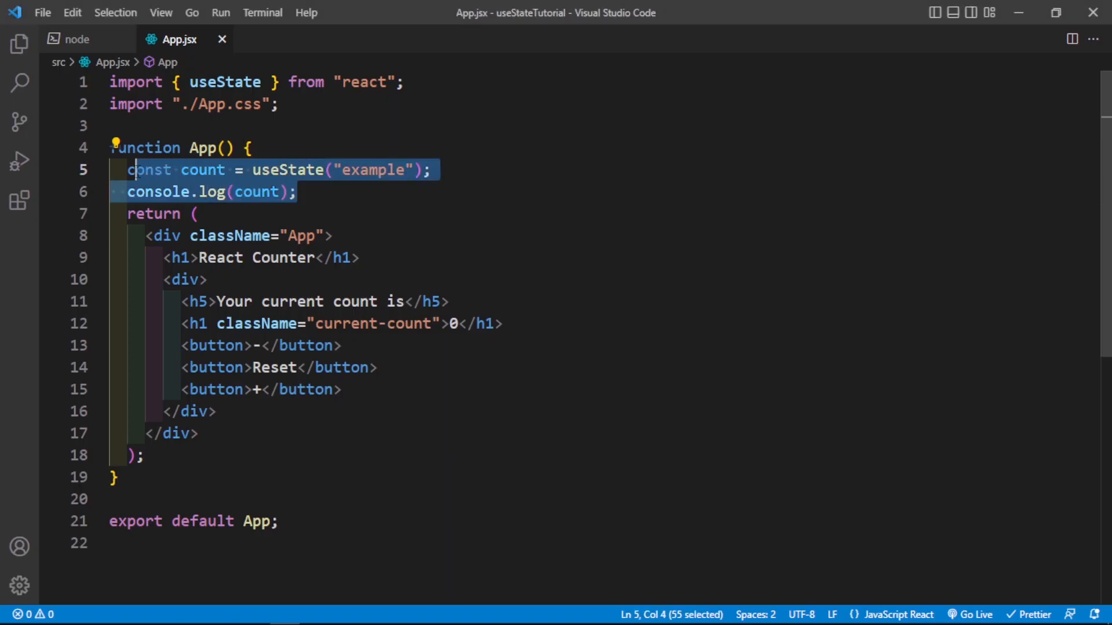
Step: Delete the example state and log lines and write const [count, setCount] = useState(0)
{"action": "key", "text": "Delete"}
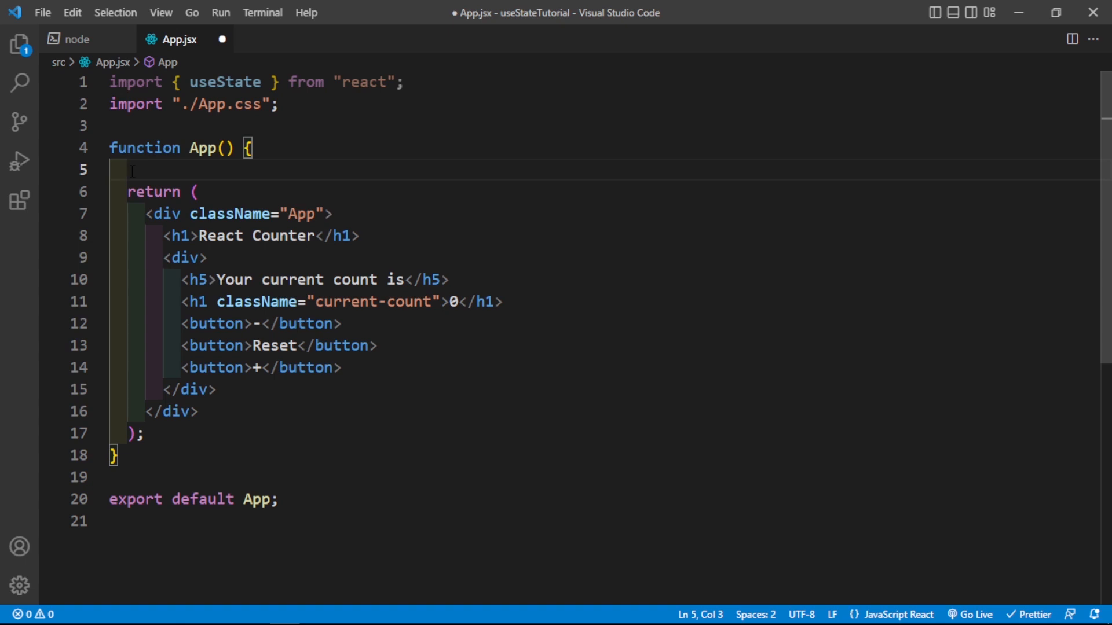
{"action": "type", "text": "const []"}
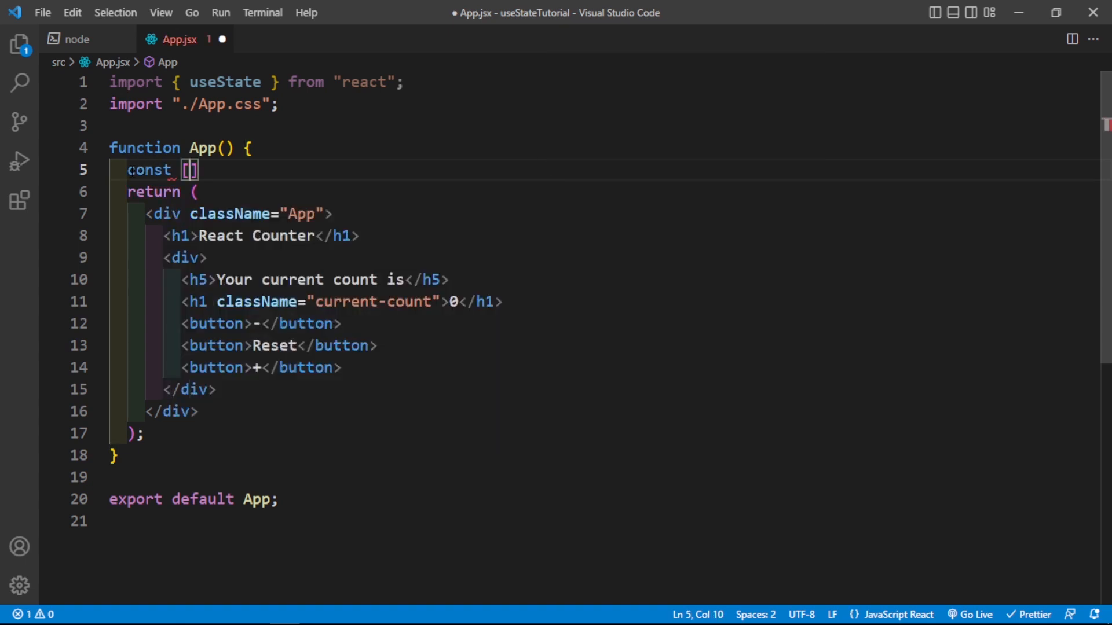
{"action": "type", "text": "count, setC"}
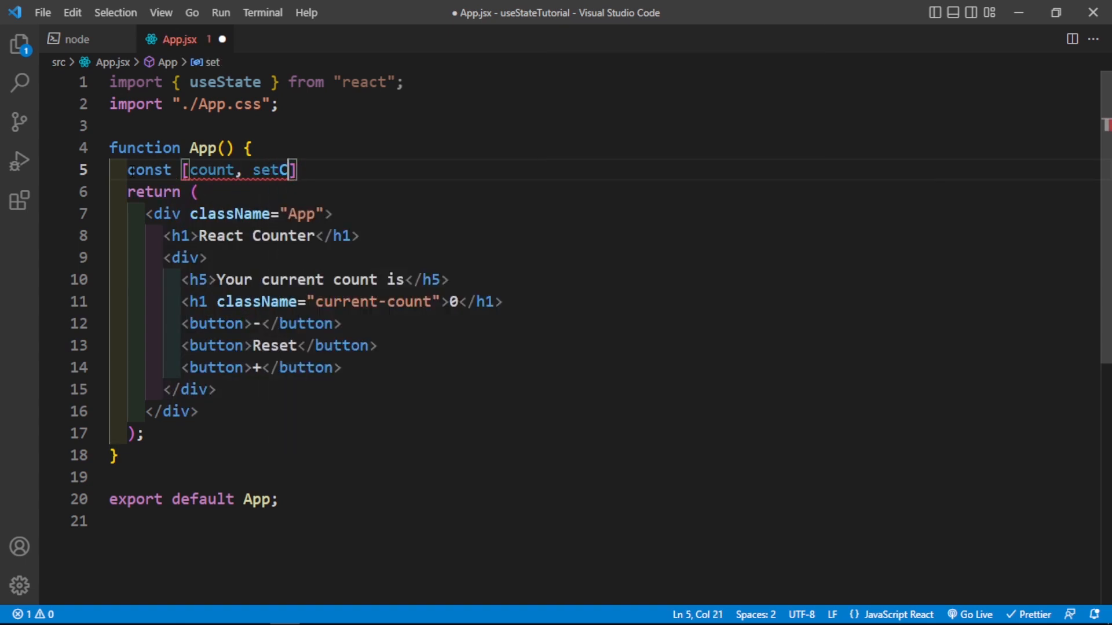
{"action": "type", "text": "ount] ="}
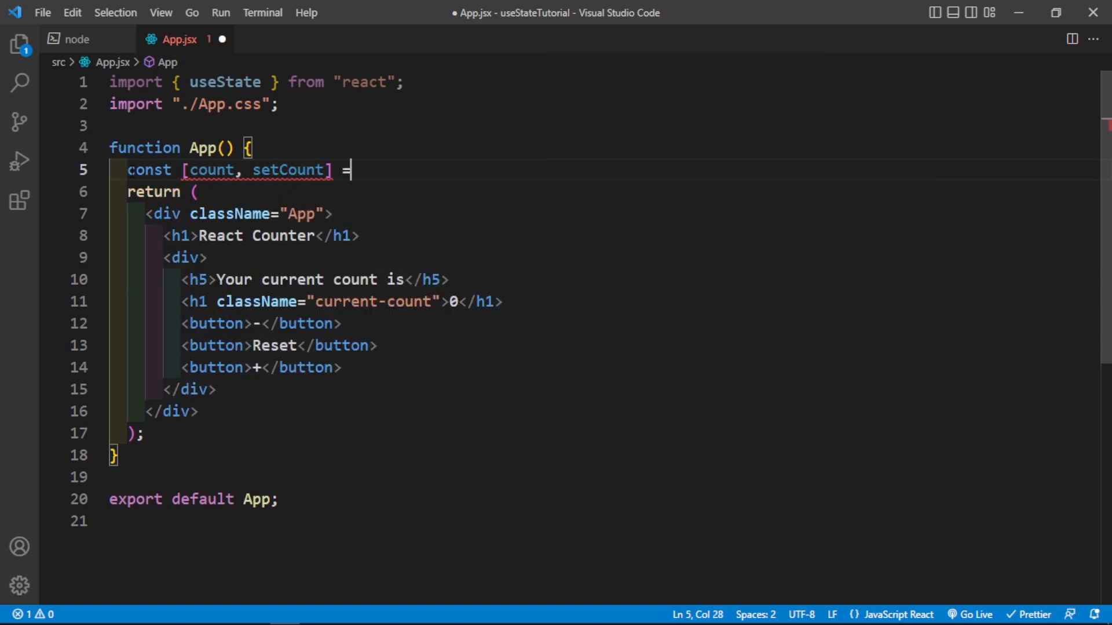
{"action": "type", "text": "useState()"}
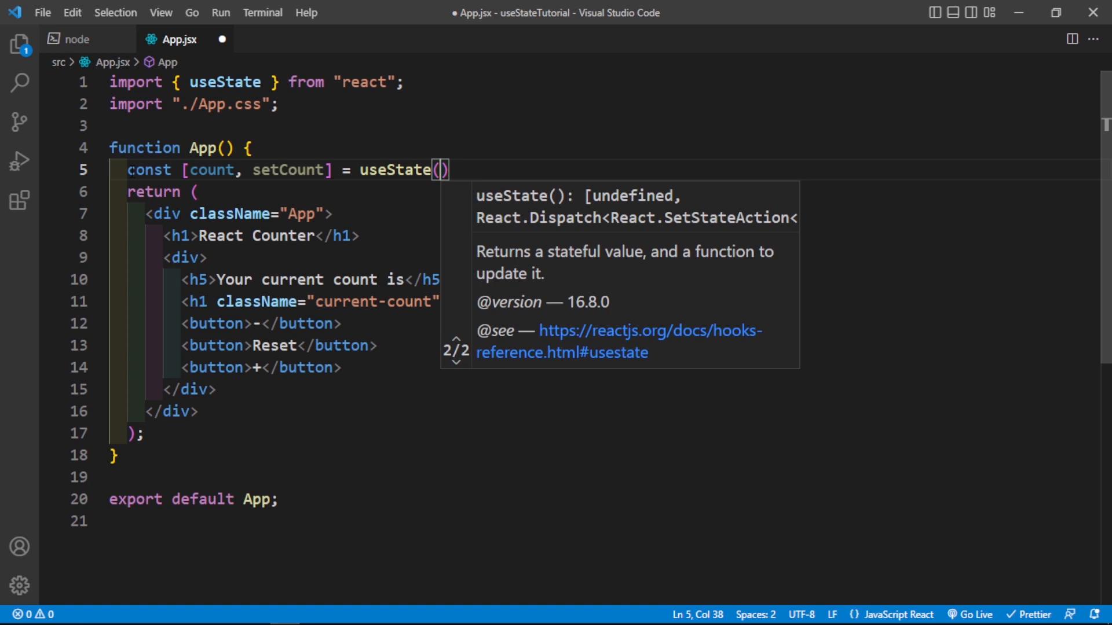
{"action": "type", "text": "0"}
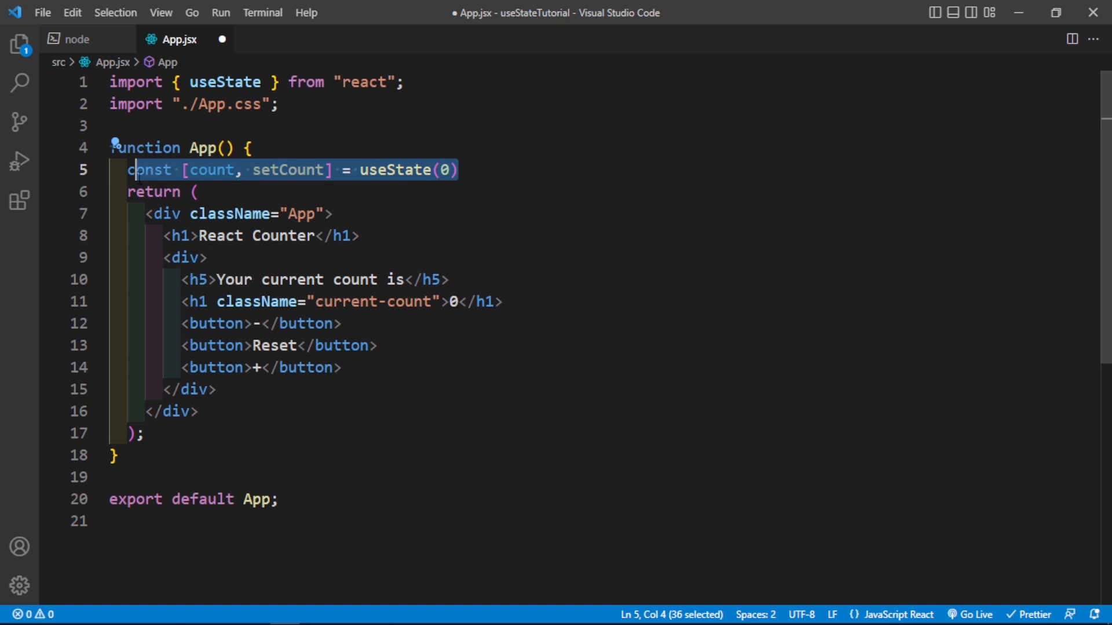
{"action": "double_click", "coordinate": [212, 169]}
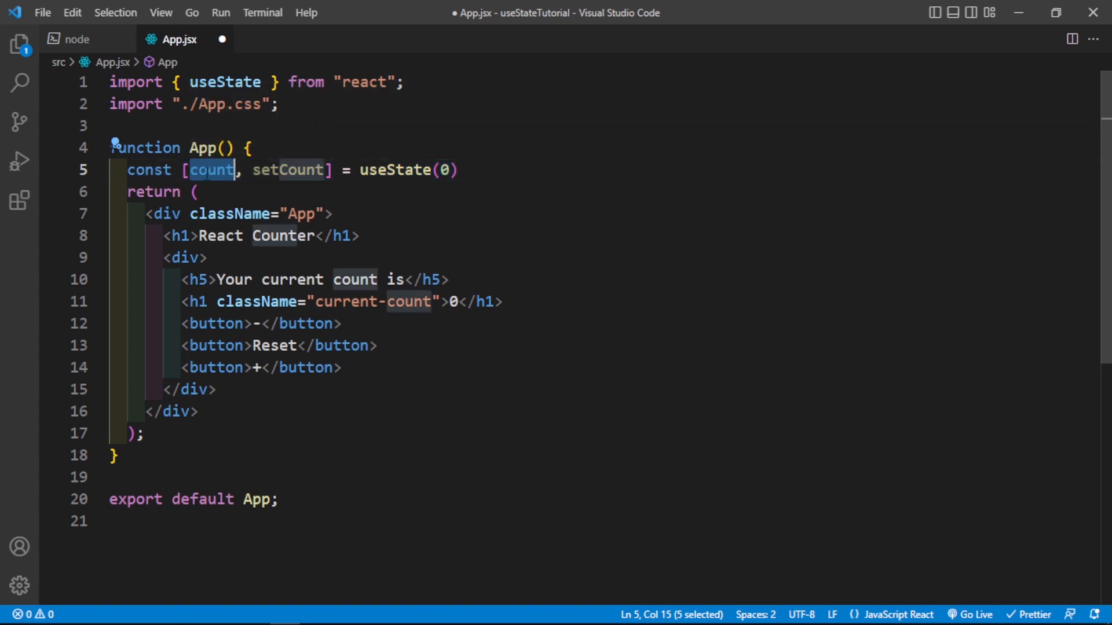
{"action": "double_click", "coordinate": [287, 169]}
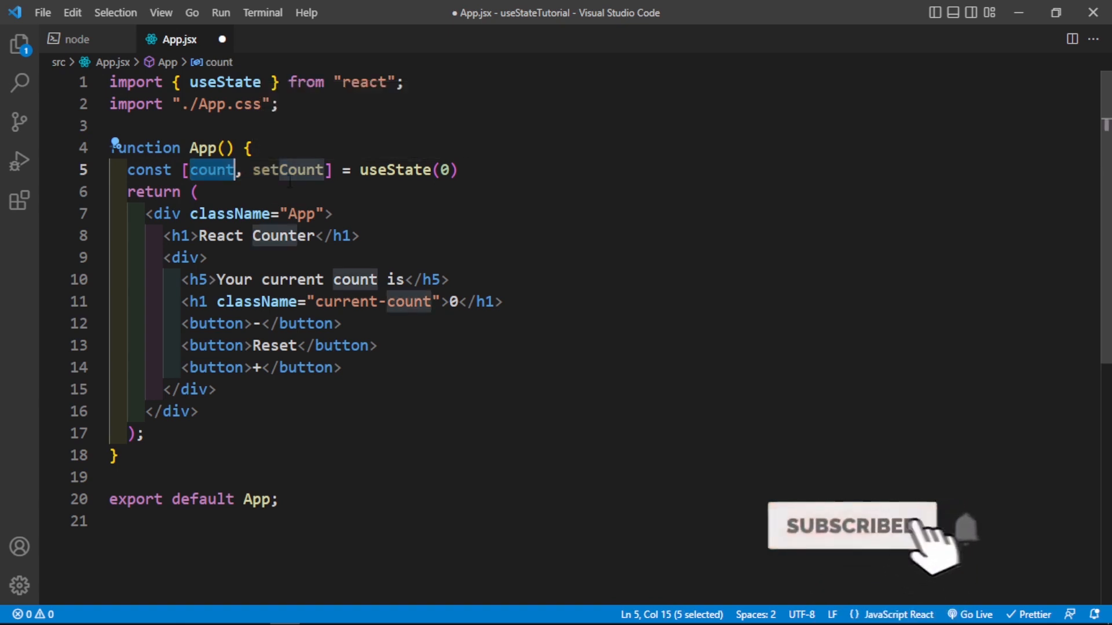
{"action": "double_click", "coordinate": [287, 169]}
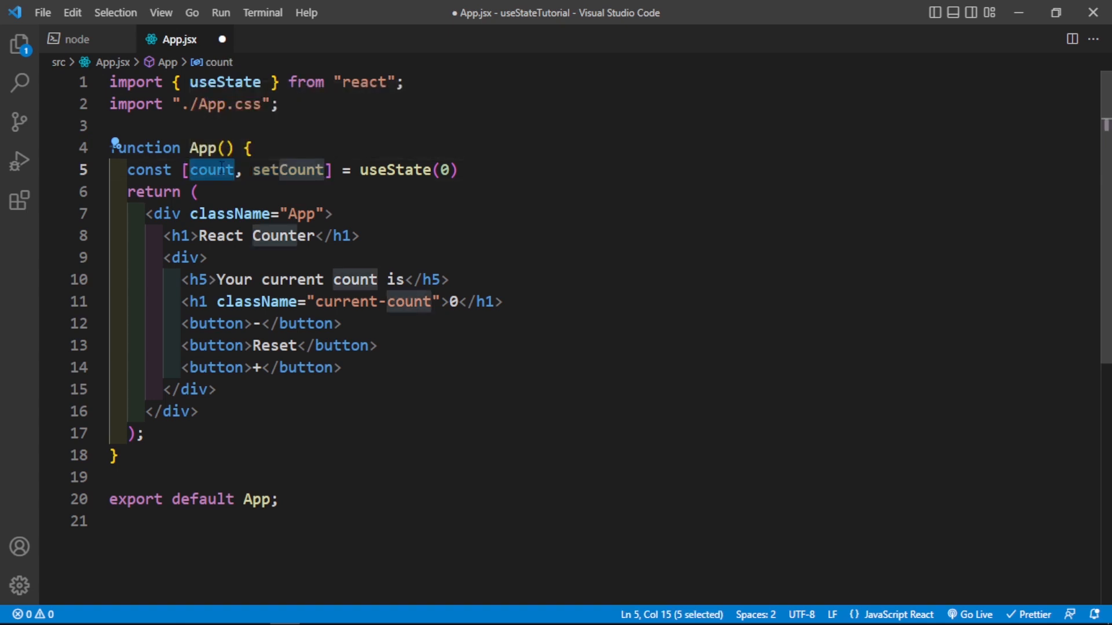
{"action": "type", "text": "name"}
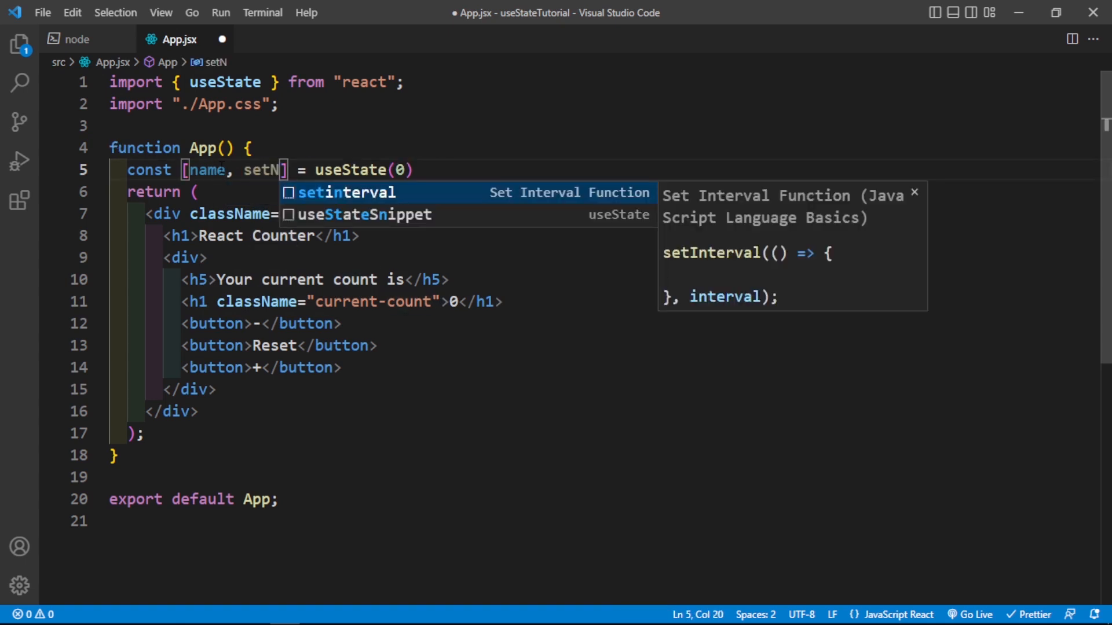
{"action": "type", "text": "ame"}
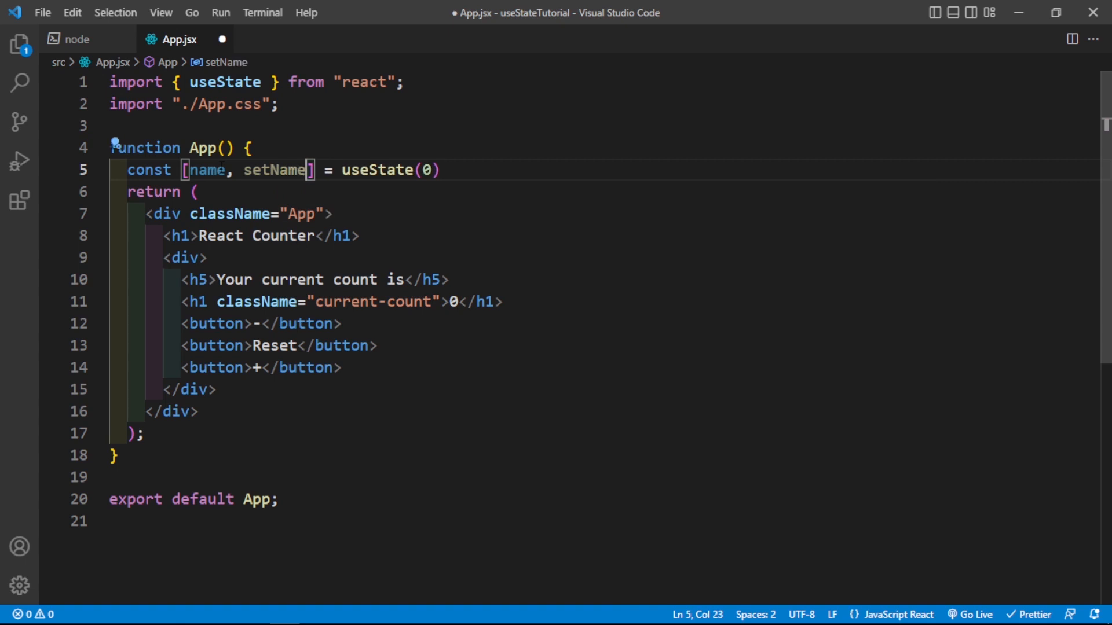
{"action": "type", "text": "count"}
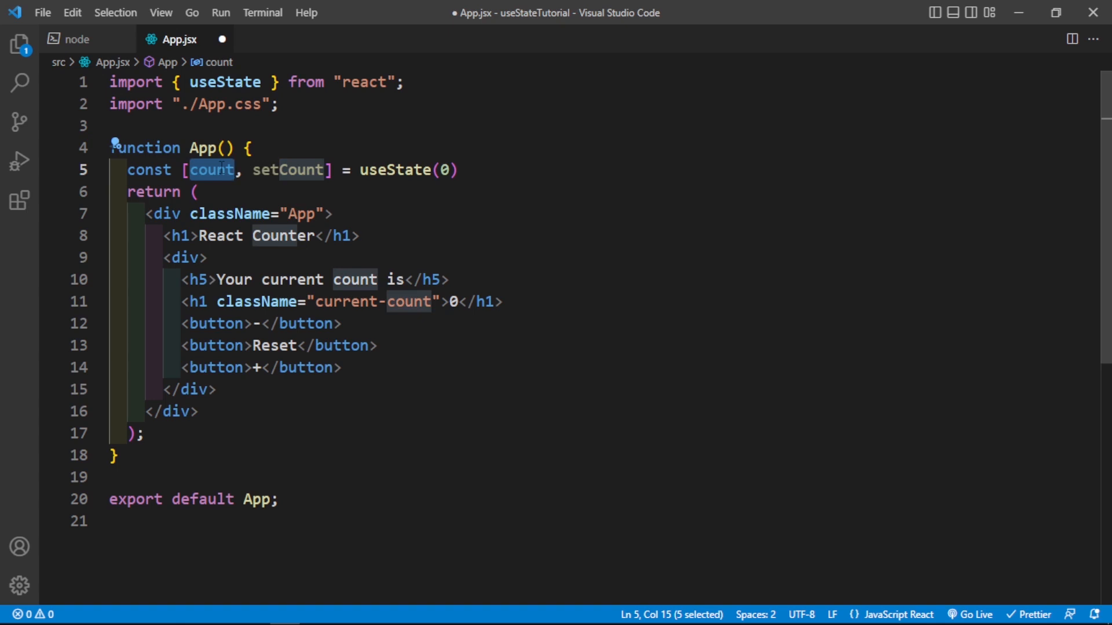
{"action": "left_click", "coordinate": [457, 302]}
{"action": "type", "text": "{0"}
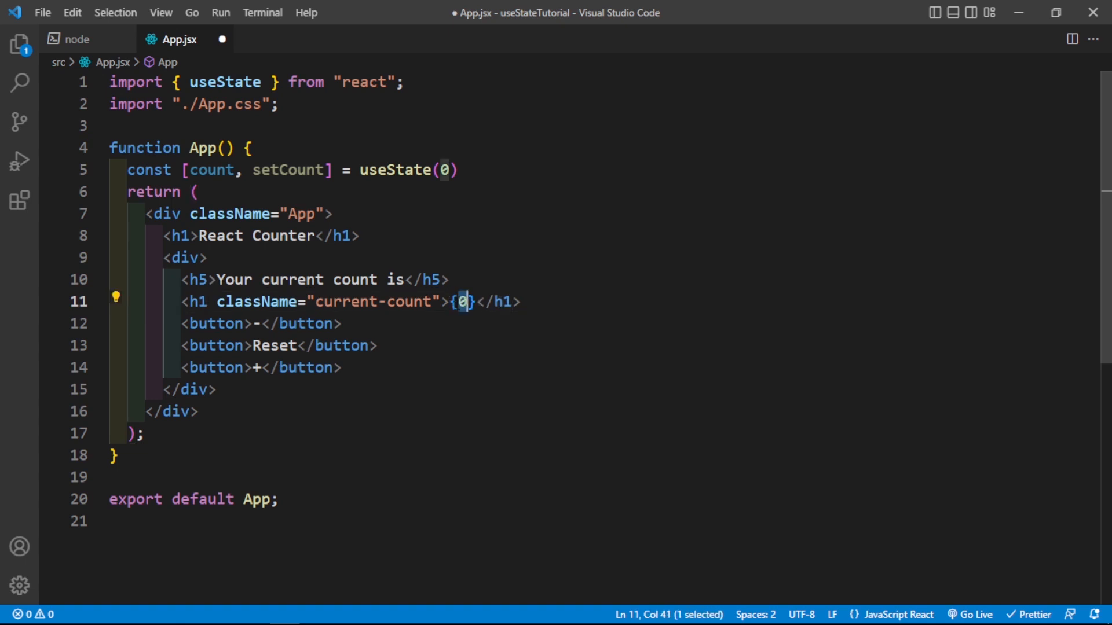
Step: Replace the hard-coded 0 in the current-count h1 with {count}
{"action": "type", "text": "cou"}
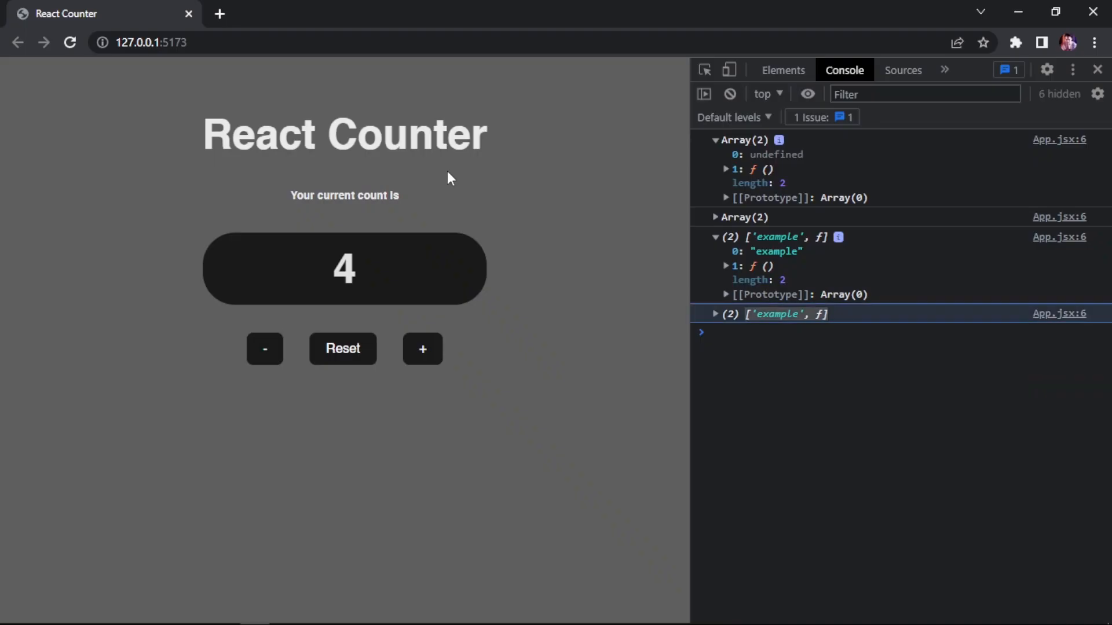
Step: Check that the counter heading in Chrome shows 0 from the count state
{"action": "double_click", "coordinate": [344, 268]}
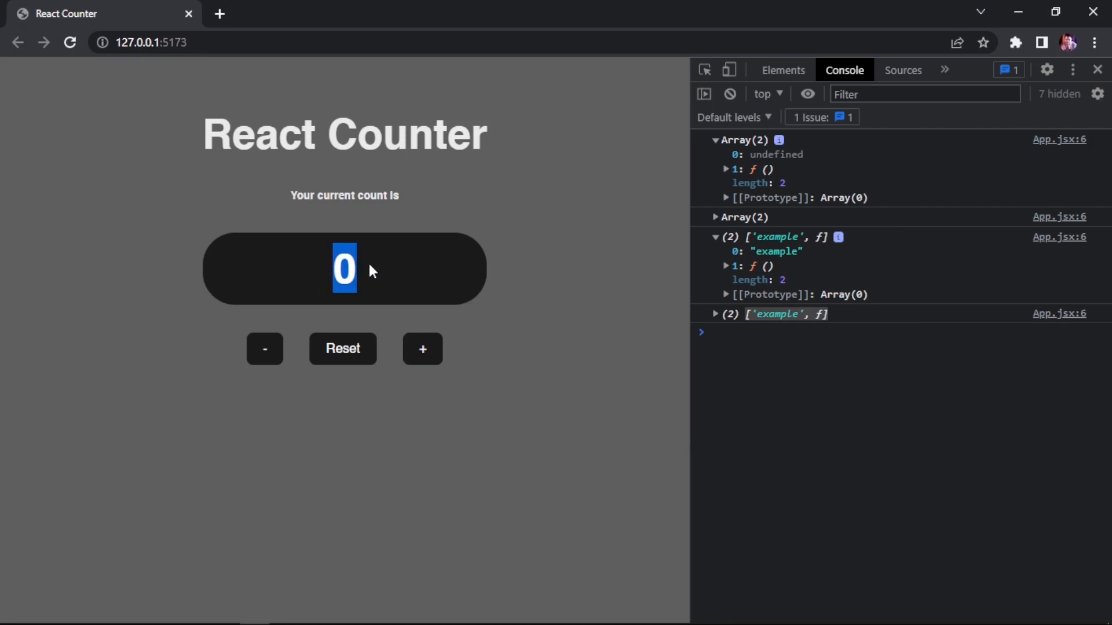
{"action": "left_click", "coordinate": [343, 349]}
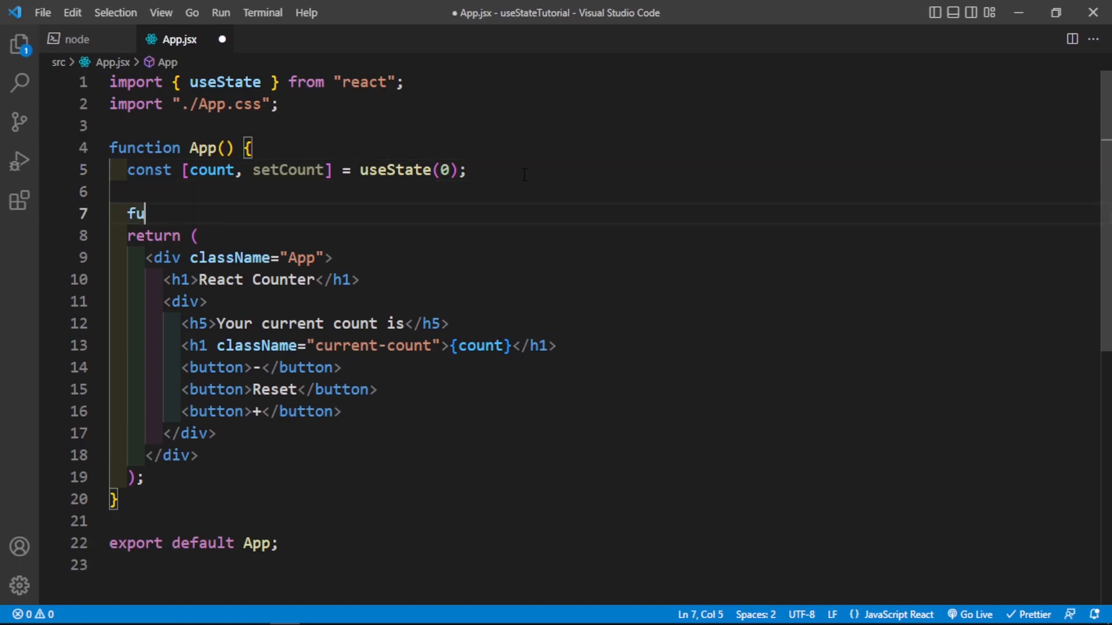
Step: Write empty decrease(), reset() and increase() functions below the useState line
{"action": "type", "text": "nction"}
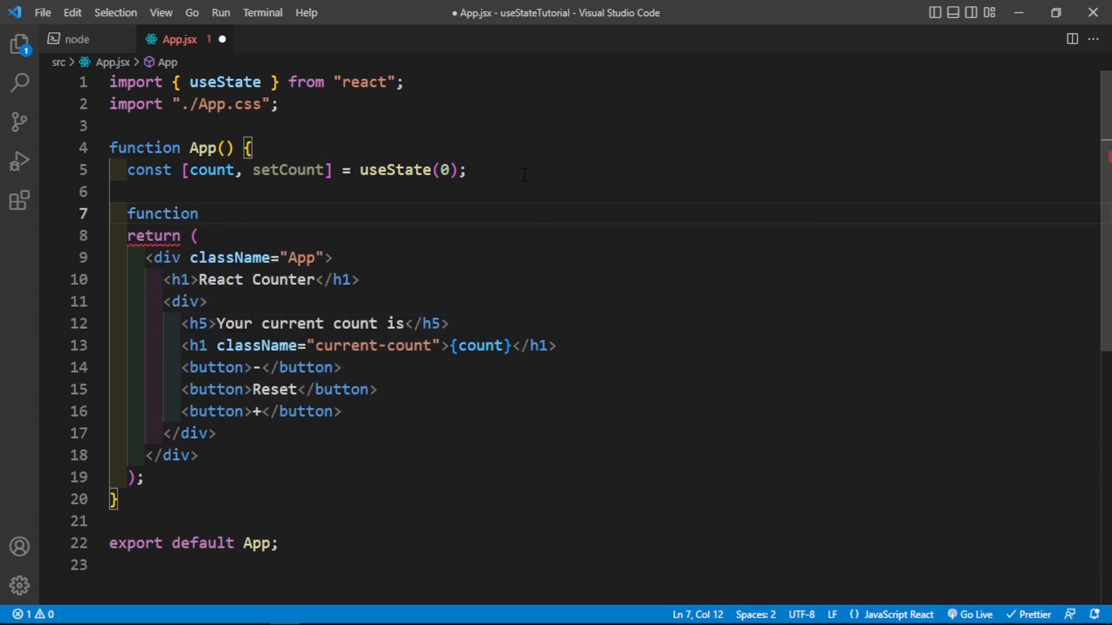
{"action": "type", "text": "decrease"}
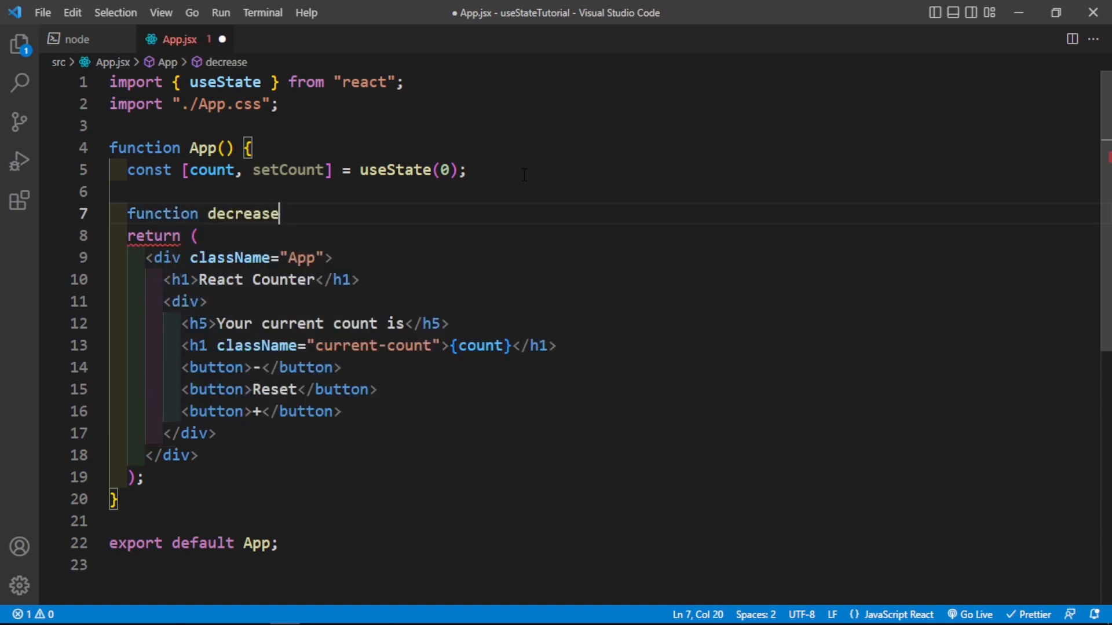
{"action": "type", "text": "() {}"}
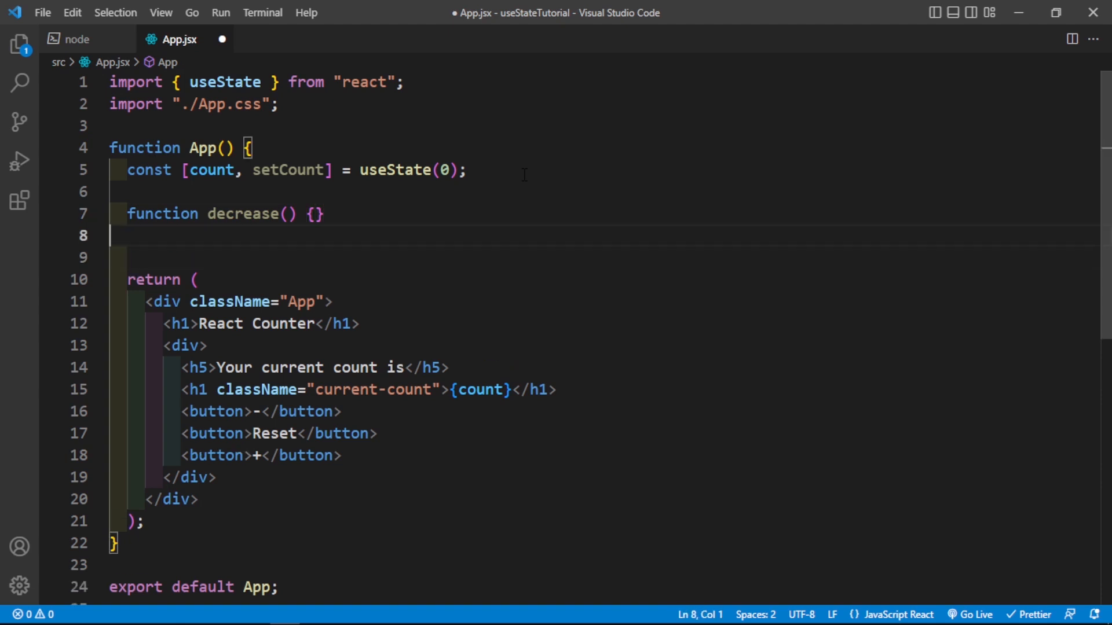
{"action": "type", "text": "function"}
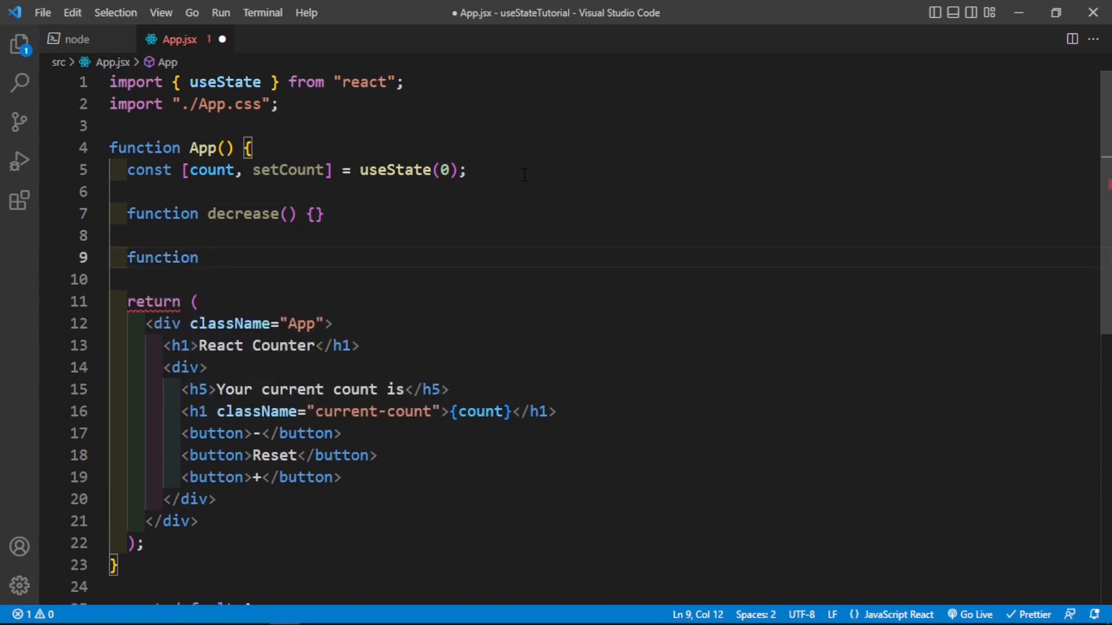
{"action": "type", "text": "reset () {}"}
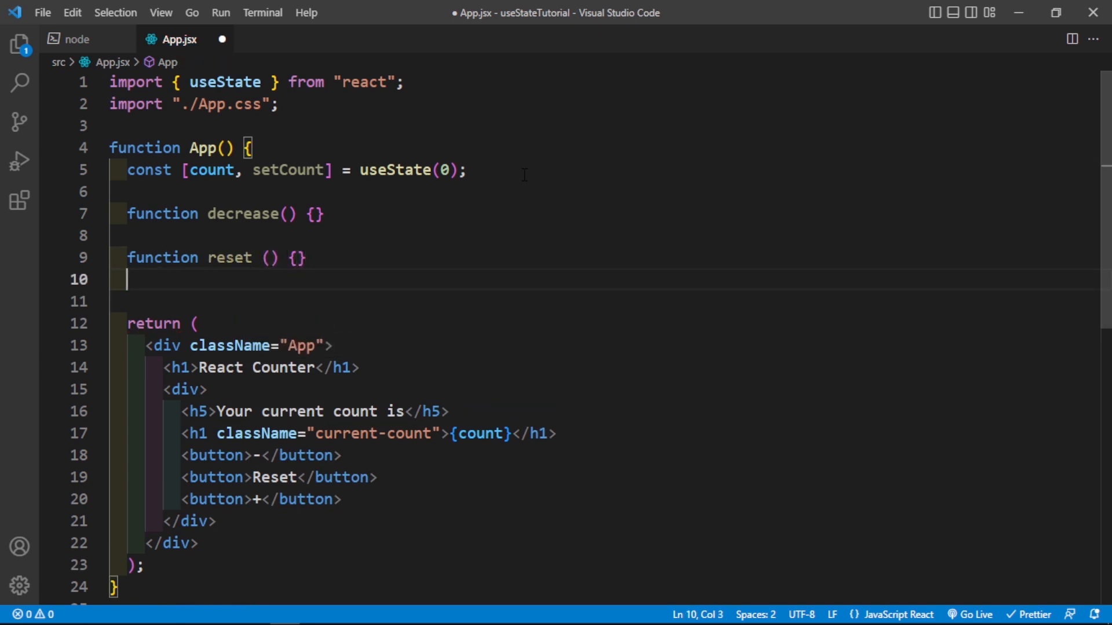
{"action": "type", "text": "function inc"}
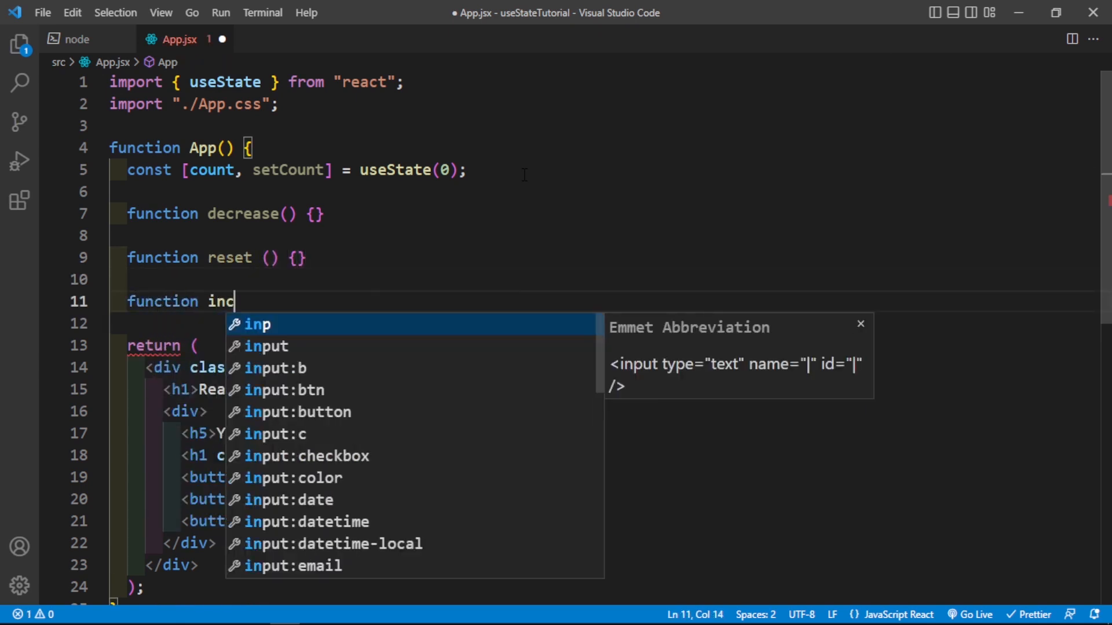
{"action": "type", "text": "rease() {"}
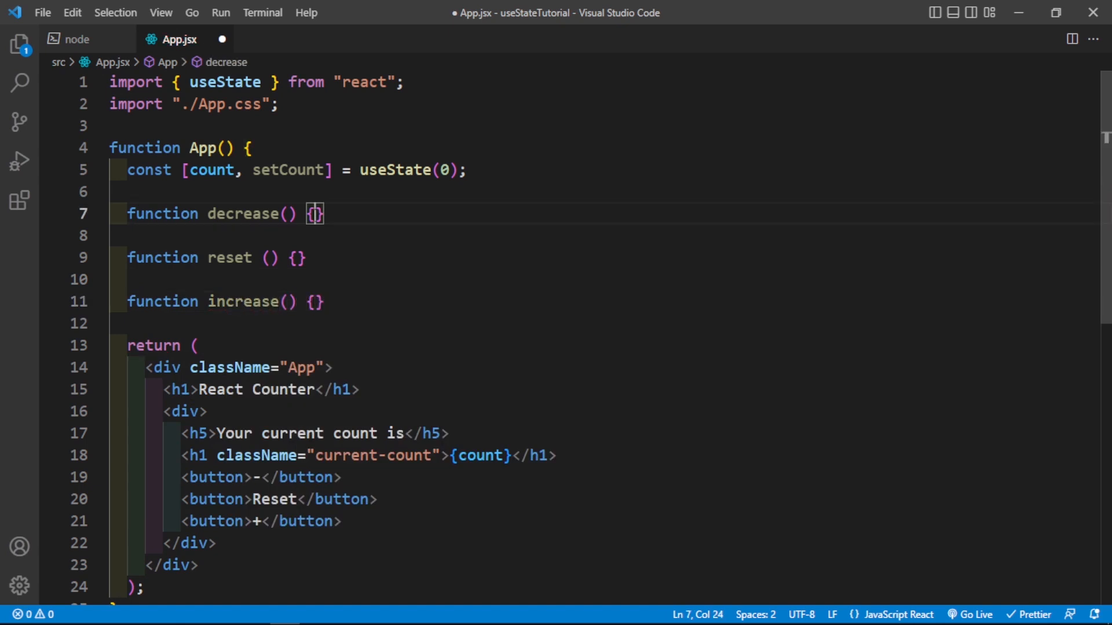
Step: Make decrease() call setCount(count - 1), then highlight count and '- 1' while explaining
{"action": "type", "text": "s"}
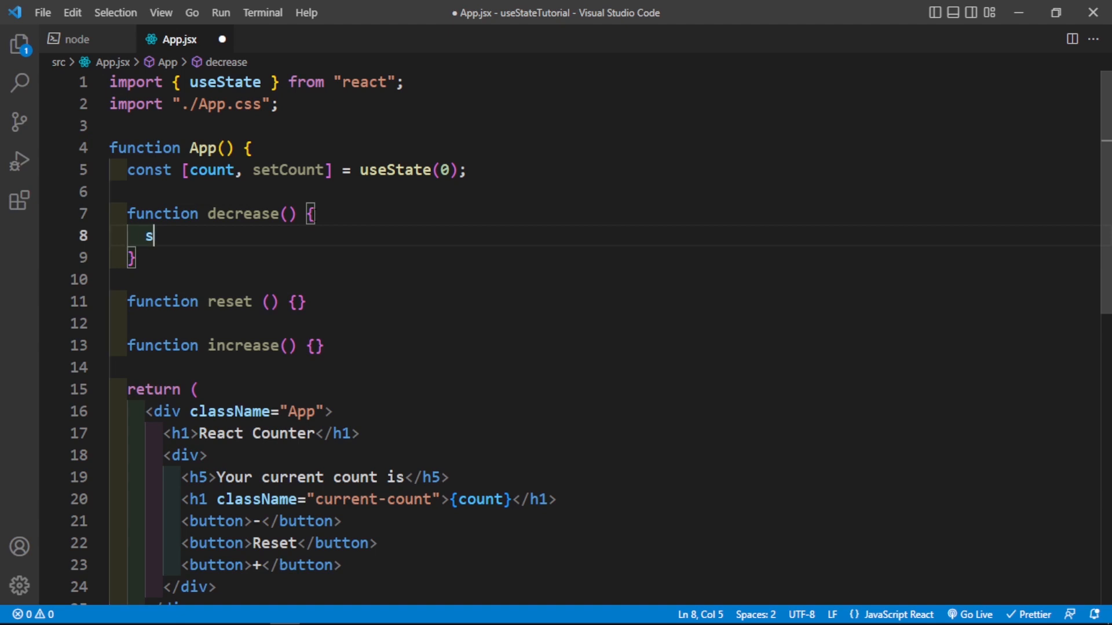
{"action": "type", "text": "etCount"}
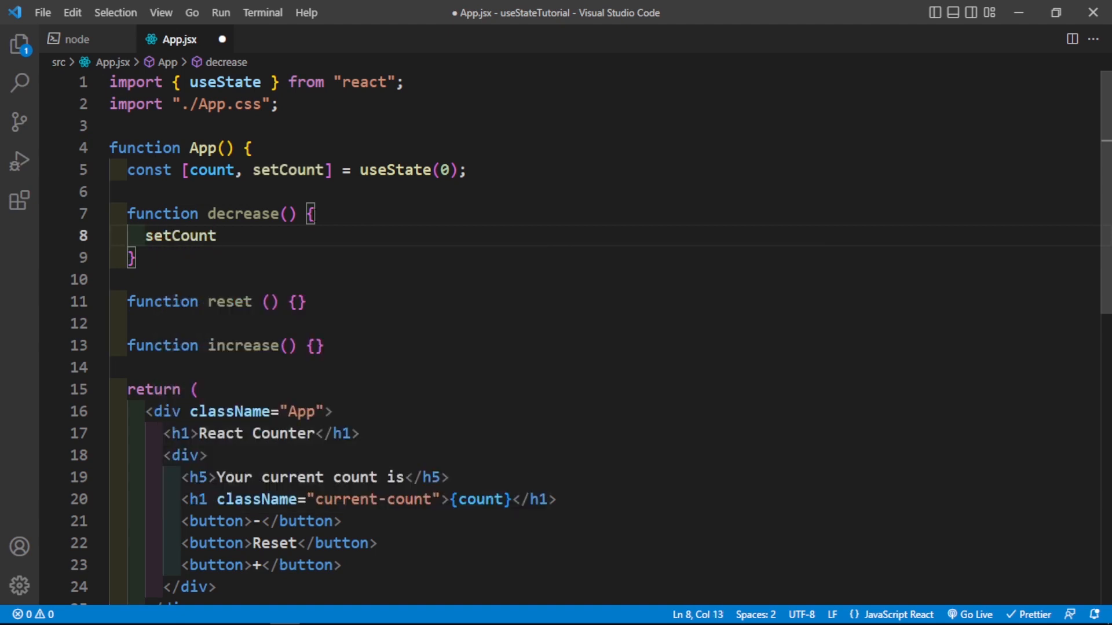
{"action": "type", "text": "(count -"}
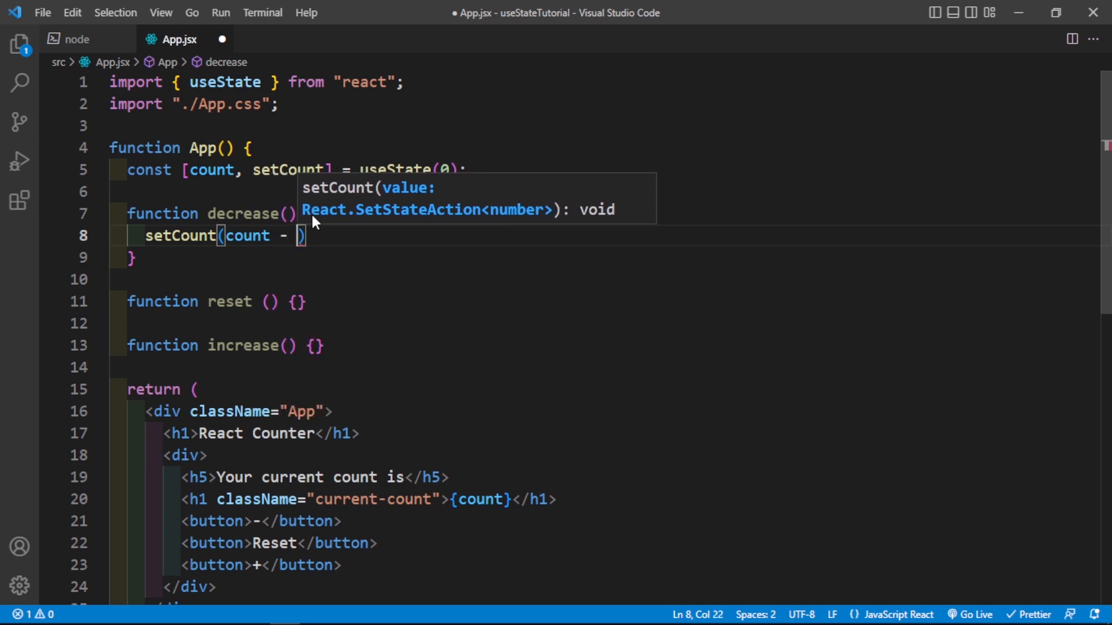
{"action": "type", "text": "1"}
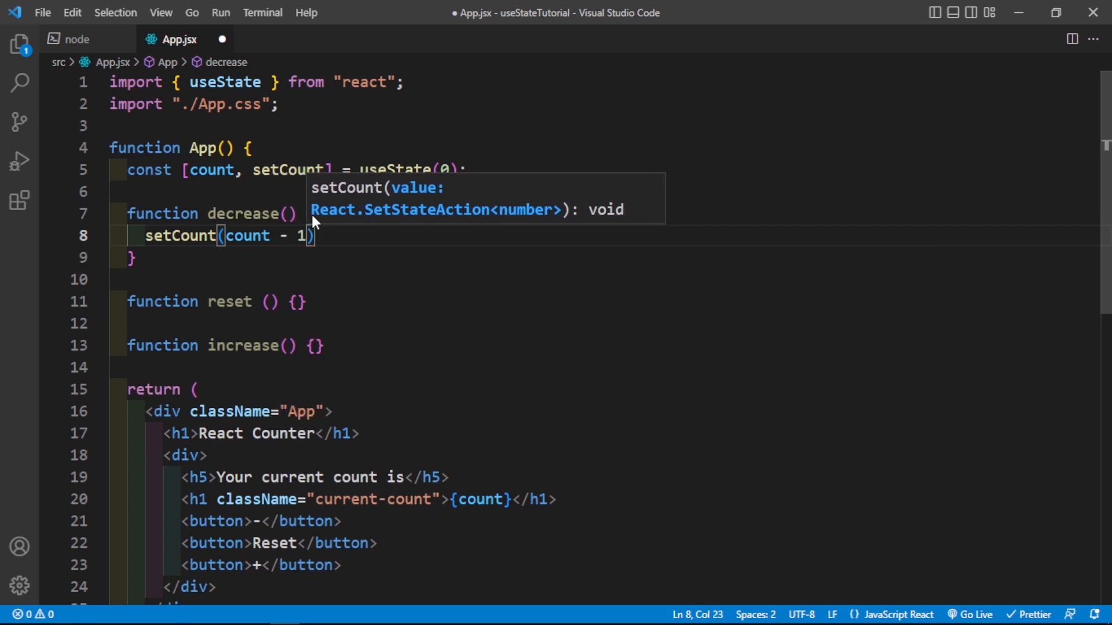
{"action": "double_click", "coordinate": [246, 236]}
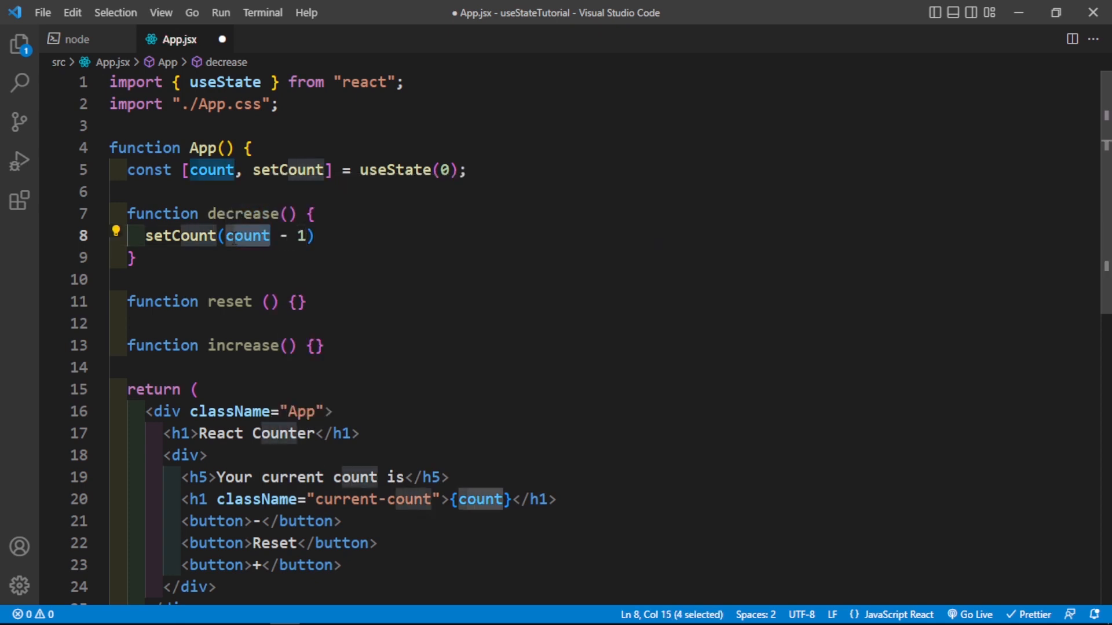
{"action": "left_click", "coordinate": [308, 235]}
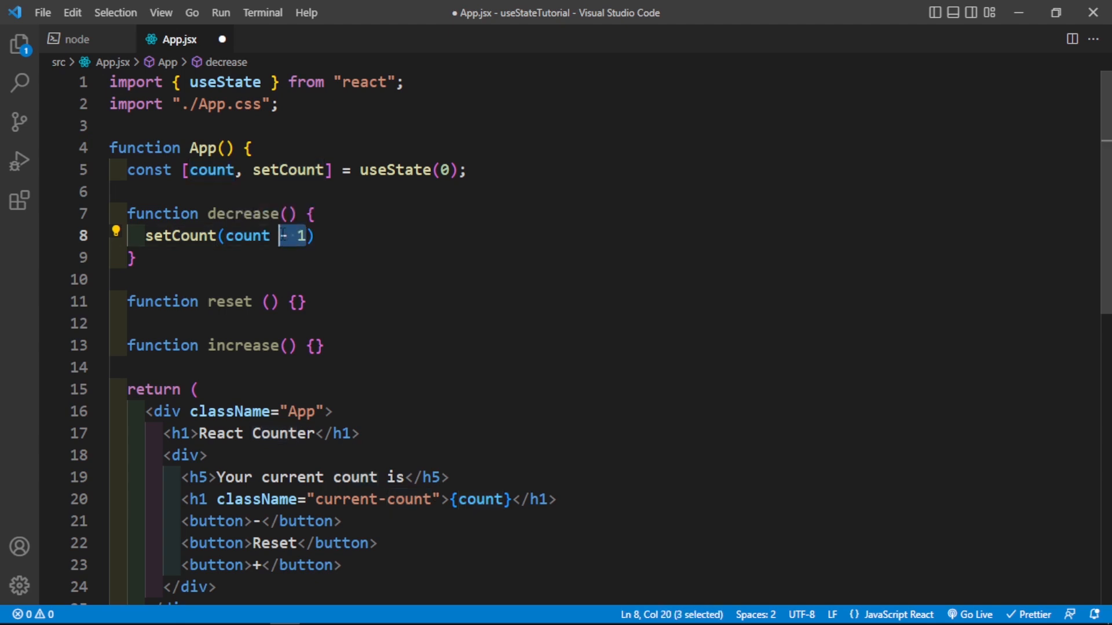
Step: Add onClick={decrease} to the '-' button element in the JSX
{"action": "scroll", "scroll_direction": "down", "scroll_amount": 3}
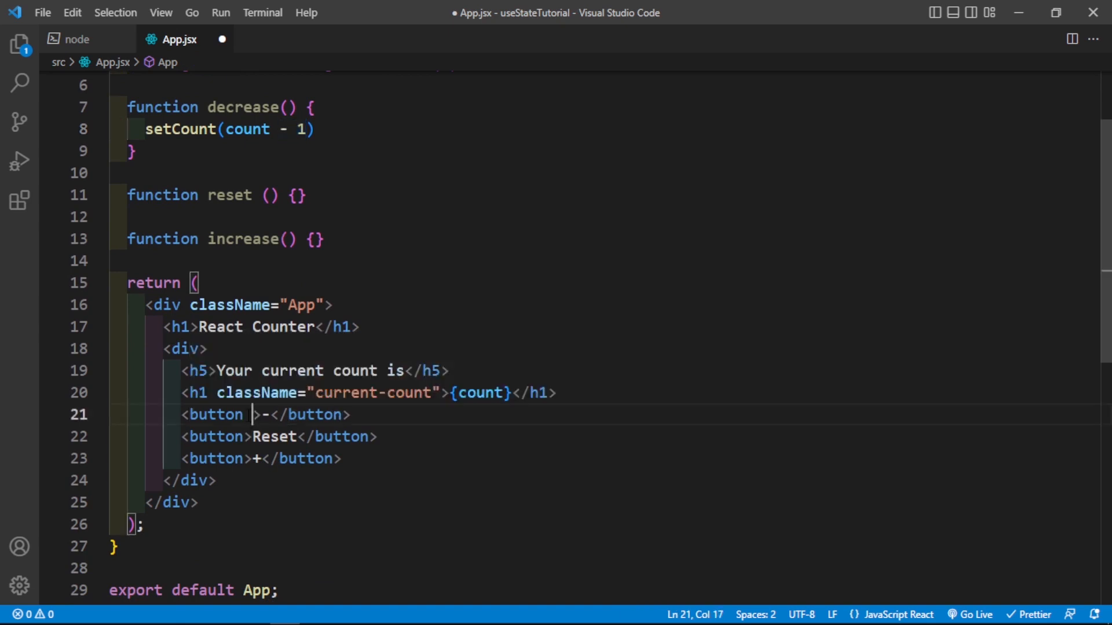
{"action": "type", "text": "onClick={decreas"}
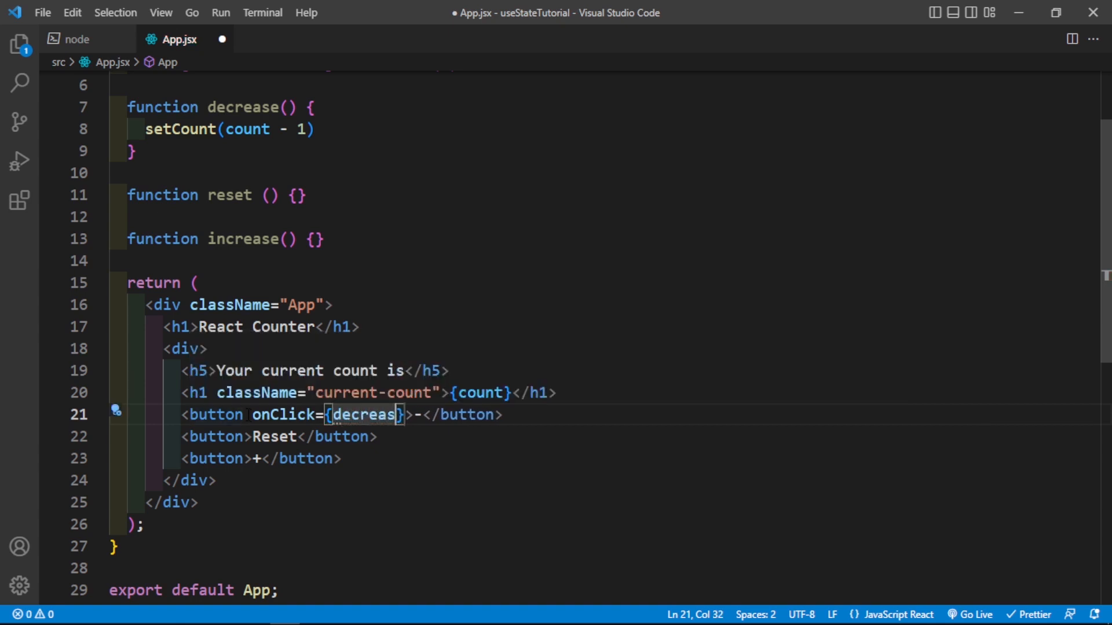
{"action": "type", "text": "e()"}
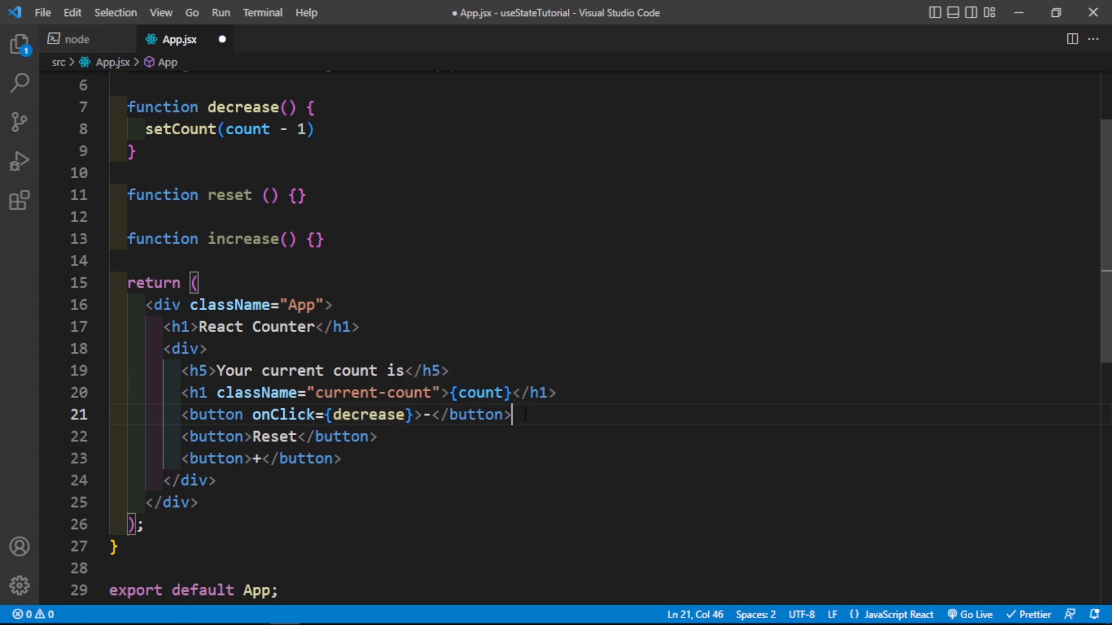
{"action": "double_click", "coordinate": [283, 414]}
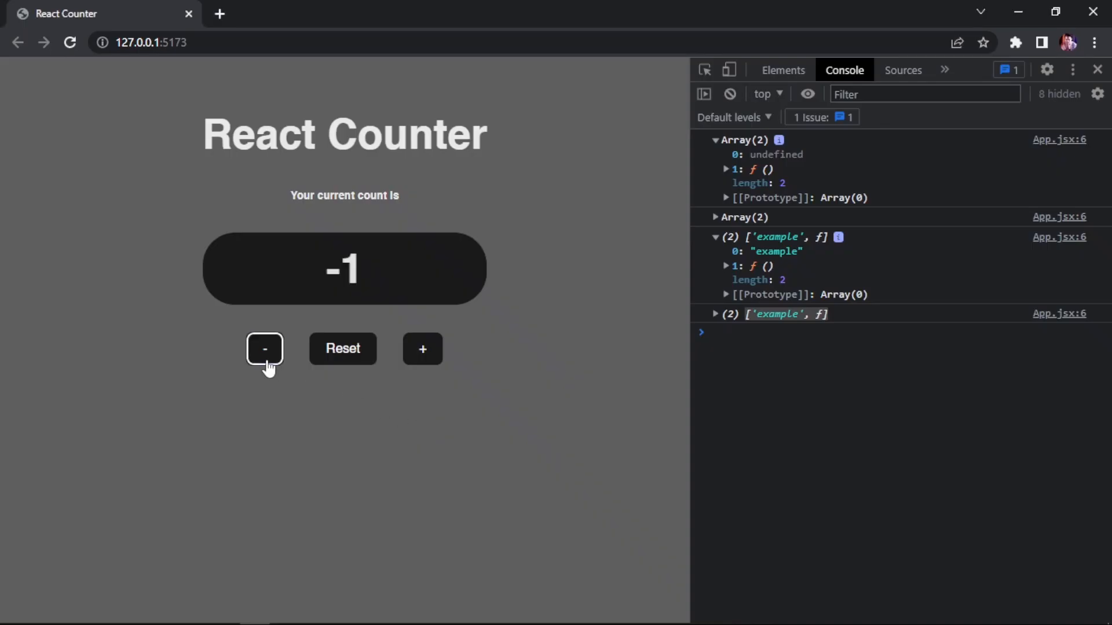
Step: Click '-' on the React Counter page in Chrome to see the count drop to -1
{"action": "left_click", "coordinate": [263, 348]}
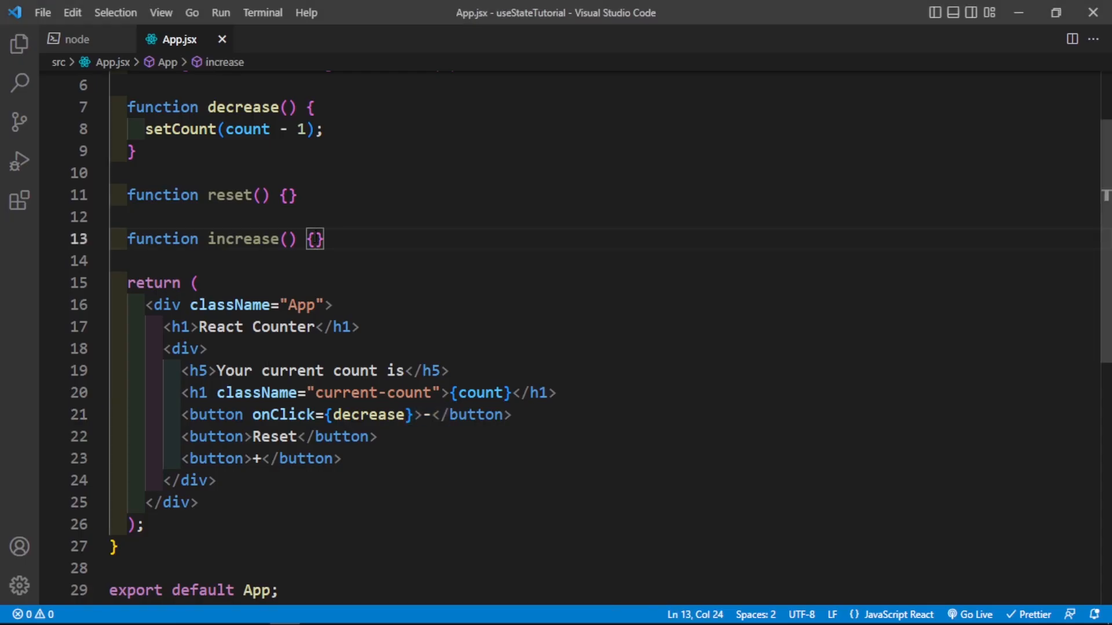
Step: Give increase() the body setCount(count + 1); and start reset() with setCount(0)
{"action": "key", "text": "Enter"}
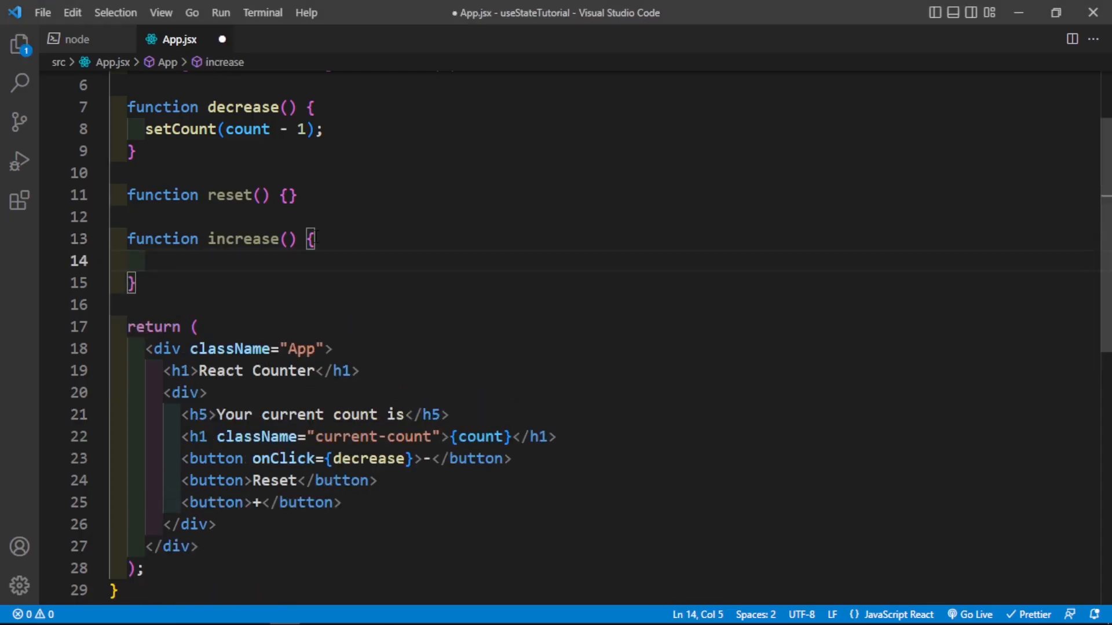
{"action": "type", "text": "setCount(count + 1"}
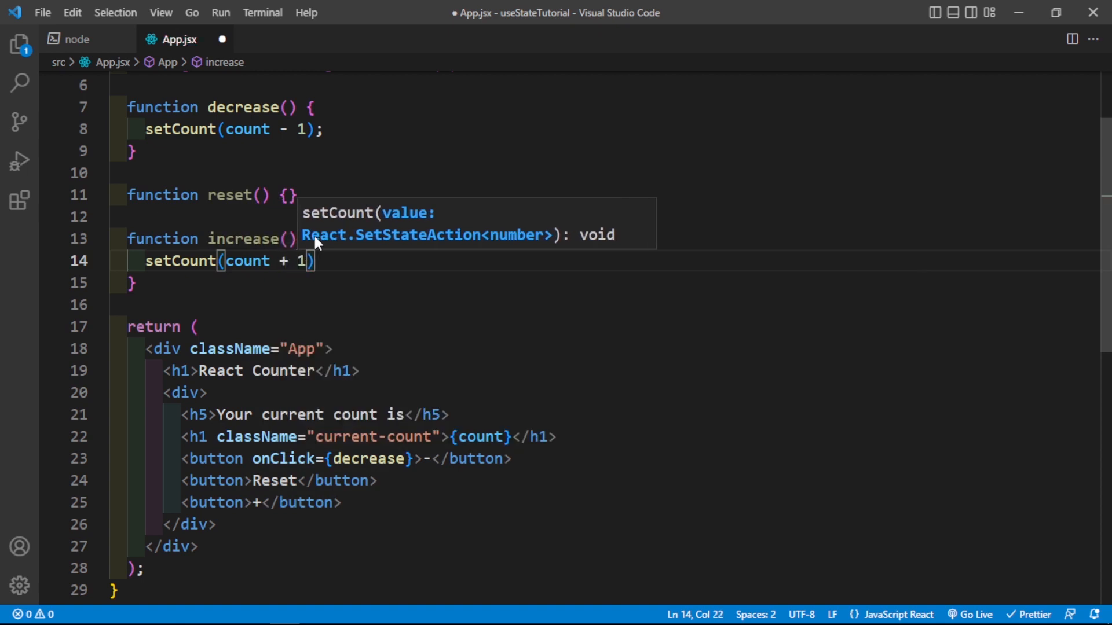
{"action": "double_click", "coordinate": [246, 261]}
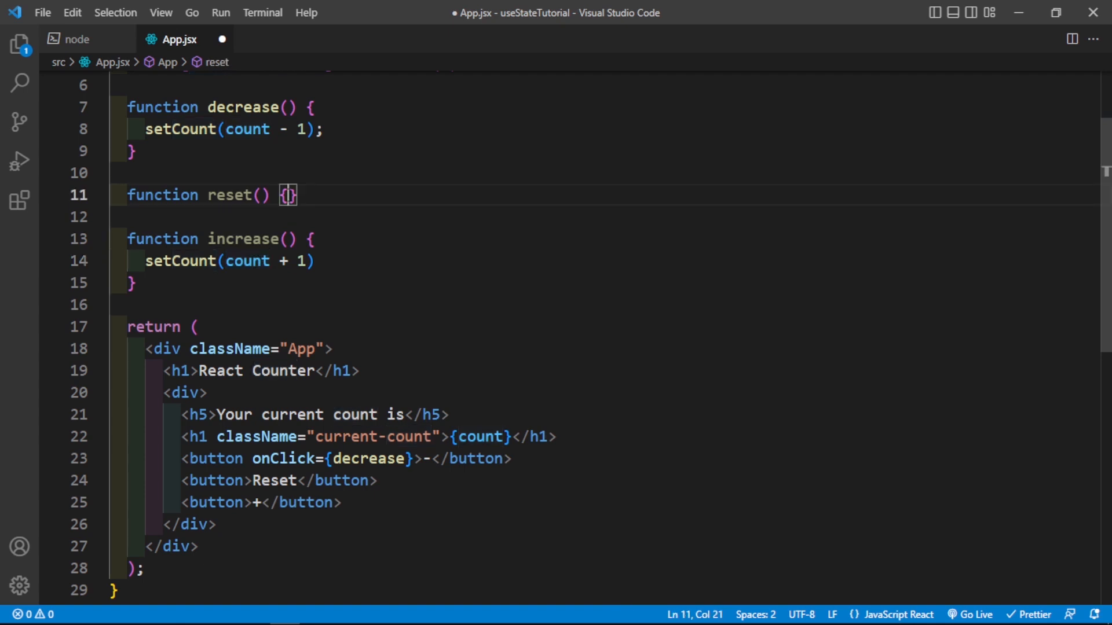
{"action": "type", "text": "setCount"}
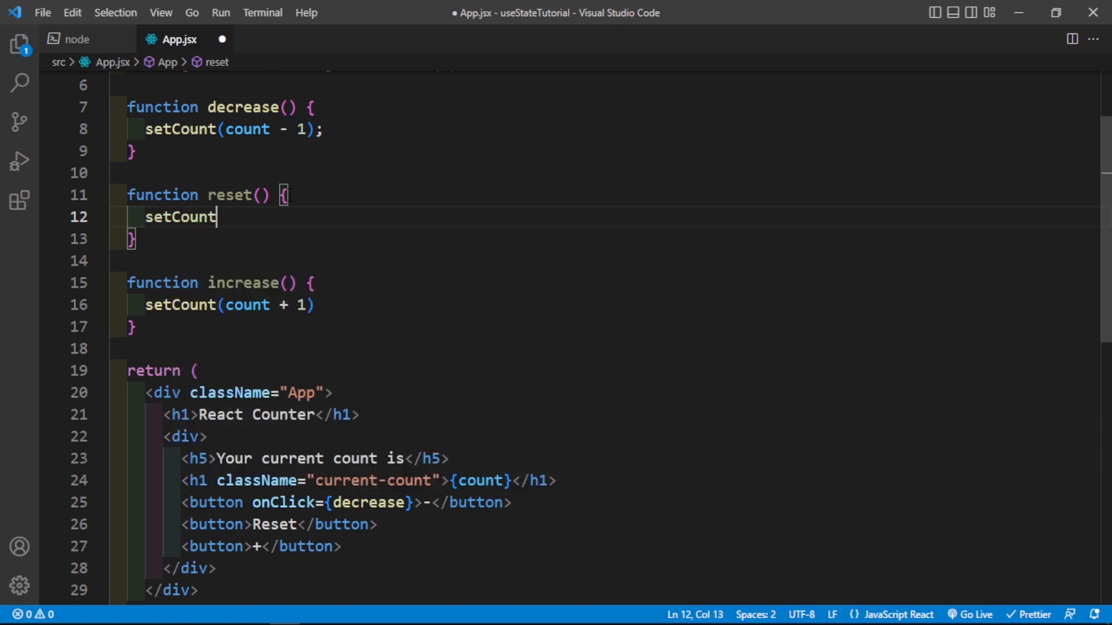
{"action": "type", "text": "(0"}
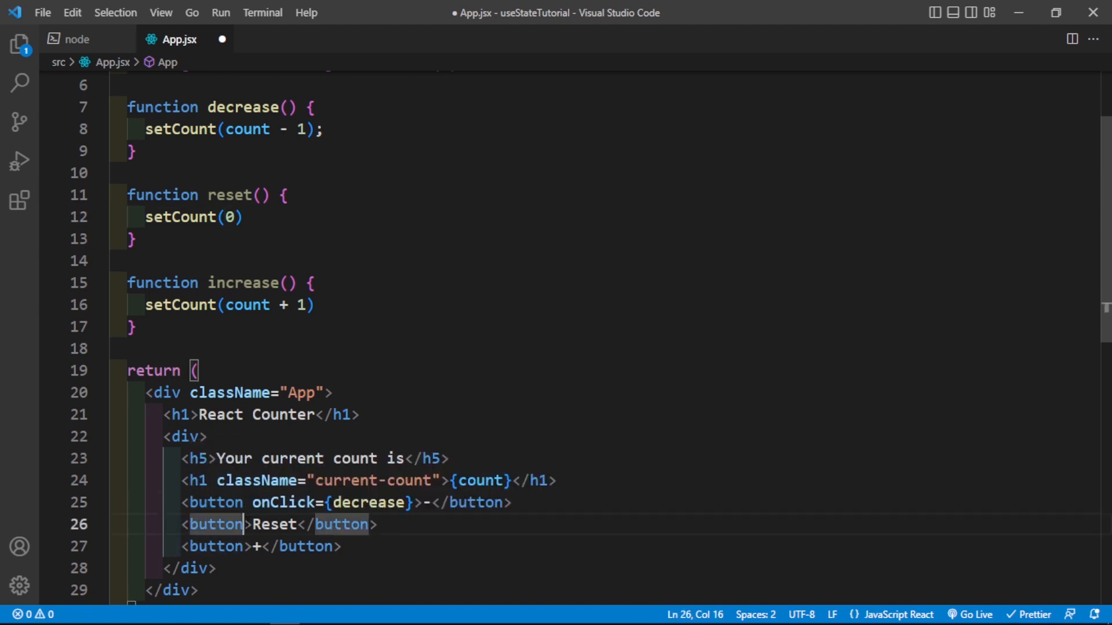
Step: Add onClick={reset} to the Reset button and onClick={increase} to '+', then save App.jsx
{"action": "type", "text": "onClick={}"}
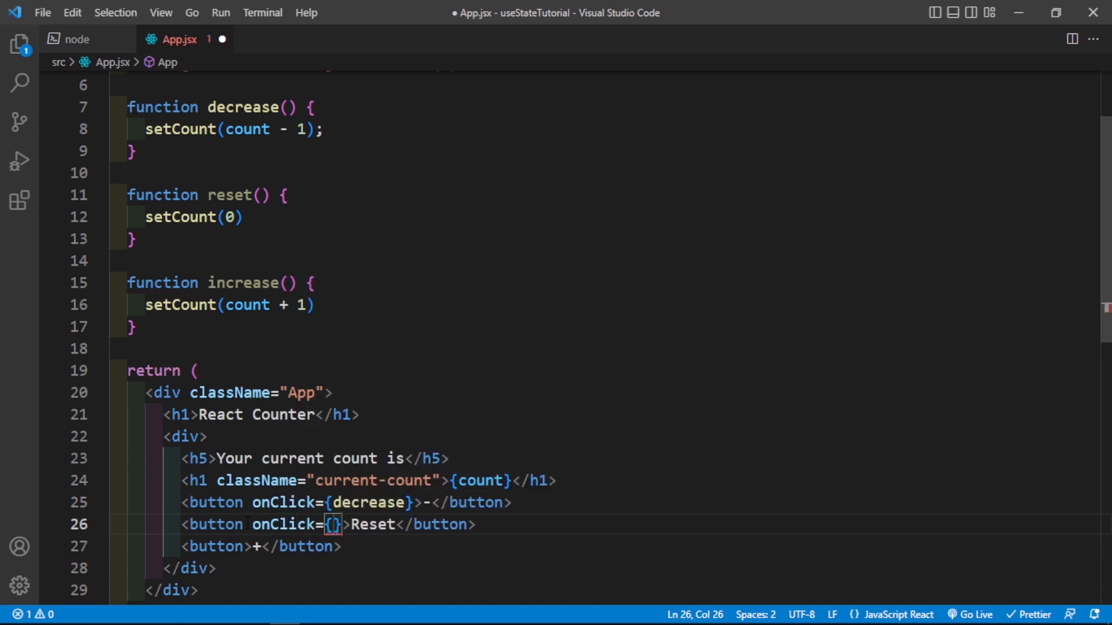
{"action": "type", "text": "reset"}
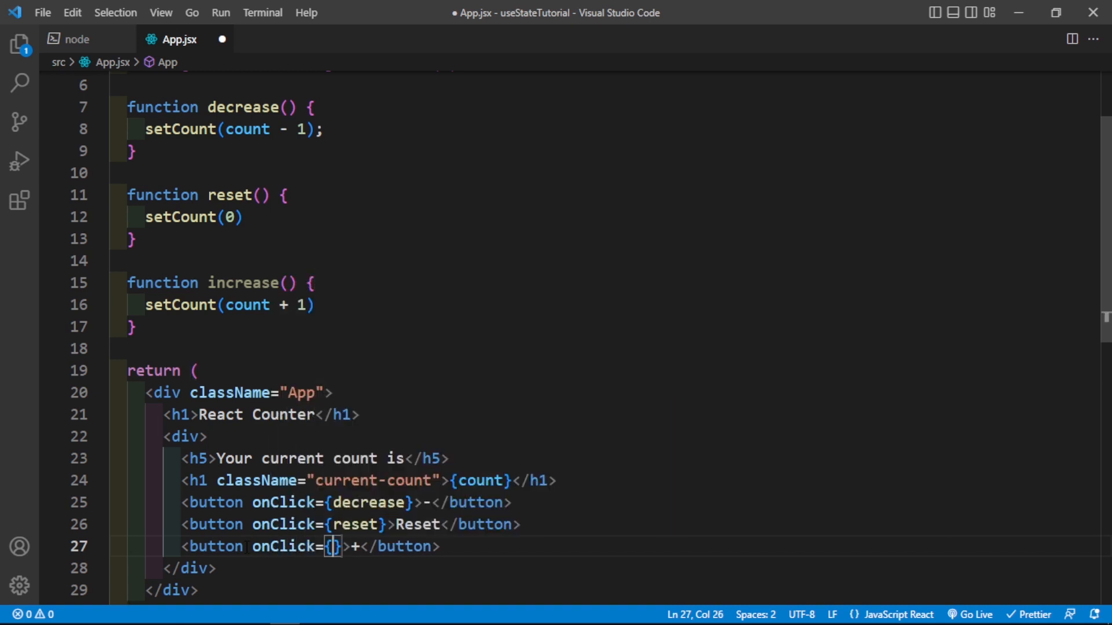
{"action": "type", "text": "increase"}
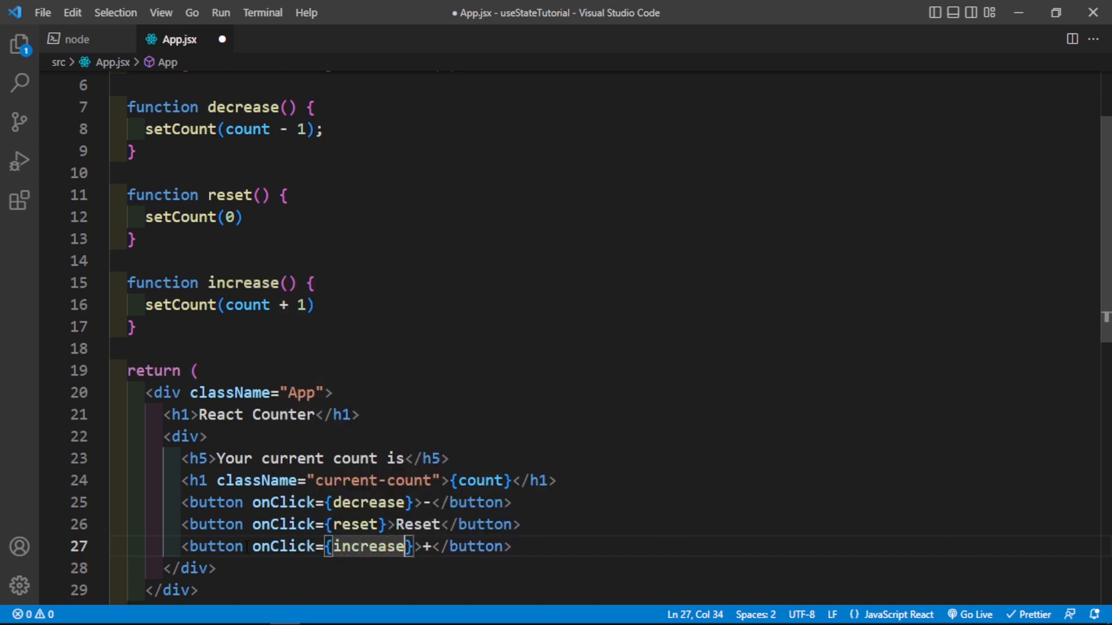
{"action": "key", "text": "Ctrl+s"}
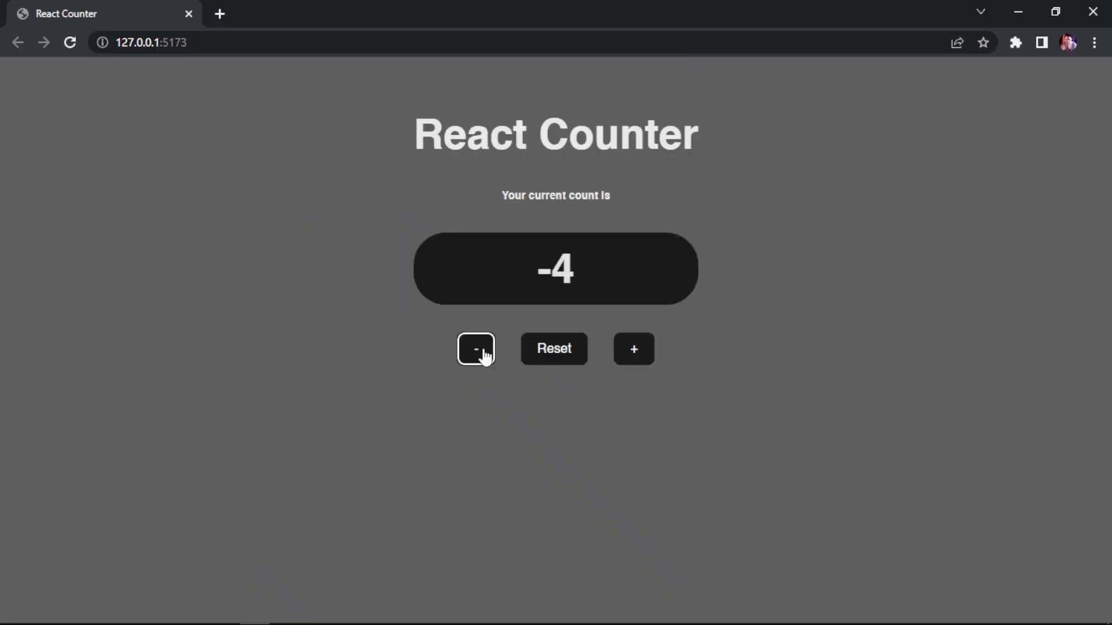
Step: Click '+' and '-' several times in Chrome, then Reset to return the count to 0
{"action": "left_click", "coordinate": [633, 349]}
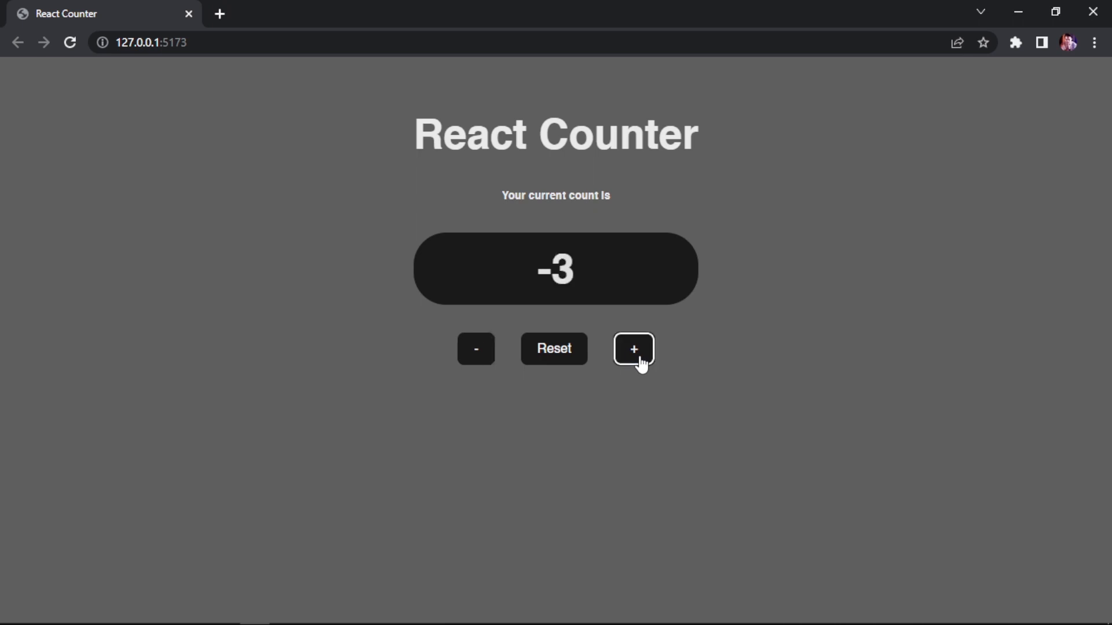
{"action": "left_click", "coordinate": [634, 349]}
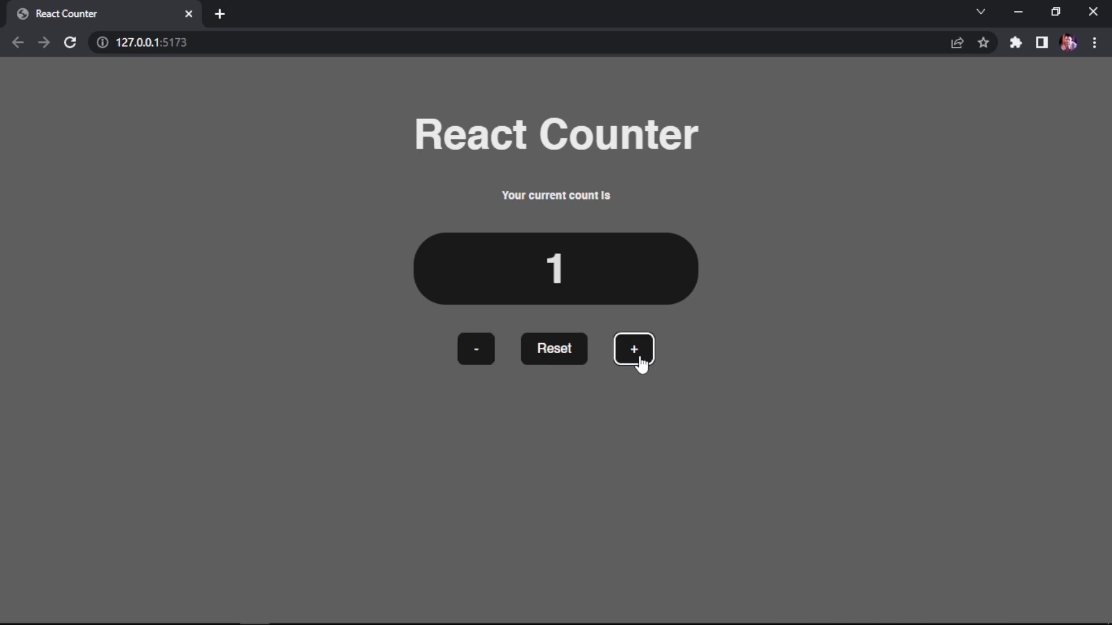
{"action": "left_click", "coordinate": [633, 349]}
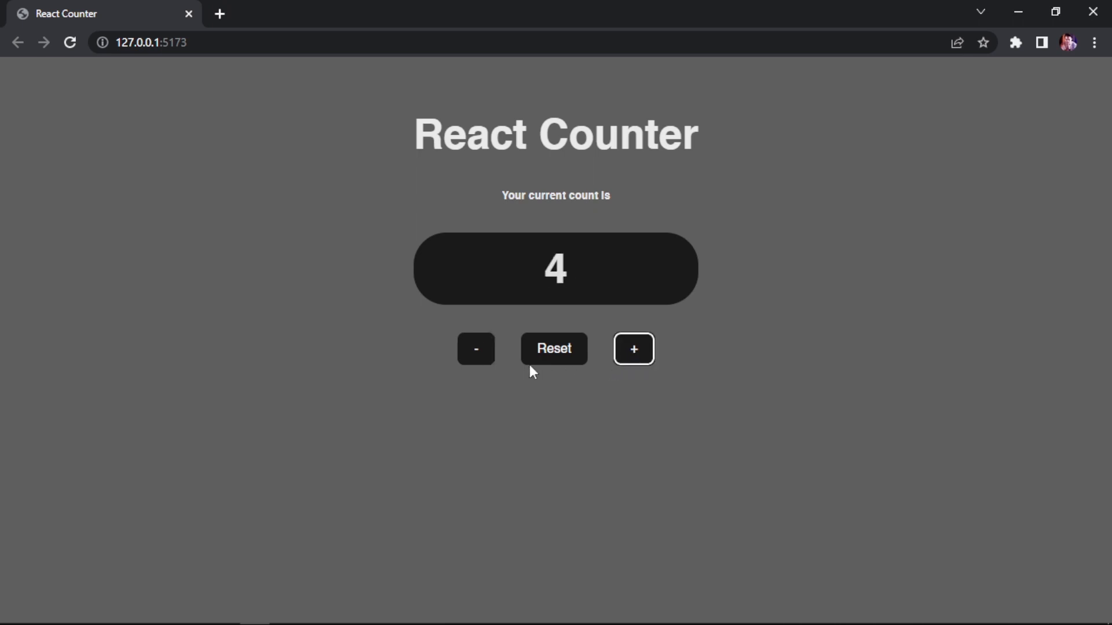
{"action": "left_click", "coordinate": [475, 349]}
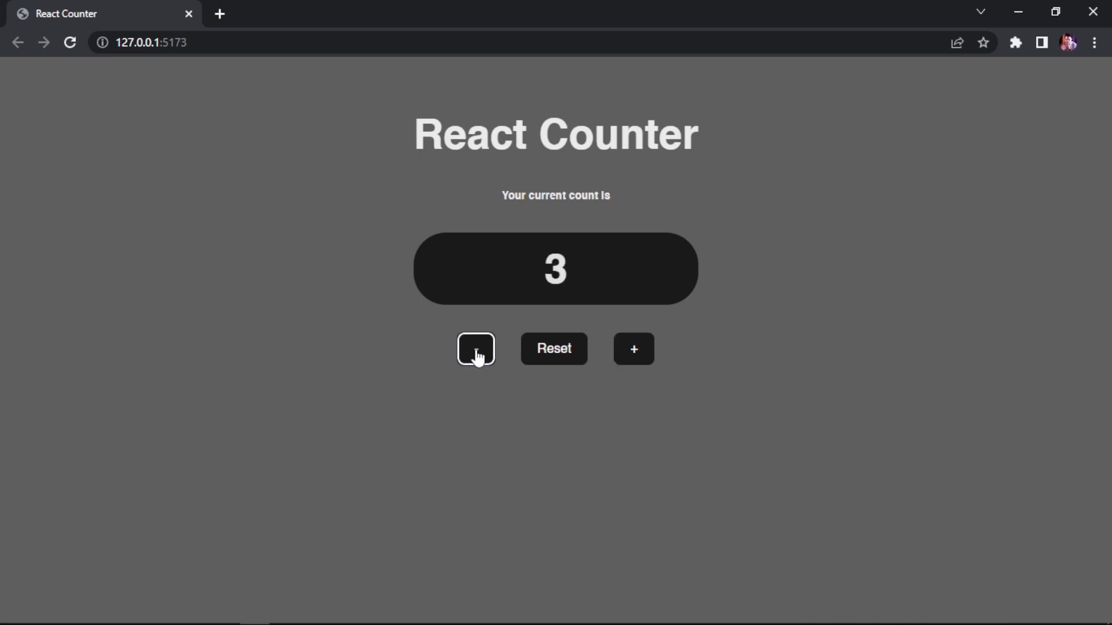
{"action": "left_click", "coordinate": [475, 349]}
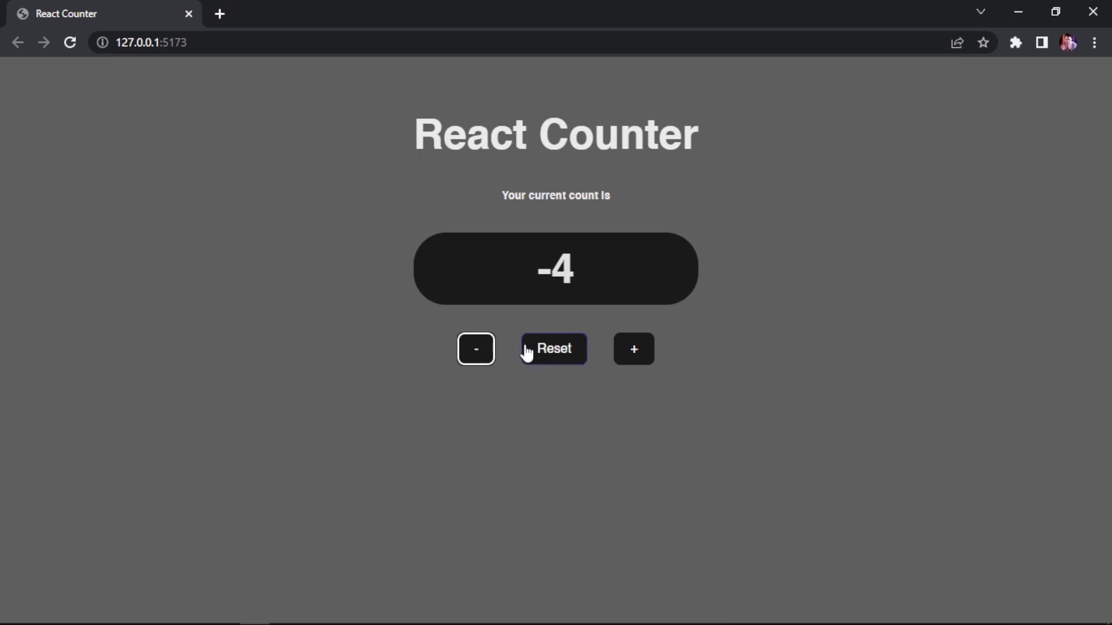
{"action": "left_click", "coordinate": [554, 348]}
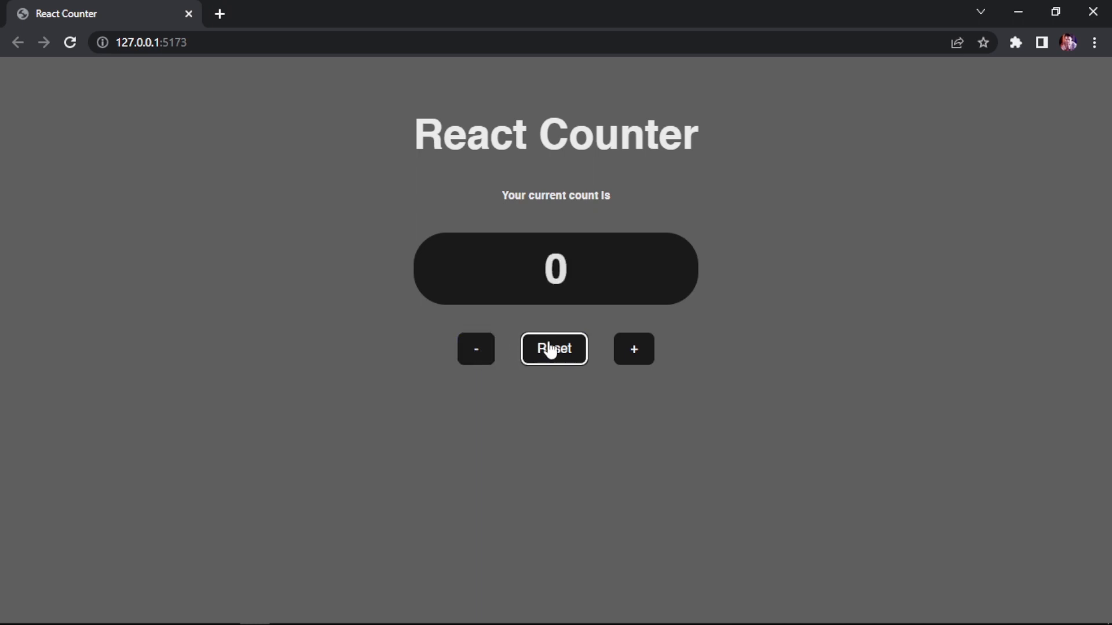